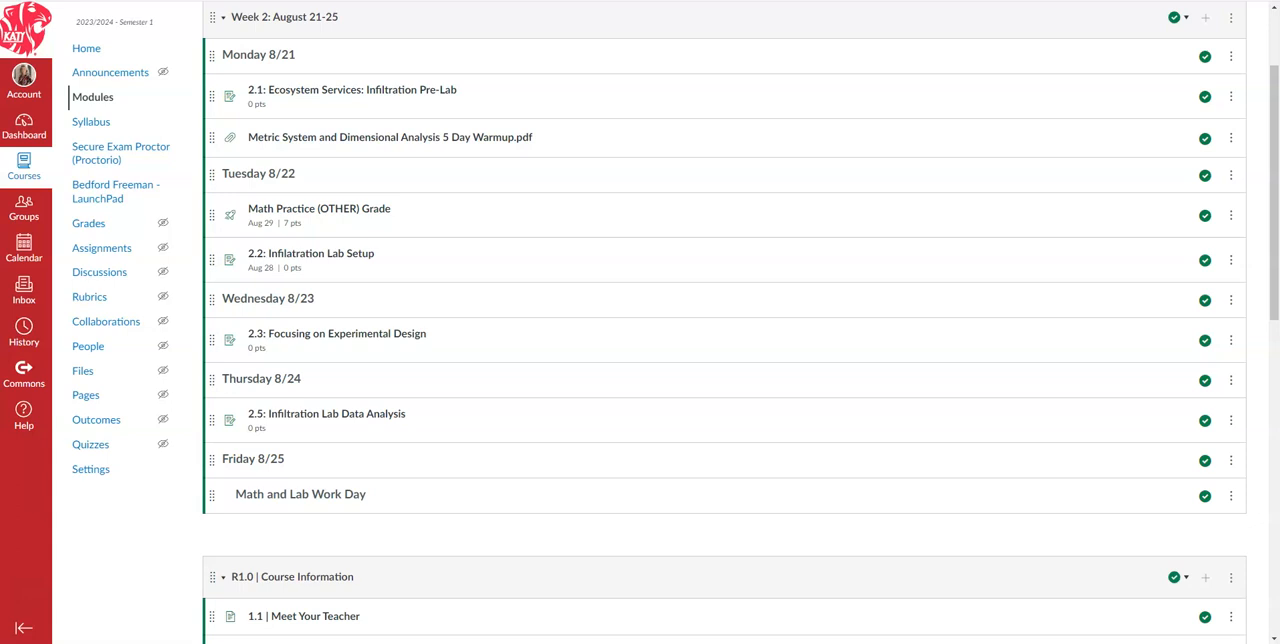
mouse_move(124, 582)
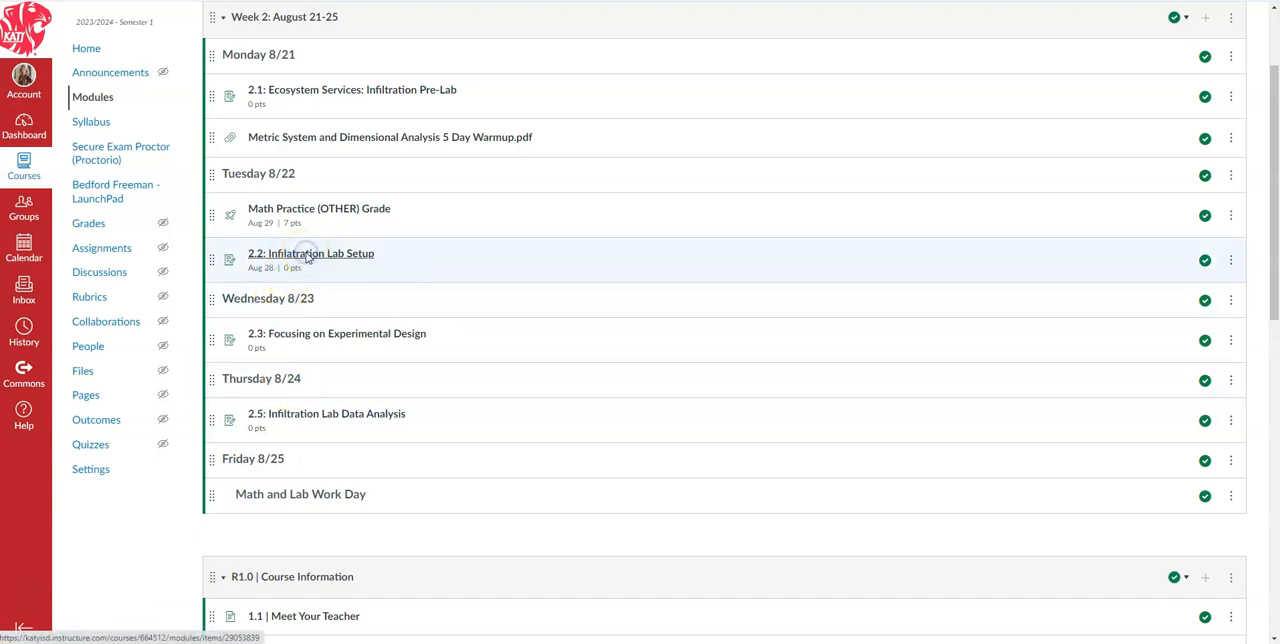
- Open the '2.2: Infiltration Lab Setup' assignment from the Week 2 modules
click(310, 252)
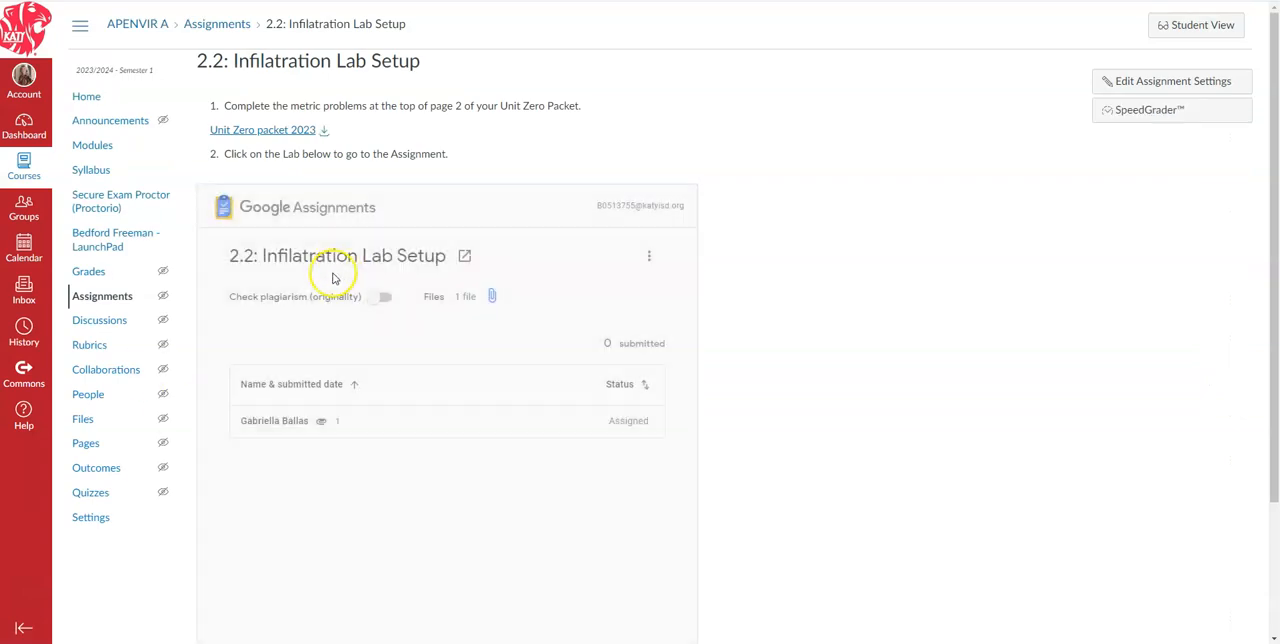
mouse_move(558, 452)
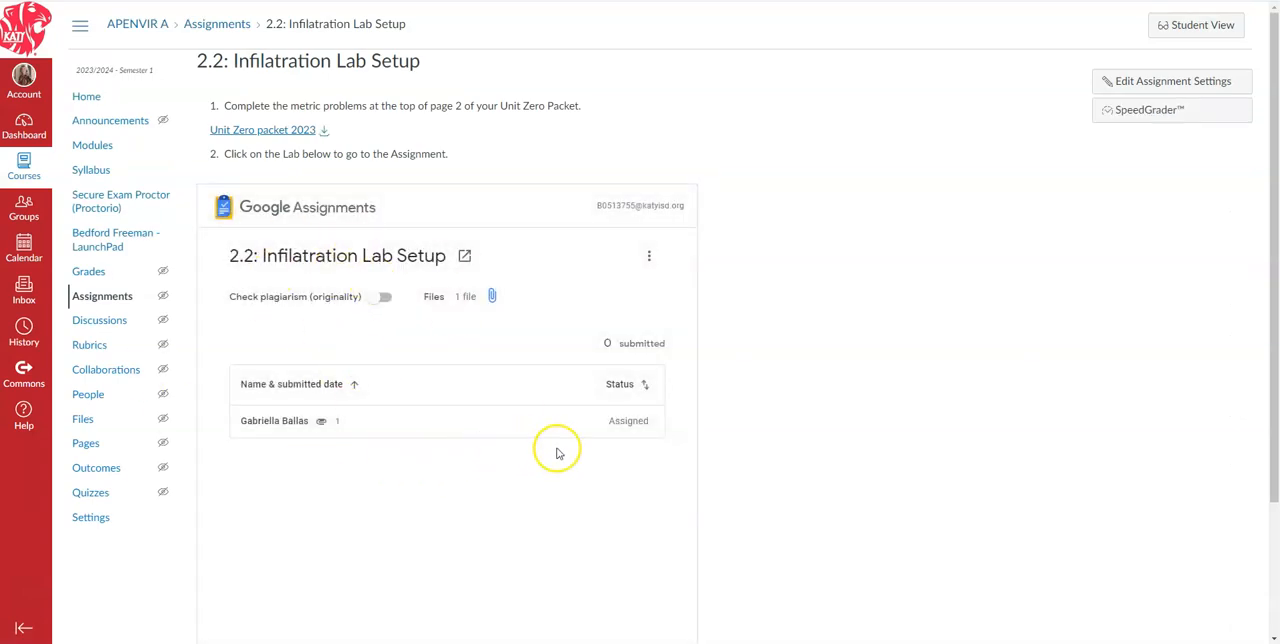
mouse_move(548, 448)
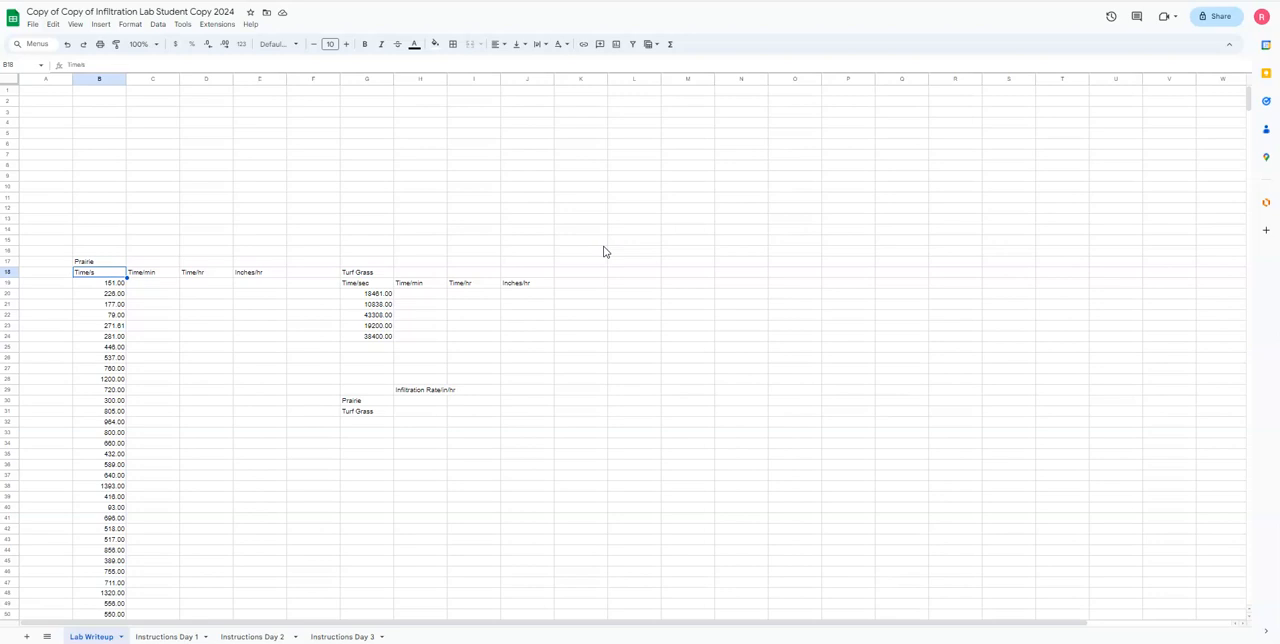
mouse_move(364, 200)
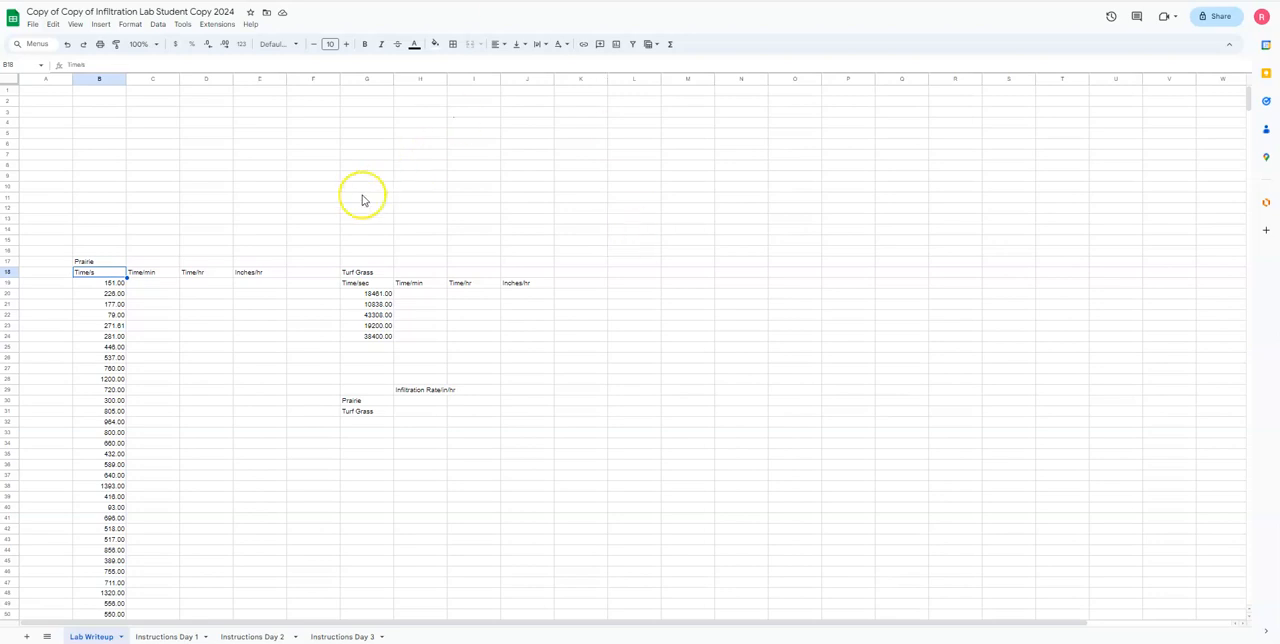
mouse_move(364, 200)
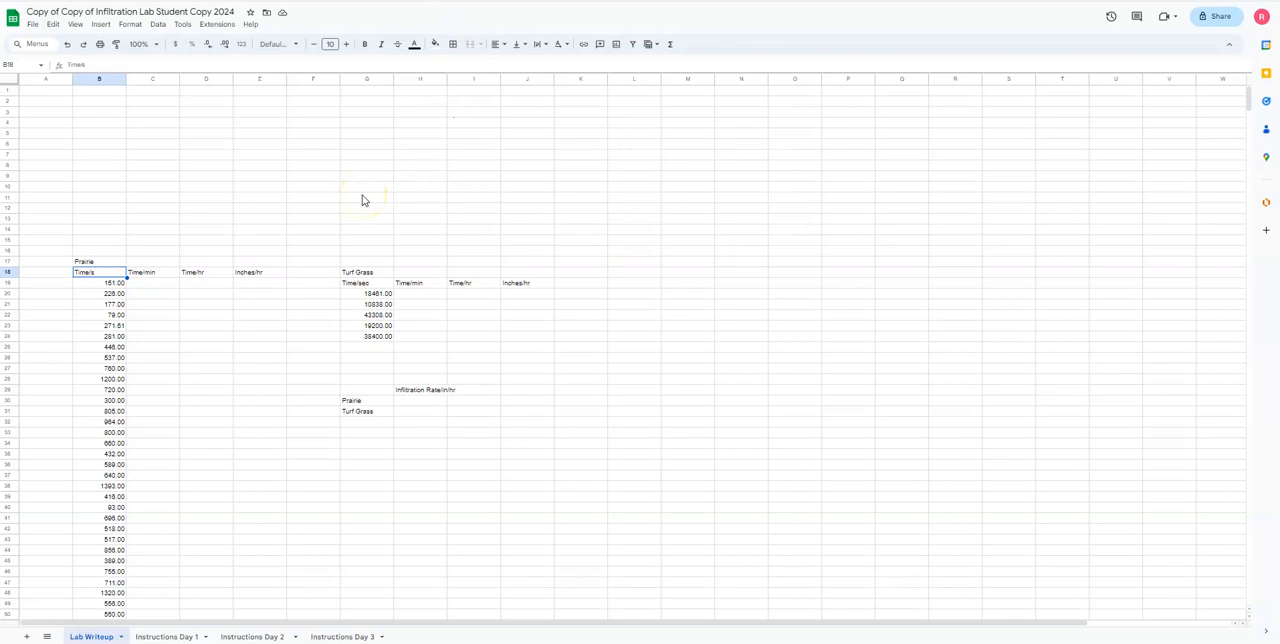
mouse_move(372, 164)
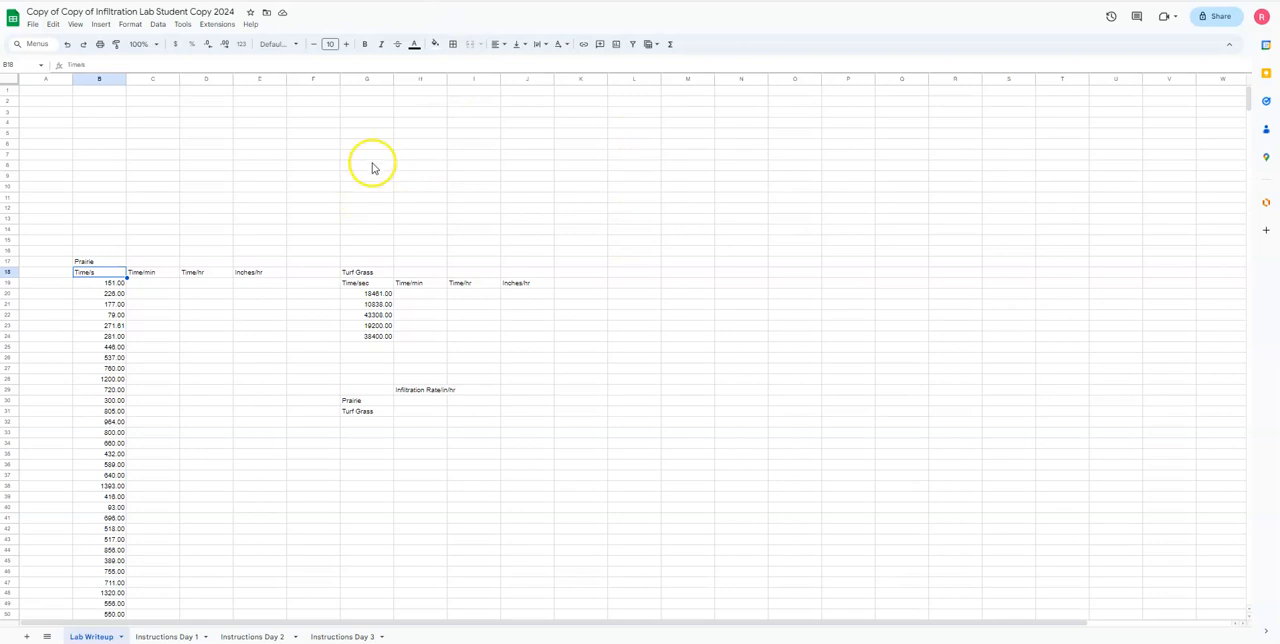
mouse_move(376, 158)
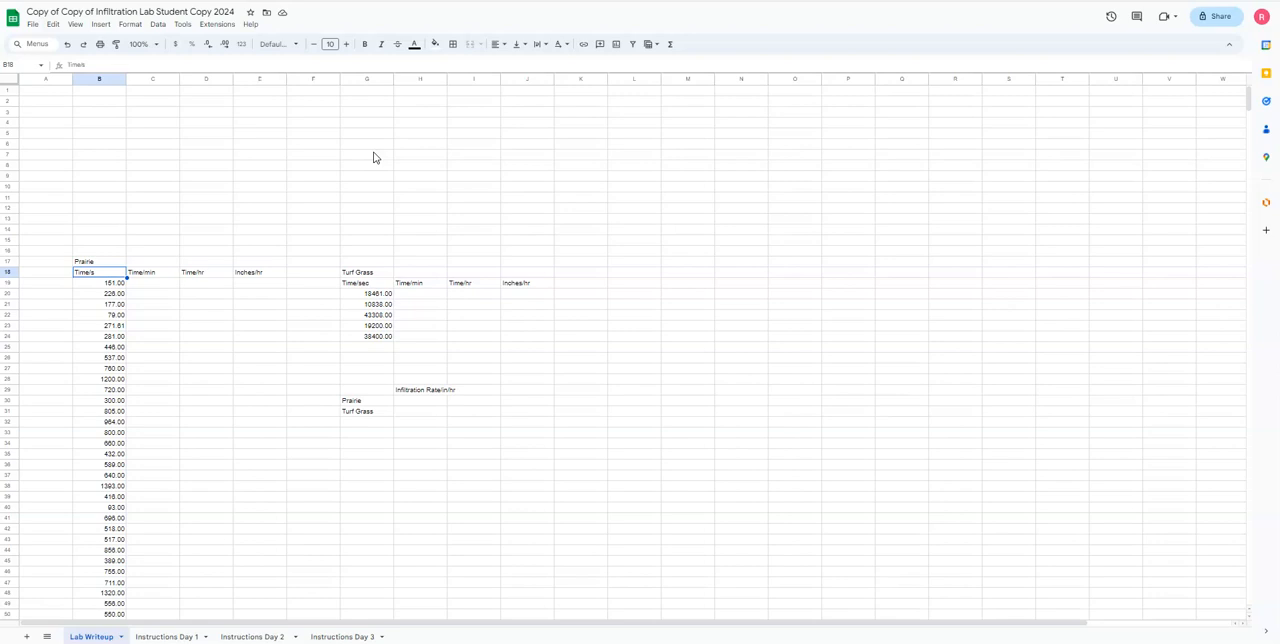
mouse_move(248, 160)
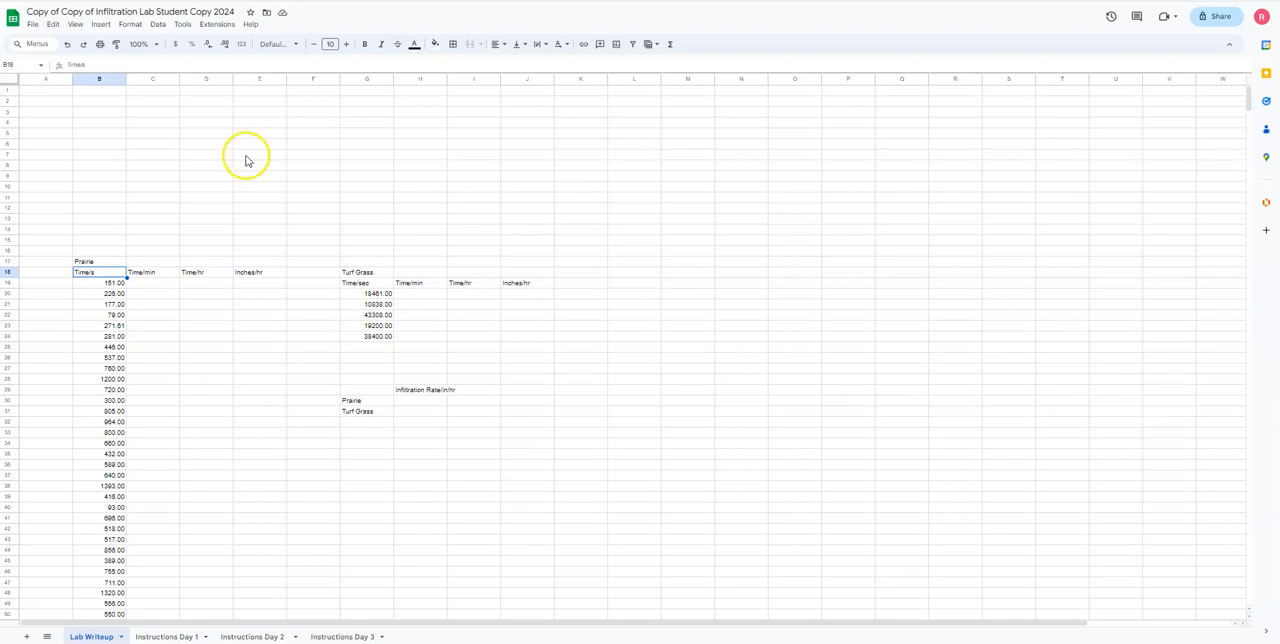
mouse_move(966, 20)
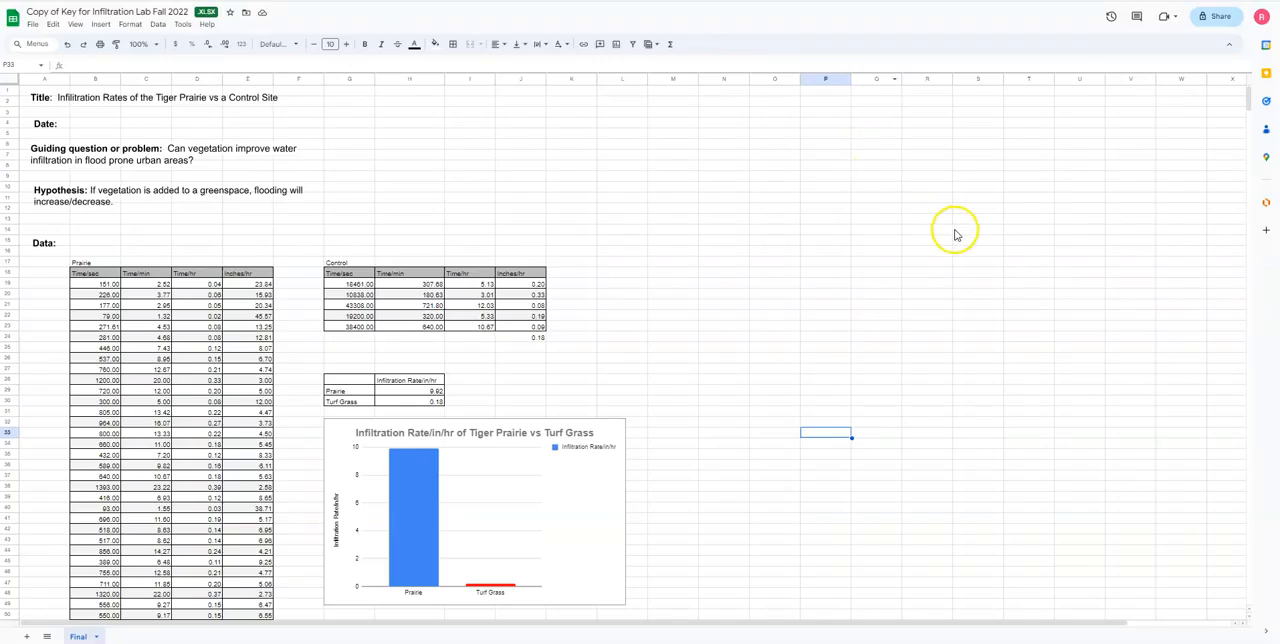
mouse_move(232, 122)
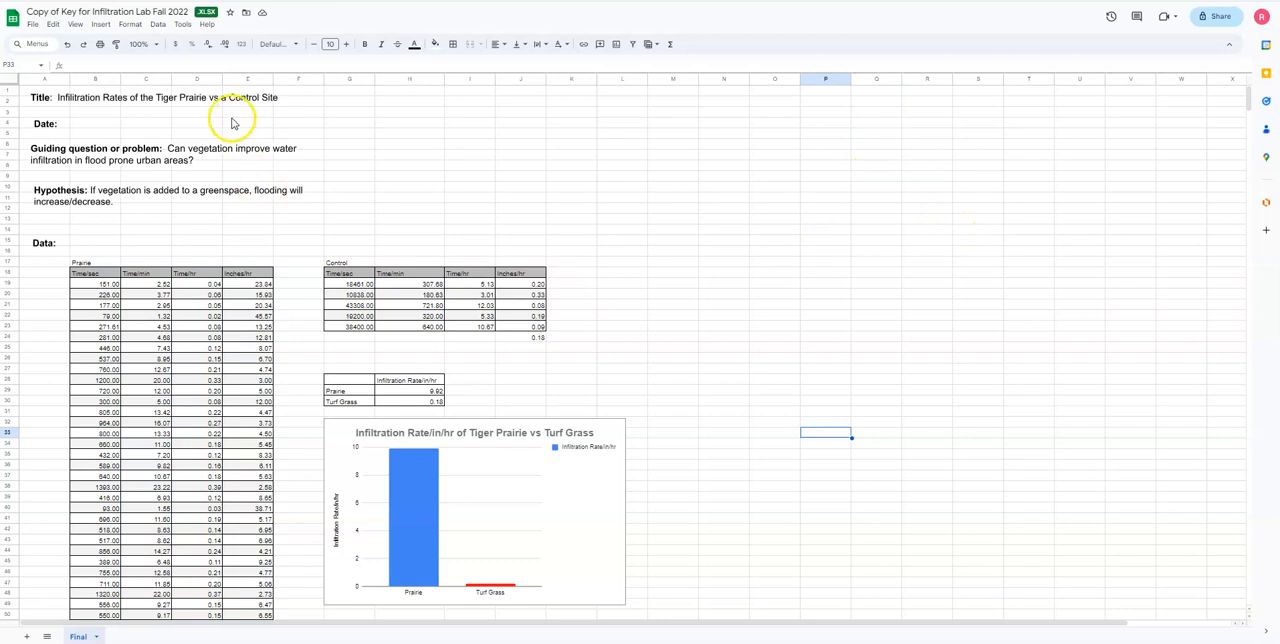
mouse_move(676, 464)
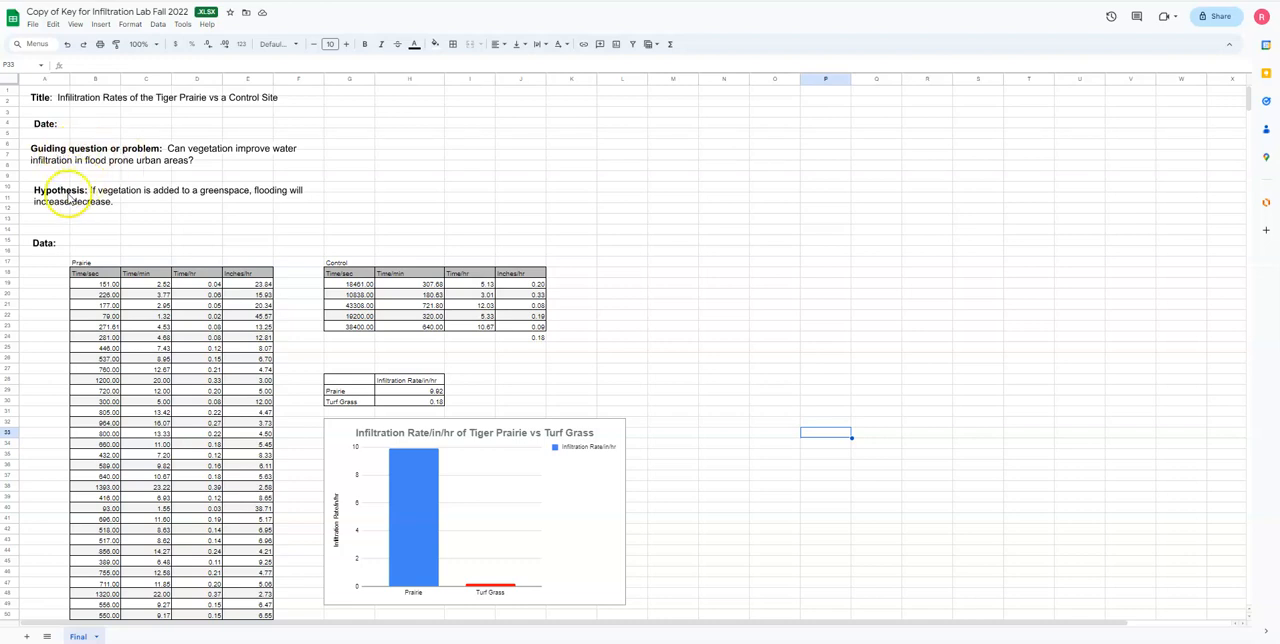
mouse_move(398, 302)
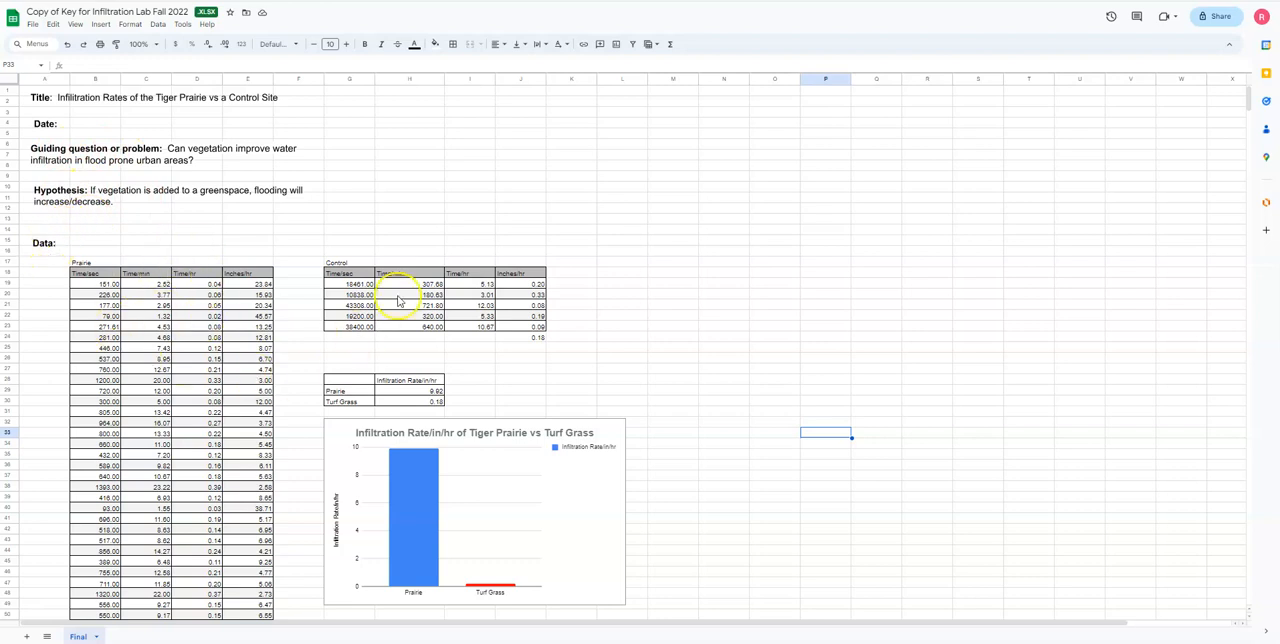
- Scroll through the answer key's Final sheet past the data tables and chart, then back up
scroll(down, 3)
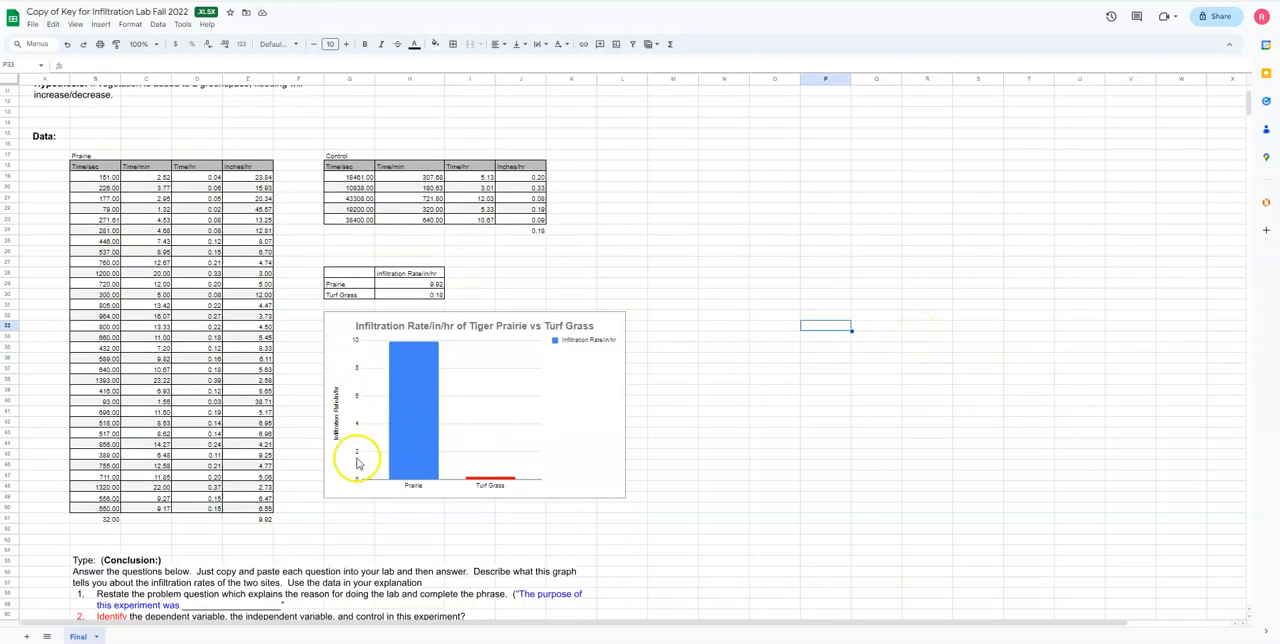
scroll(down, 3)
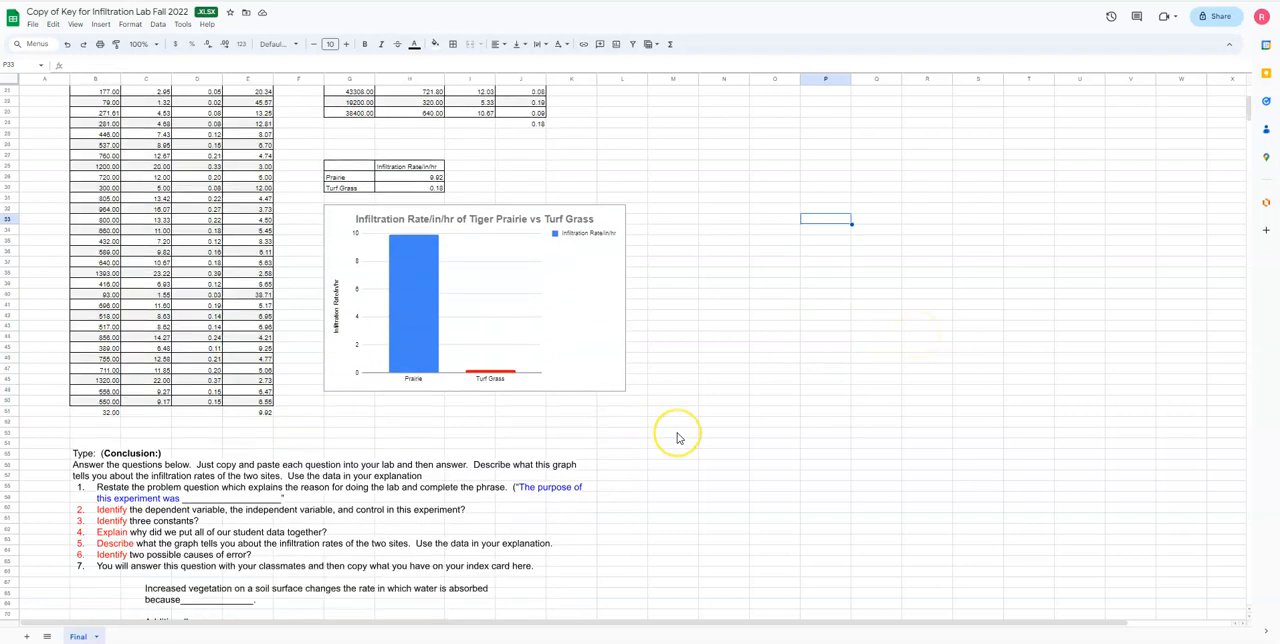
scroll(down, 3)
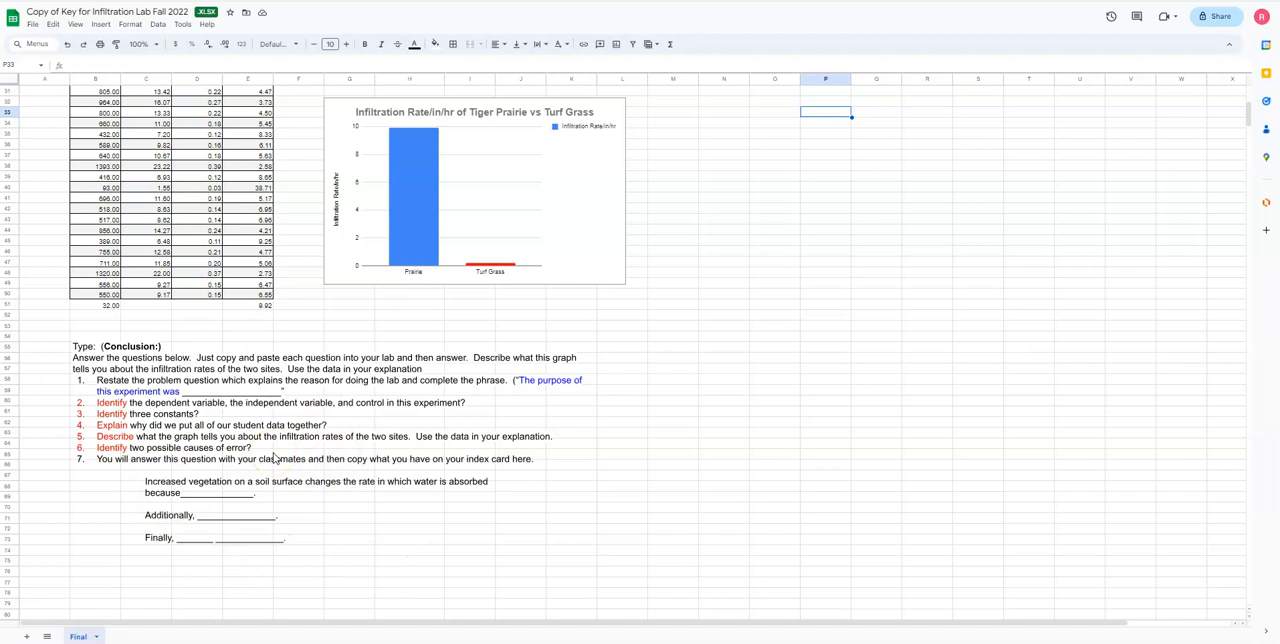
scroll(up, 3)
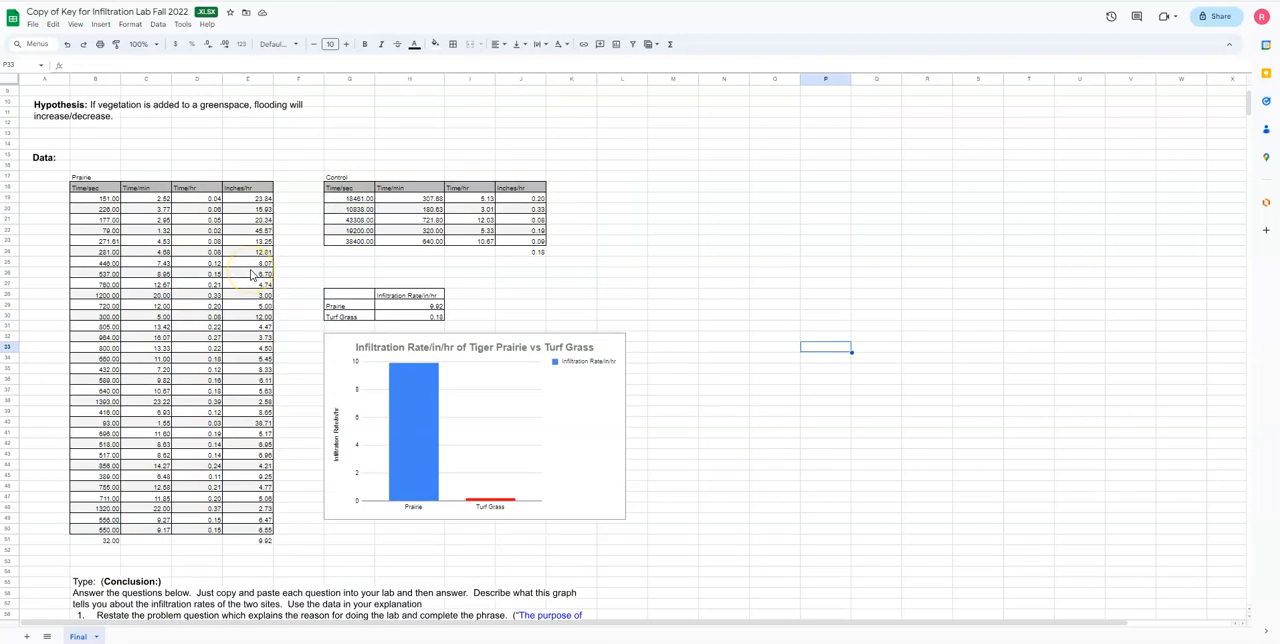
scroll(up, 3)
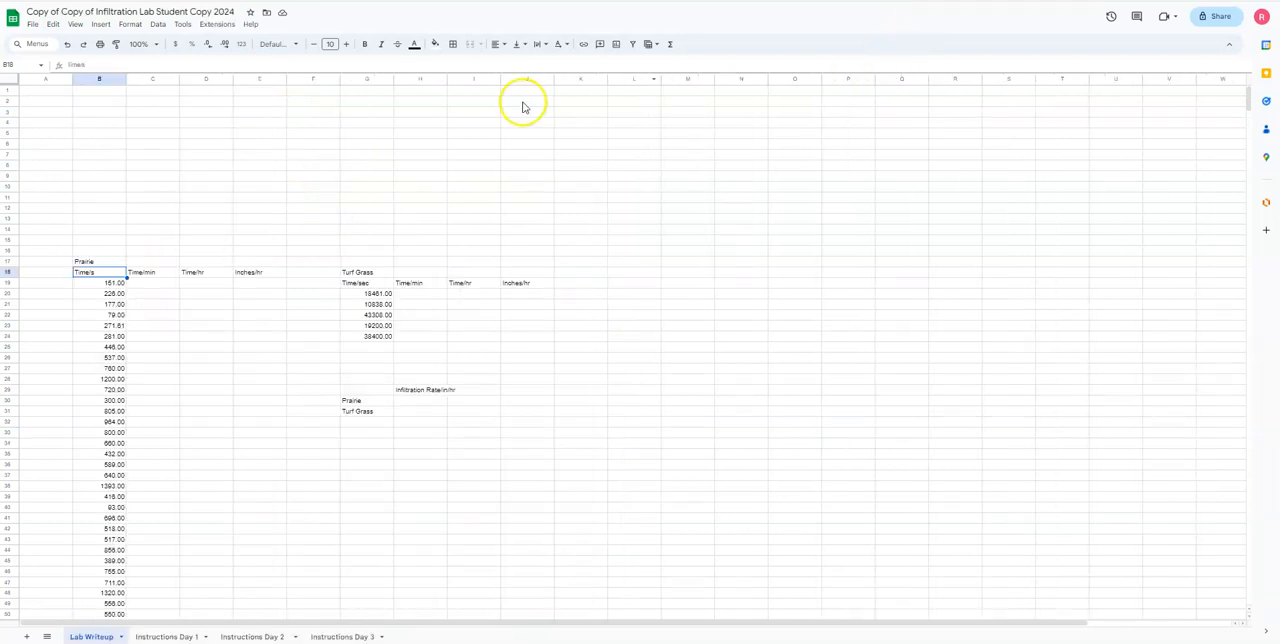
mouse_move(252, 196)
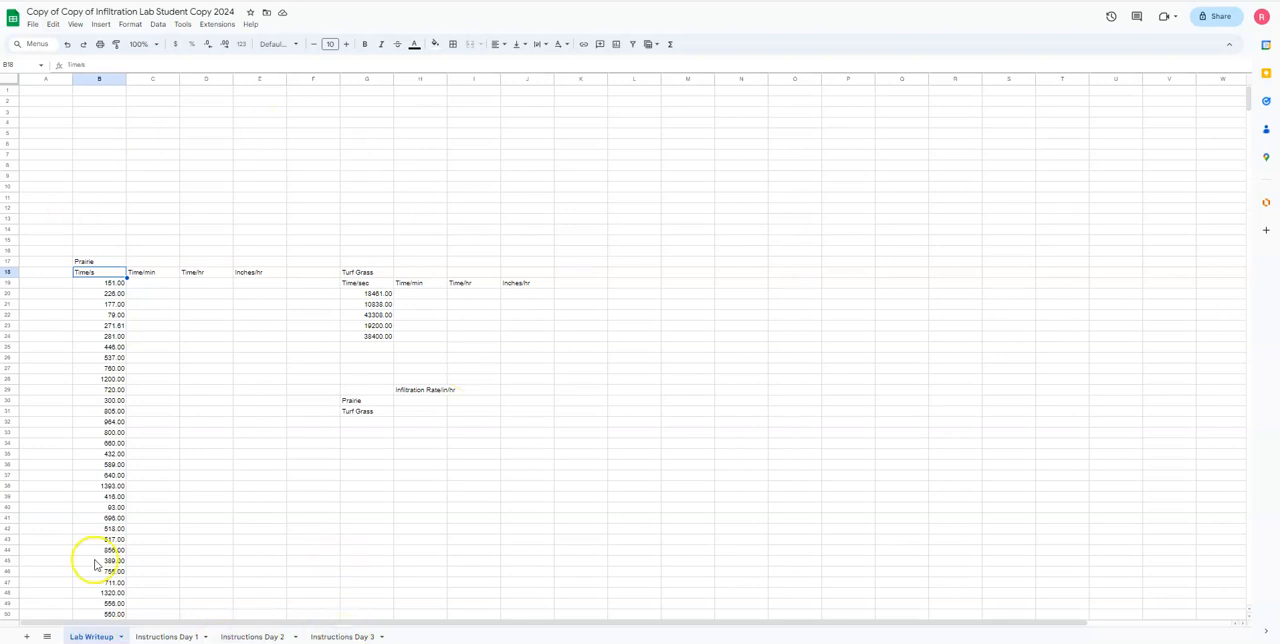
mouse_move(392, 532)
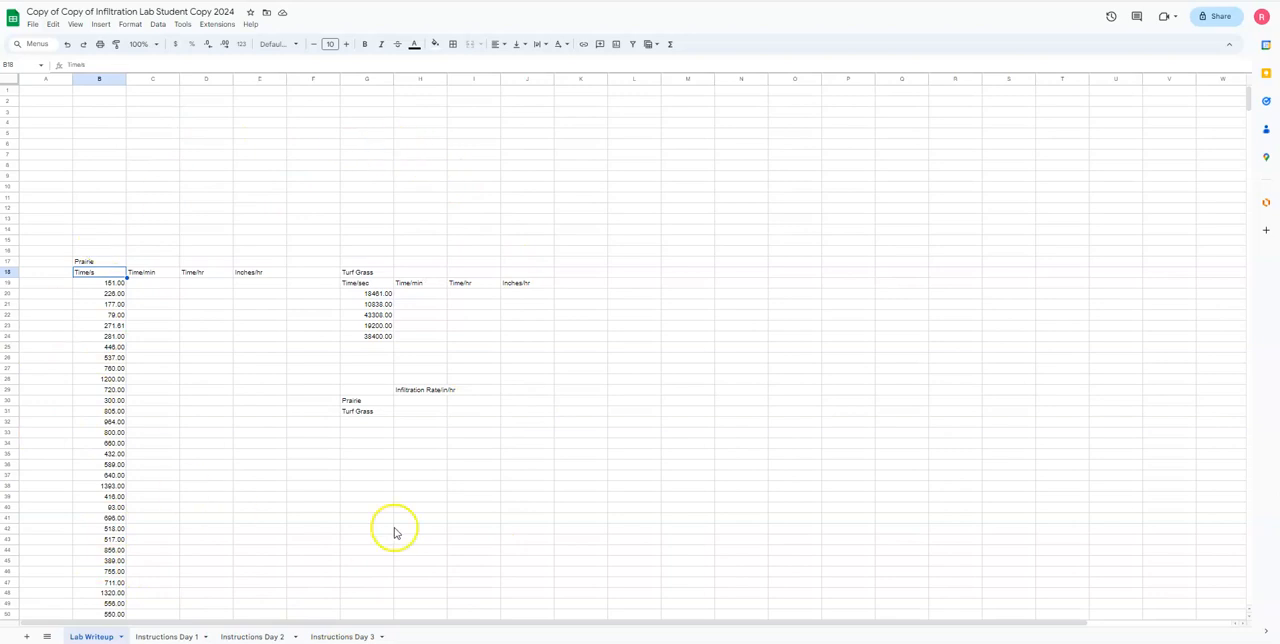
mouse_move(286, 474)
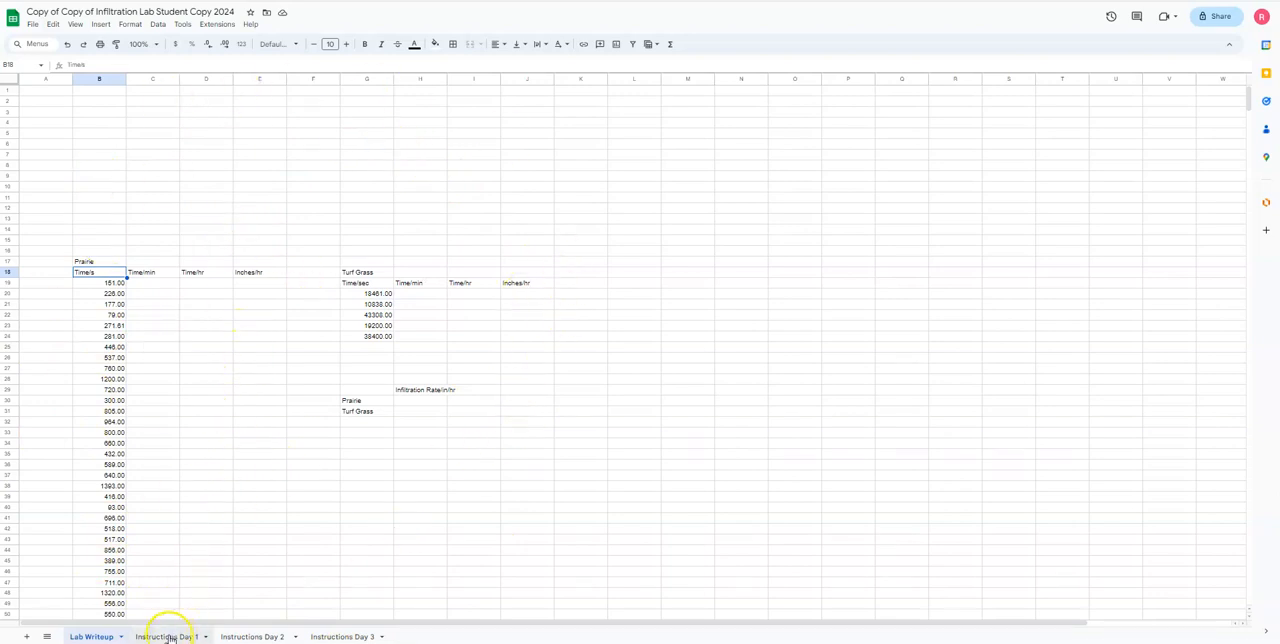
- Review the Instructions Day 1 and Day 3 sheets, then return to the Lab Writeup sheet
click(166, 636)
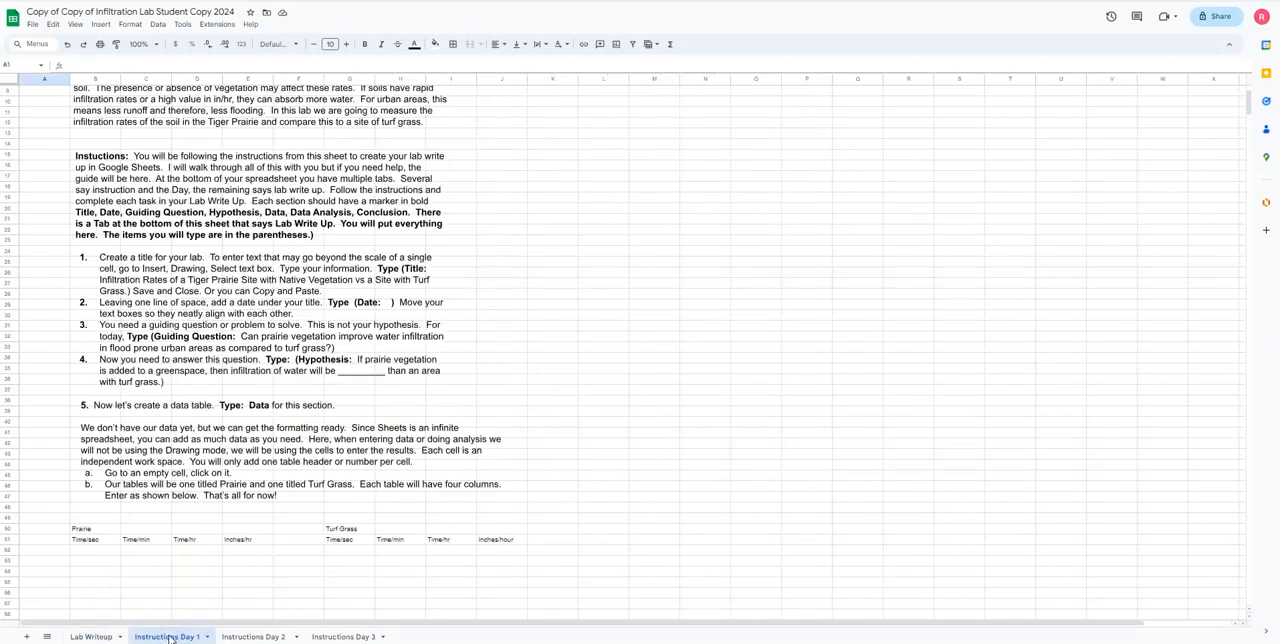
click(252, 636)
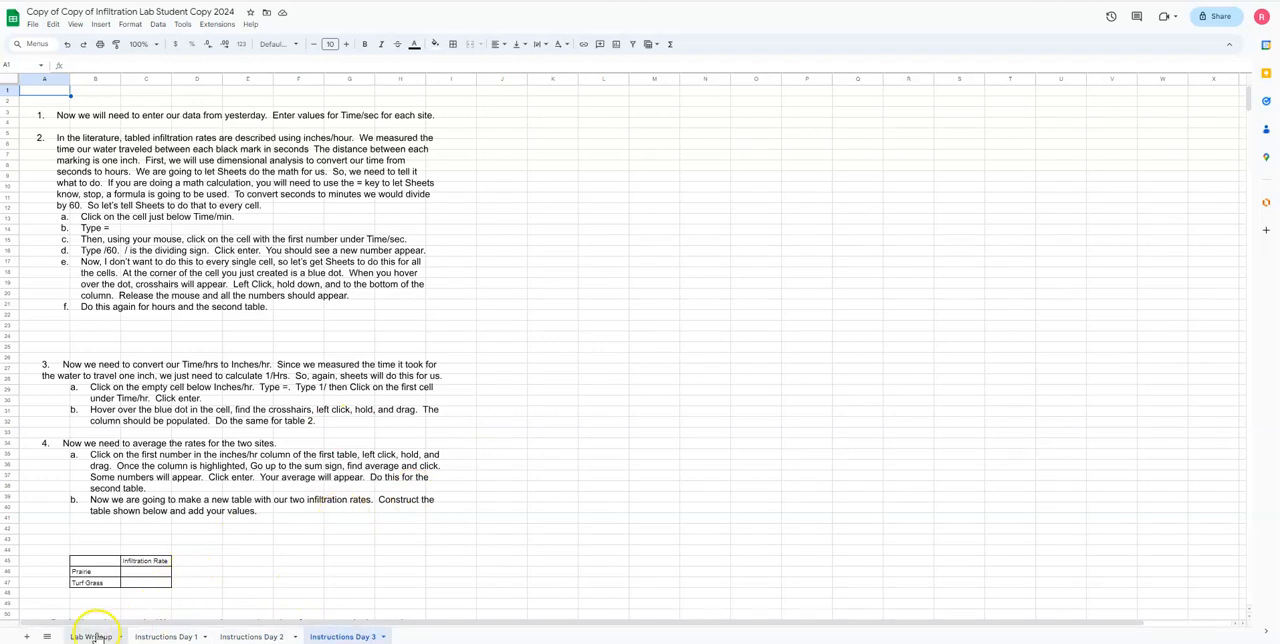
click(92, 636)
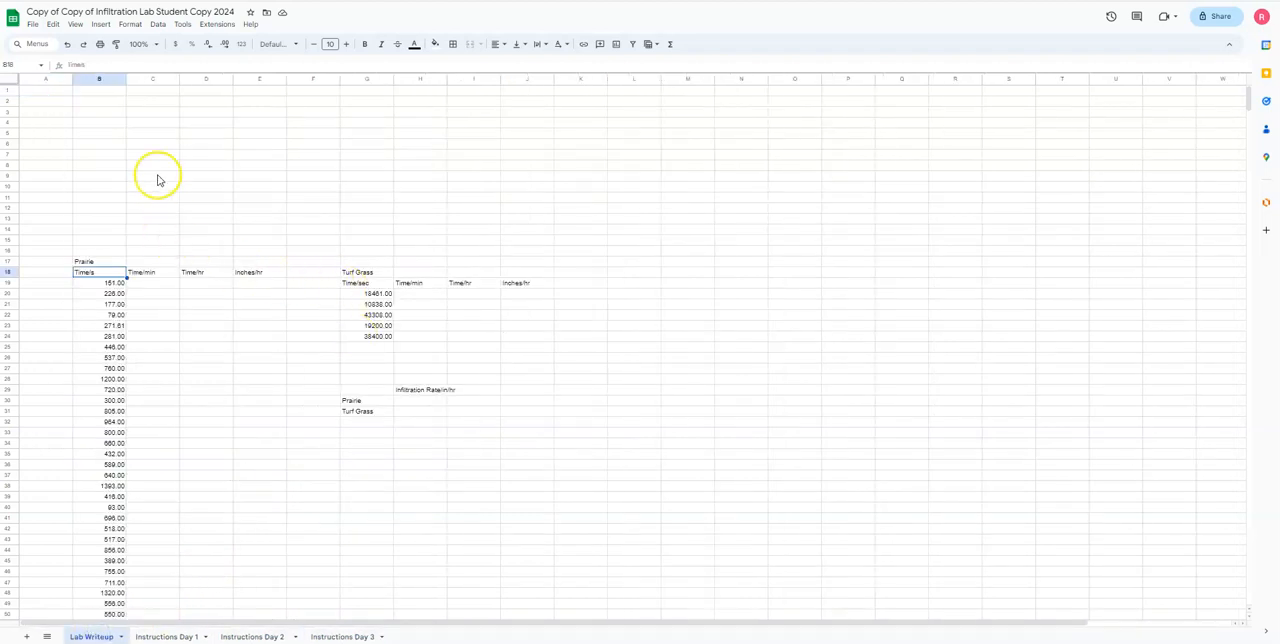
mouse_move(124, 188)
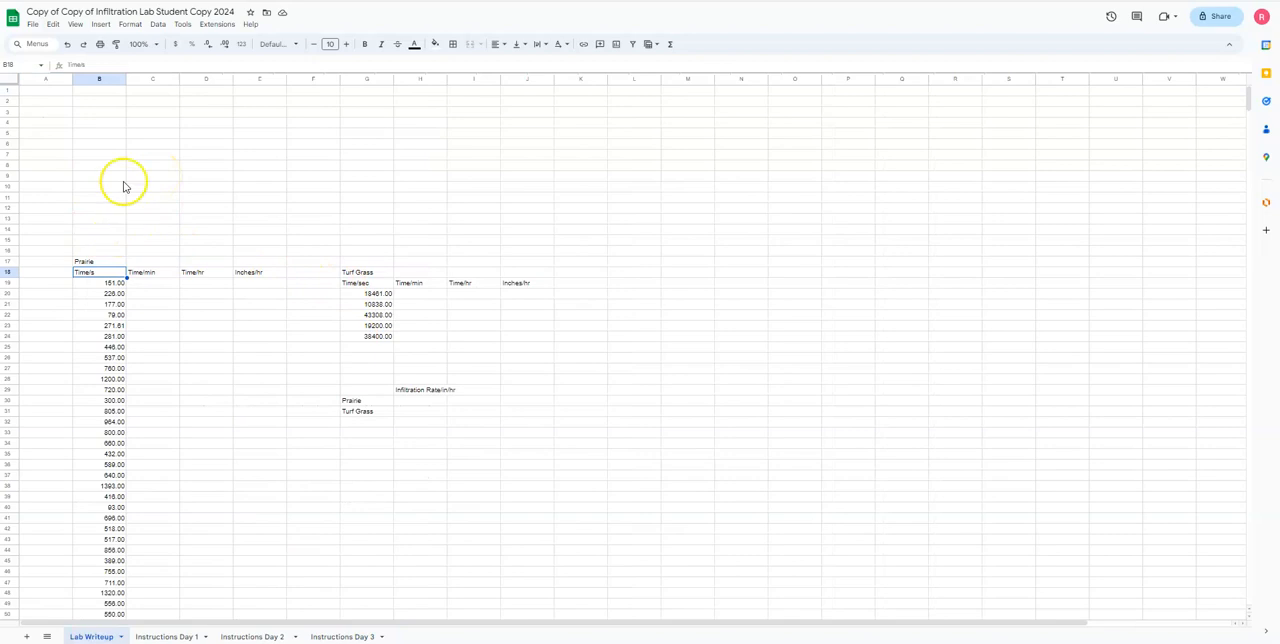
click(100, 132)
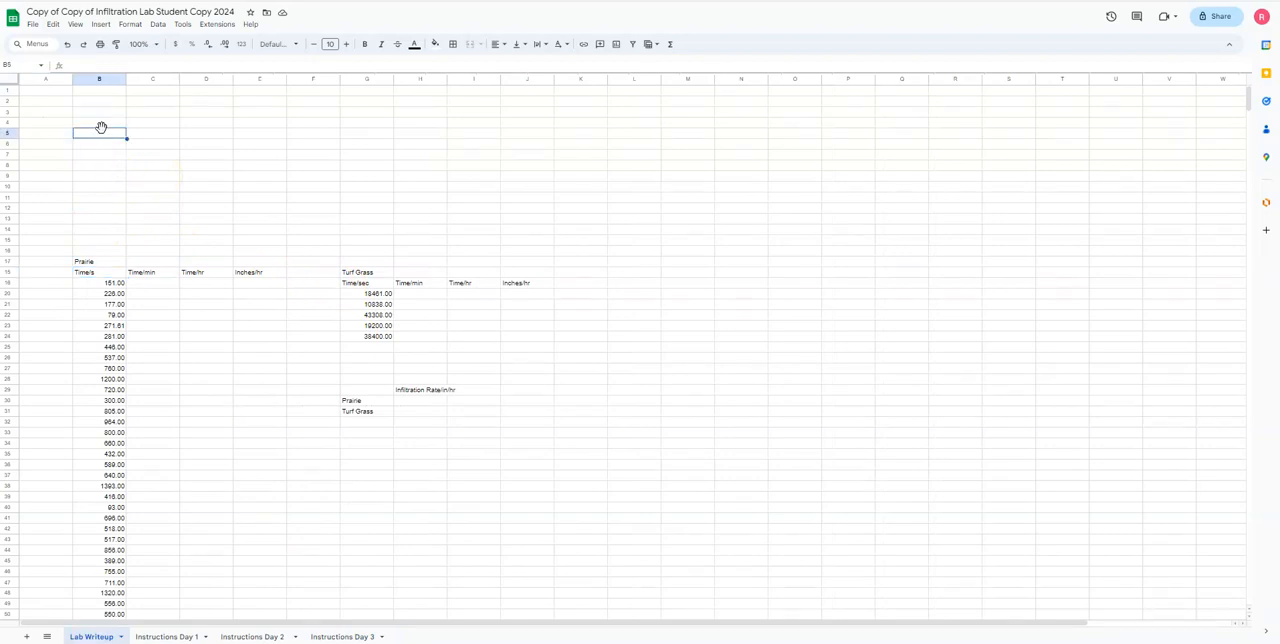
click(100, 132)
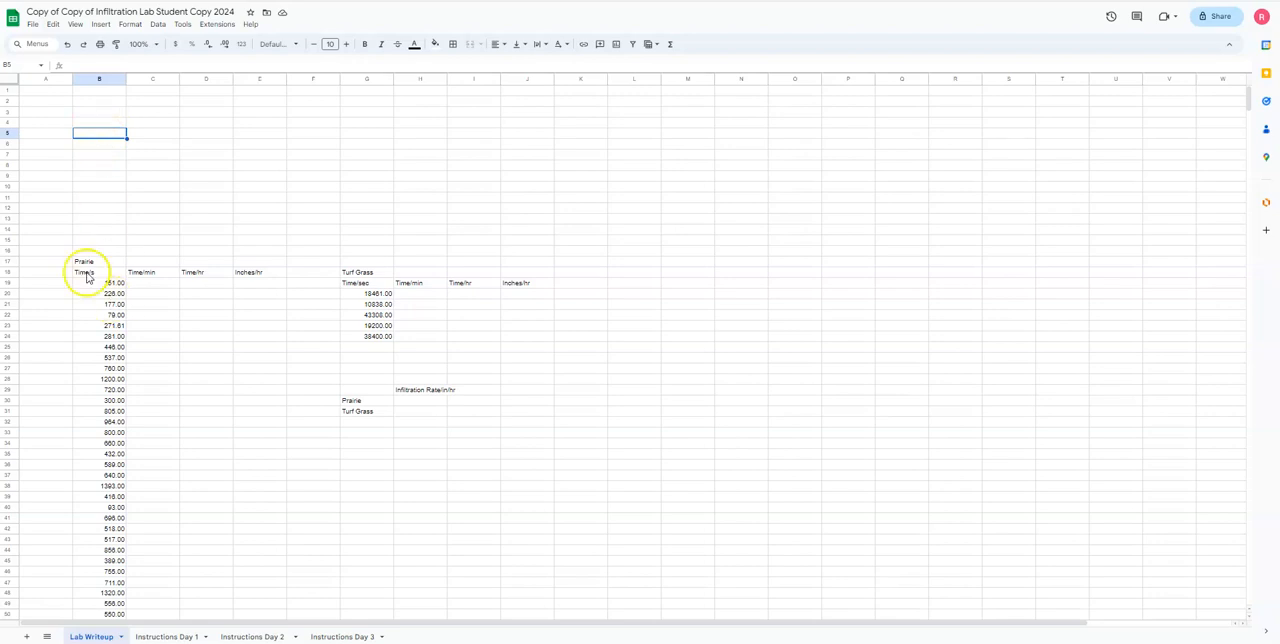
mouse_move(192, 322)
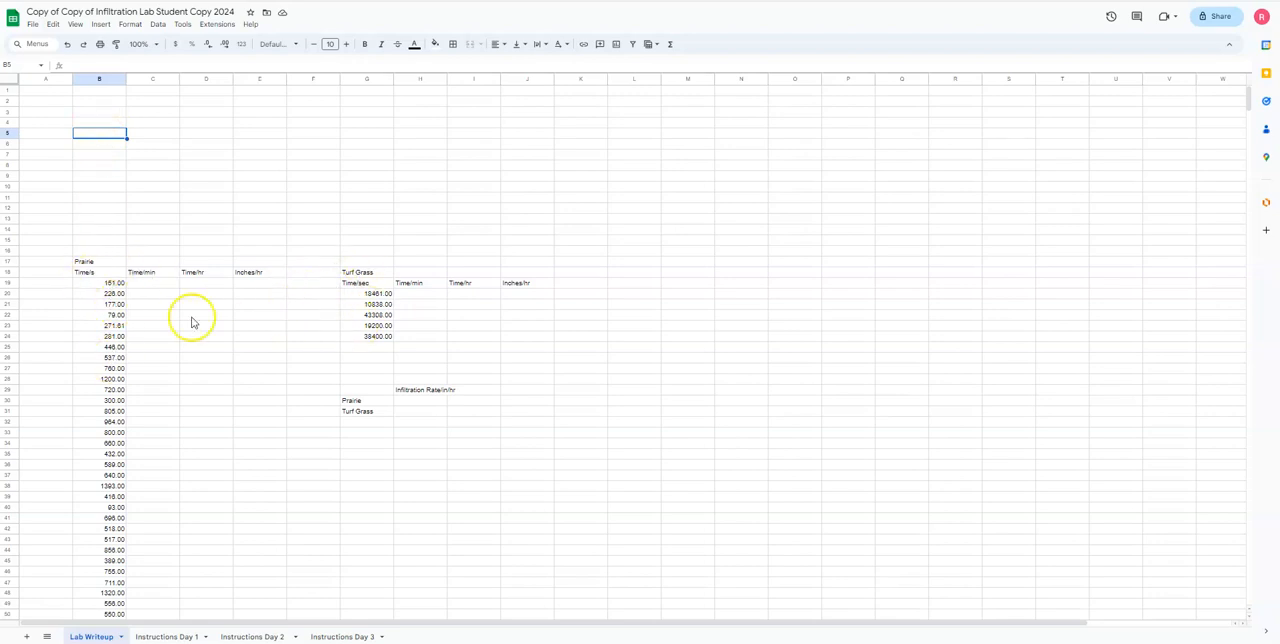
mouse_move(84, 278)
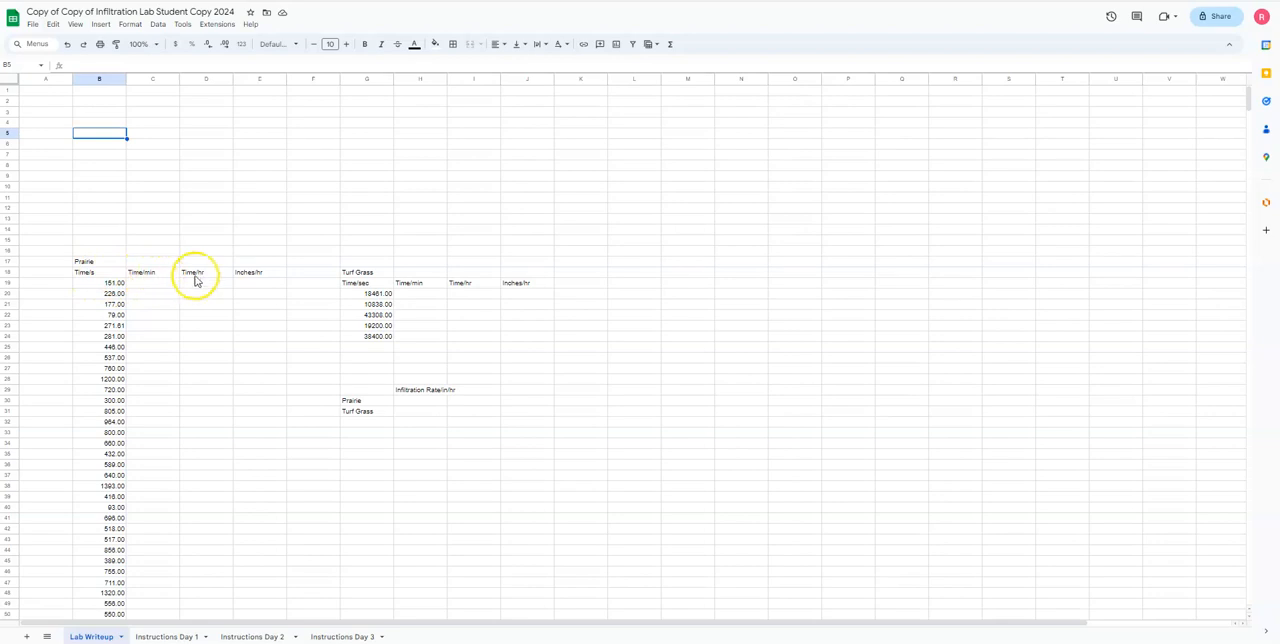
mouse_move(256, 280)
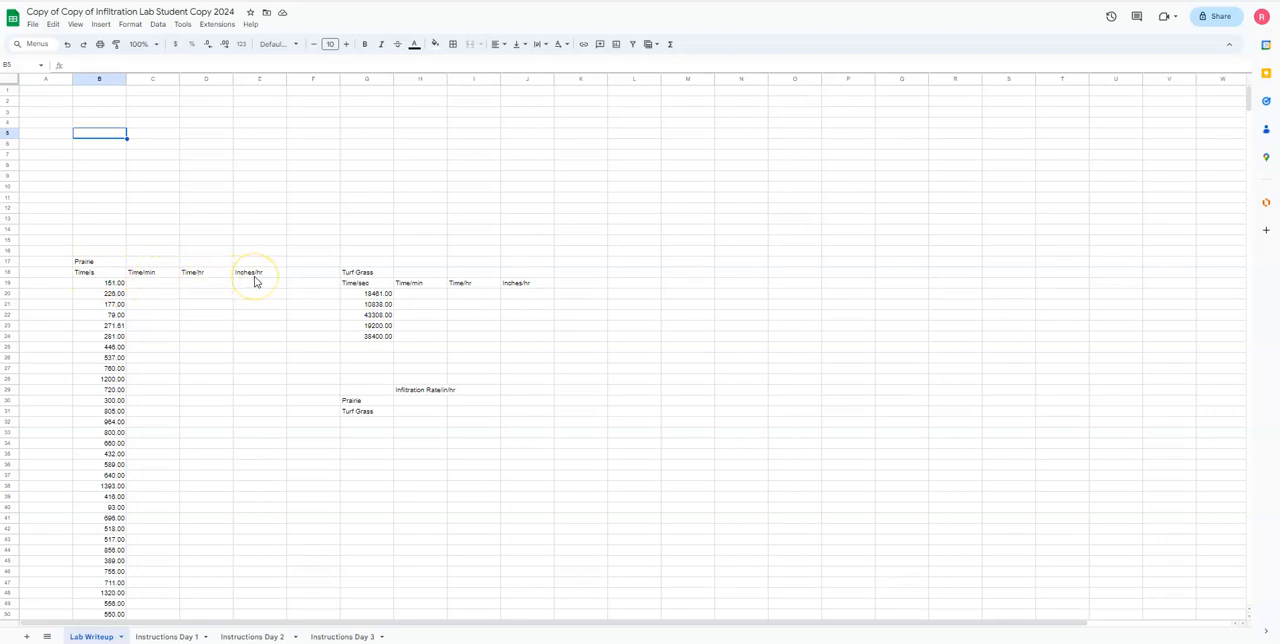
mouse_move(156, 284)
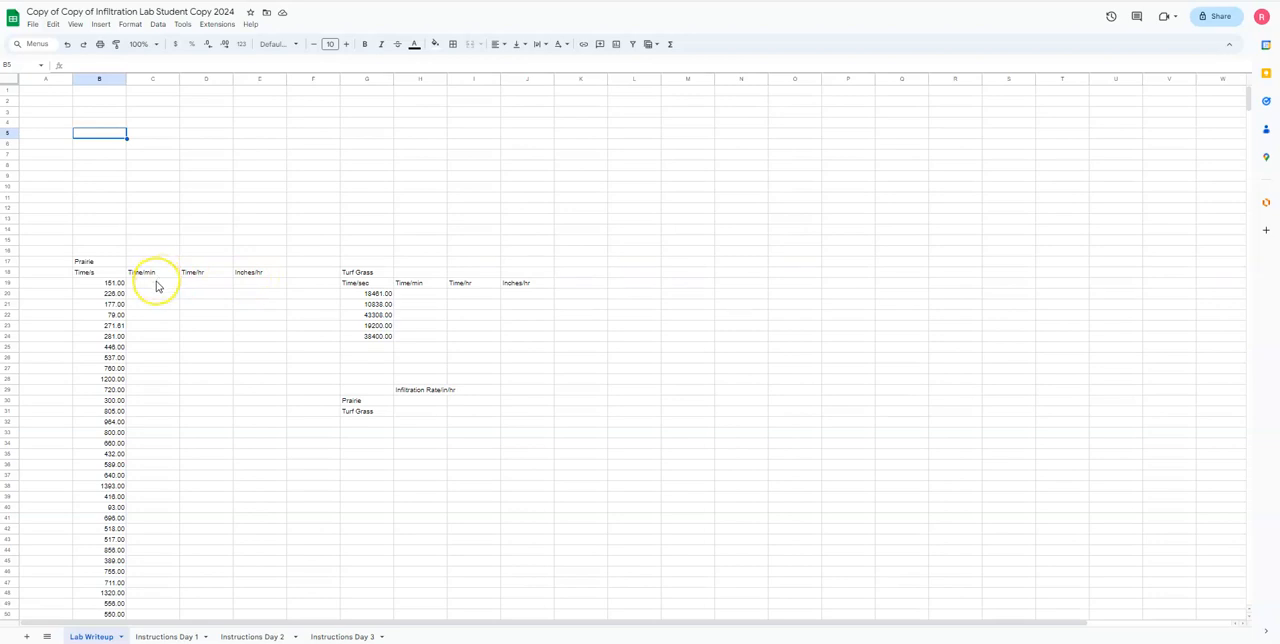
mouse_move(156, 286)
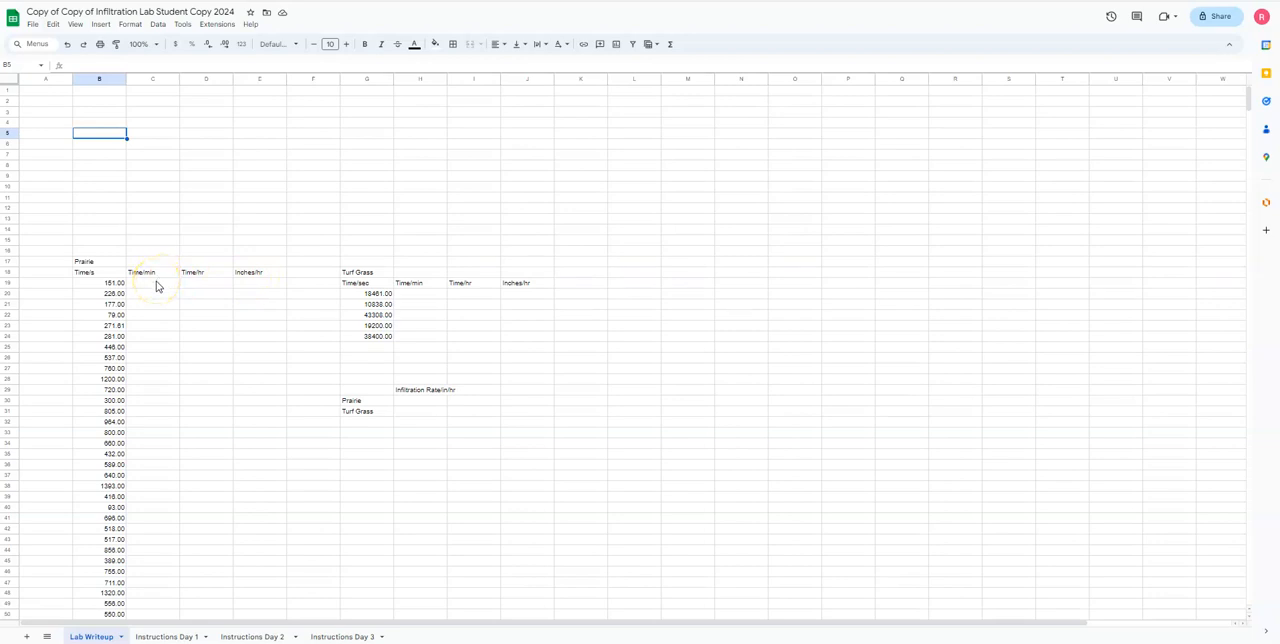
mouse_move(124, 122)
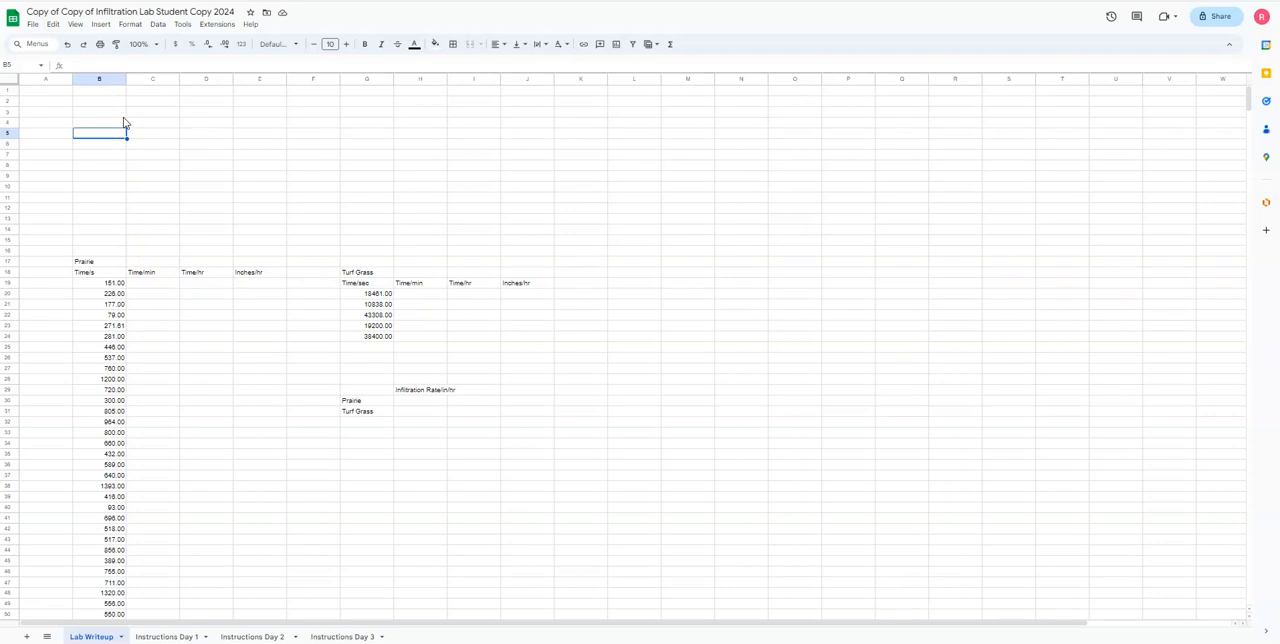
mouse_move(144, 194)
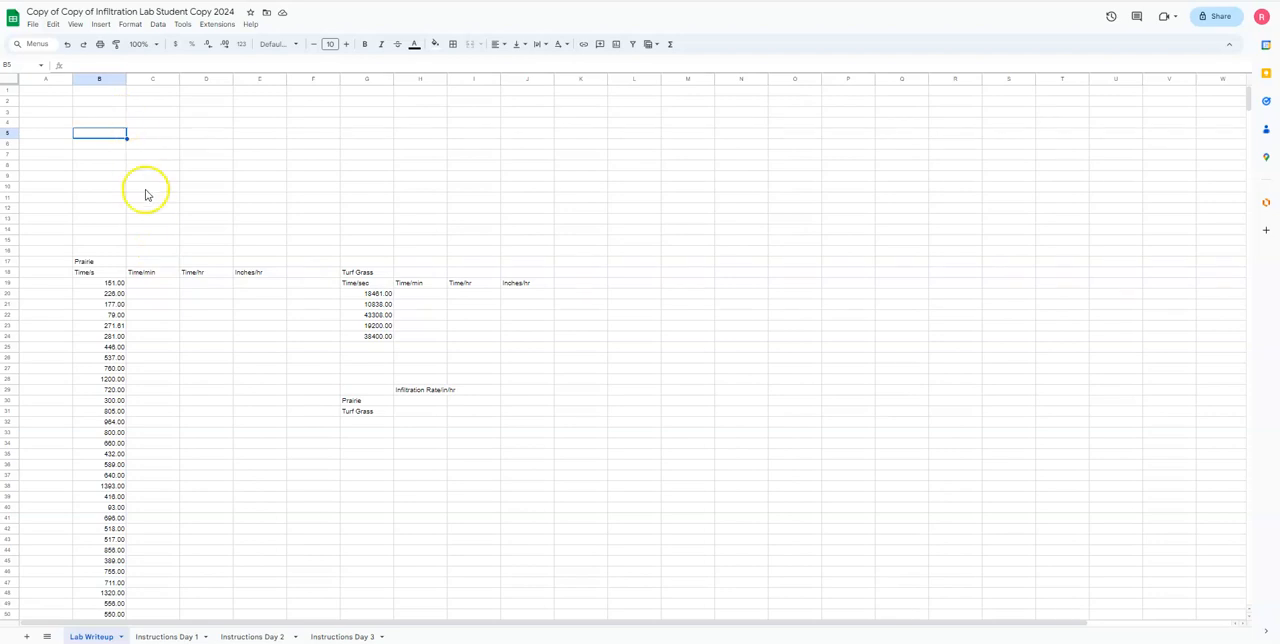
click(206, 156)
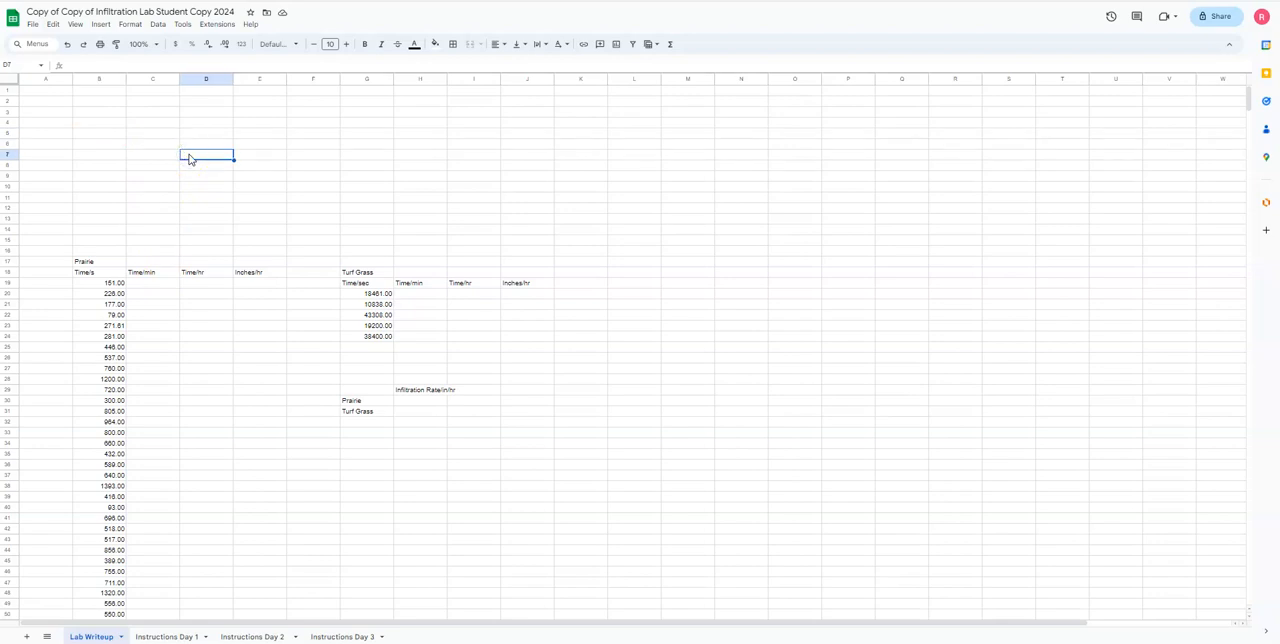
mouse_move(84, 150)
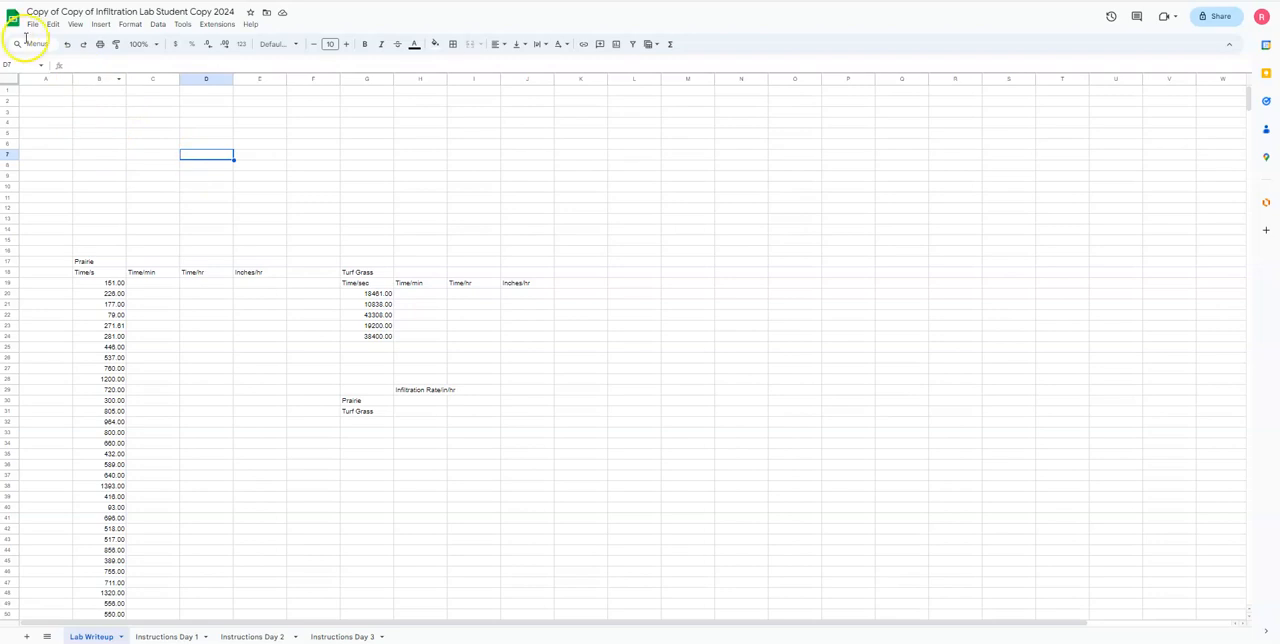
mouse_move(212, 24)
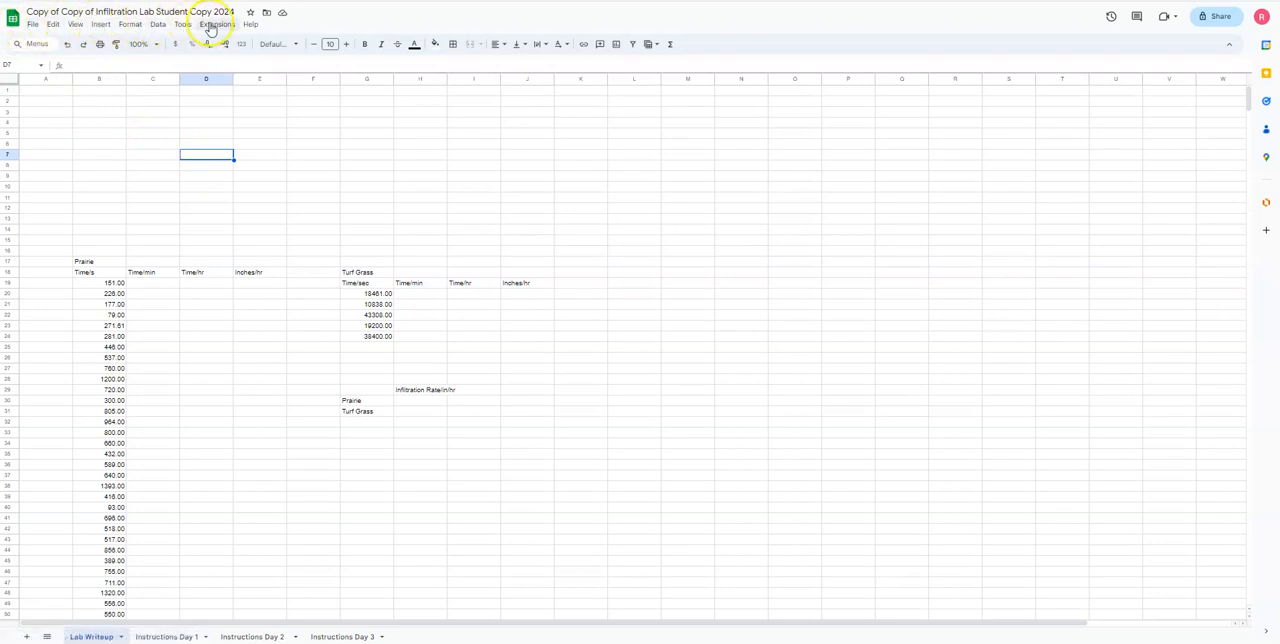
mouse_move(454, 44)
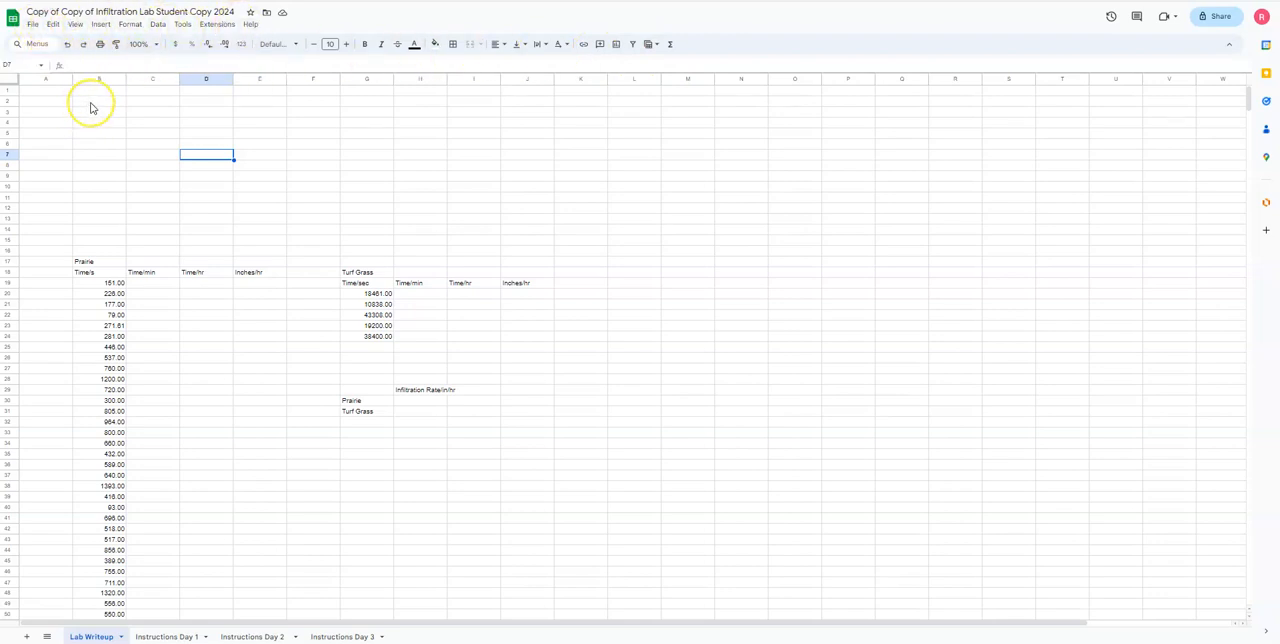
mouse_move(84, 110)
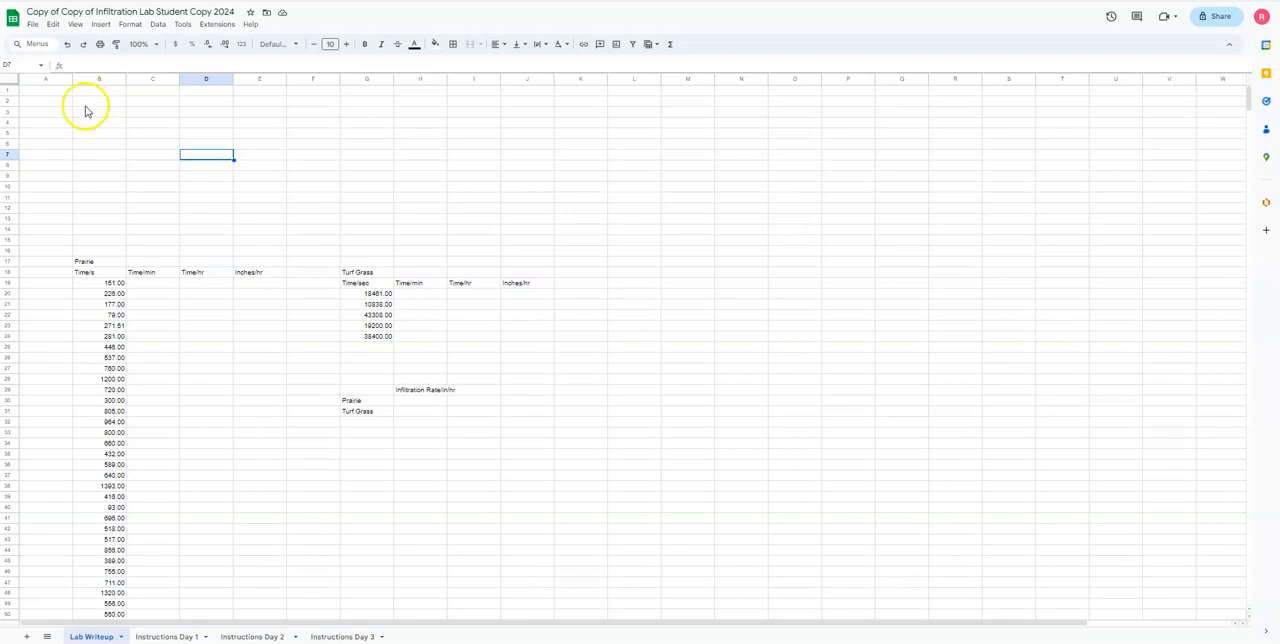
mouse_move(86, 112)
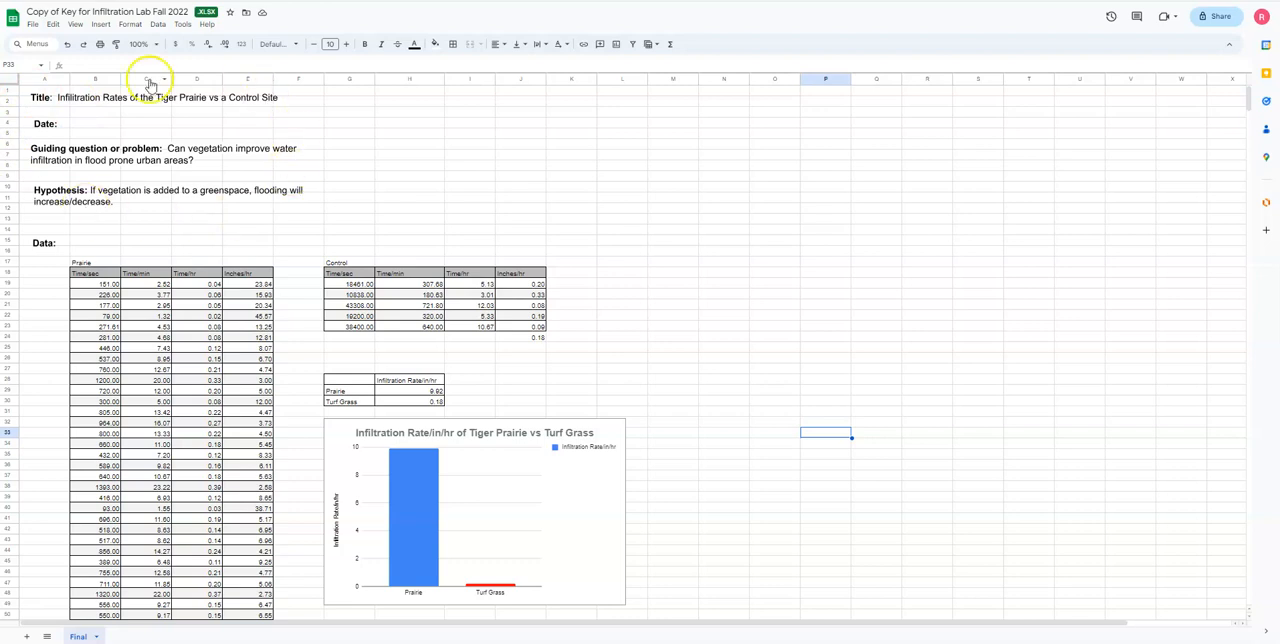
mouse_move(242, 144)
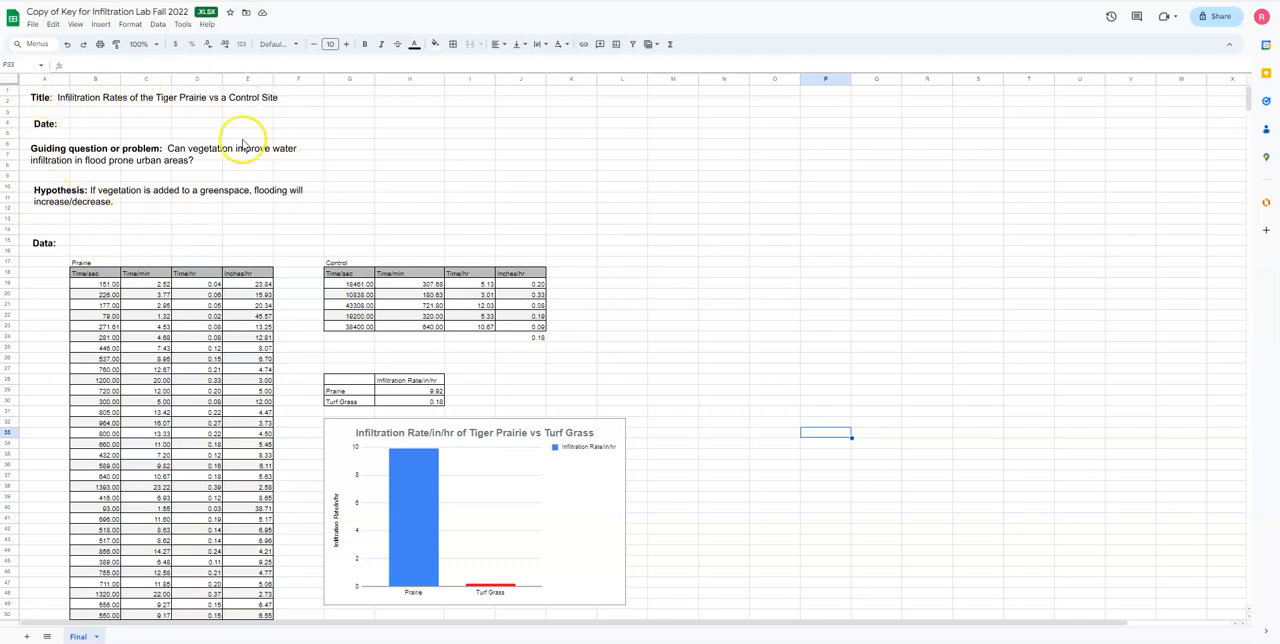
- Scroll down past the chart to the Conclusion questions and back up
scroll(down, 3)
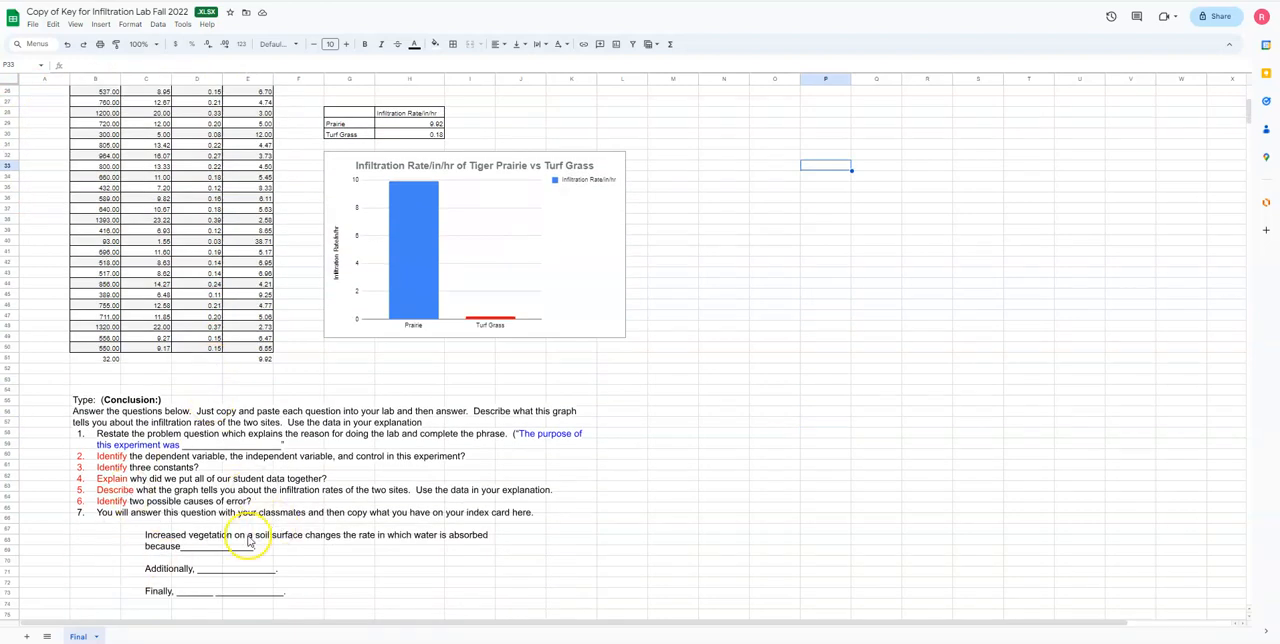
scroll(up, 3)
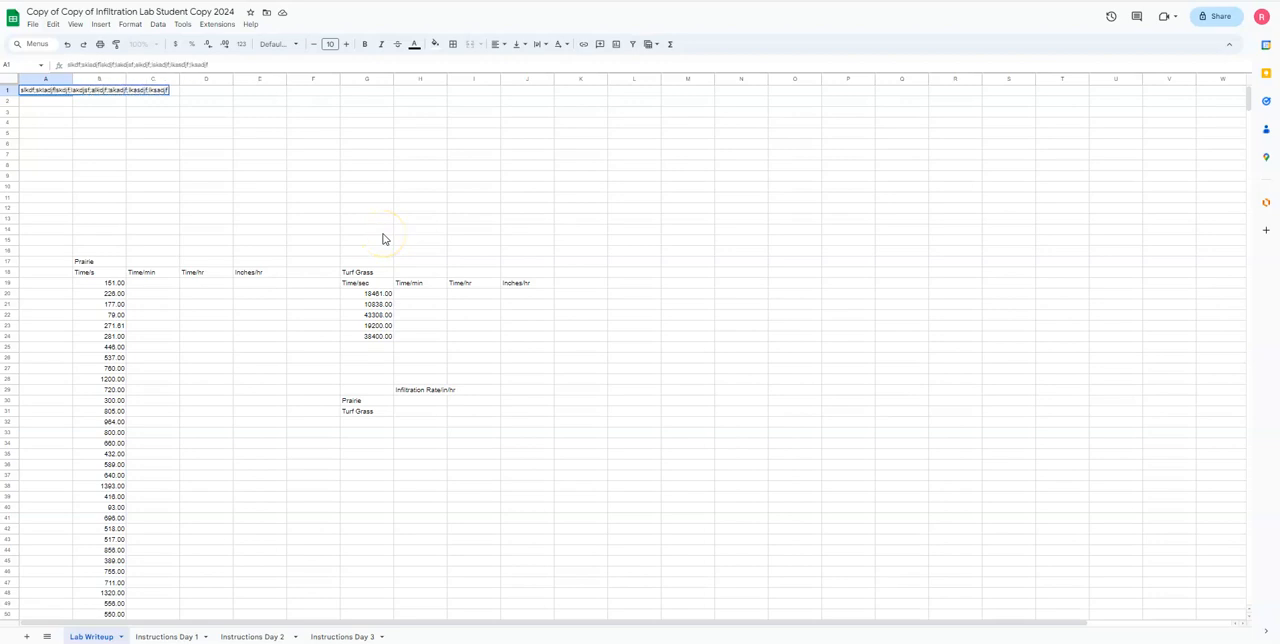
- Clear the stray placeholder text from row 1 of the Lab Writeup sheet and select B1
click(118, 90)
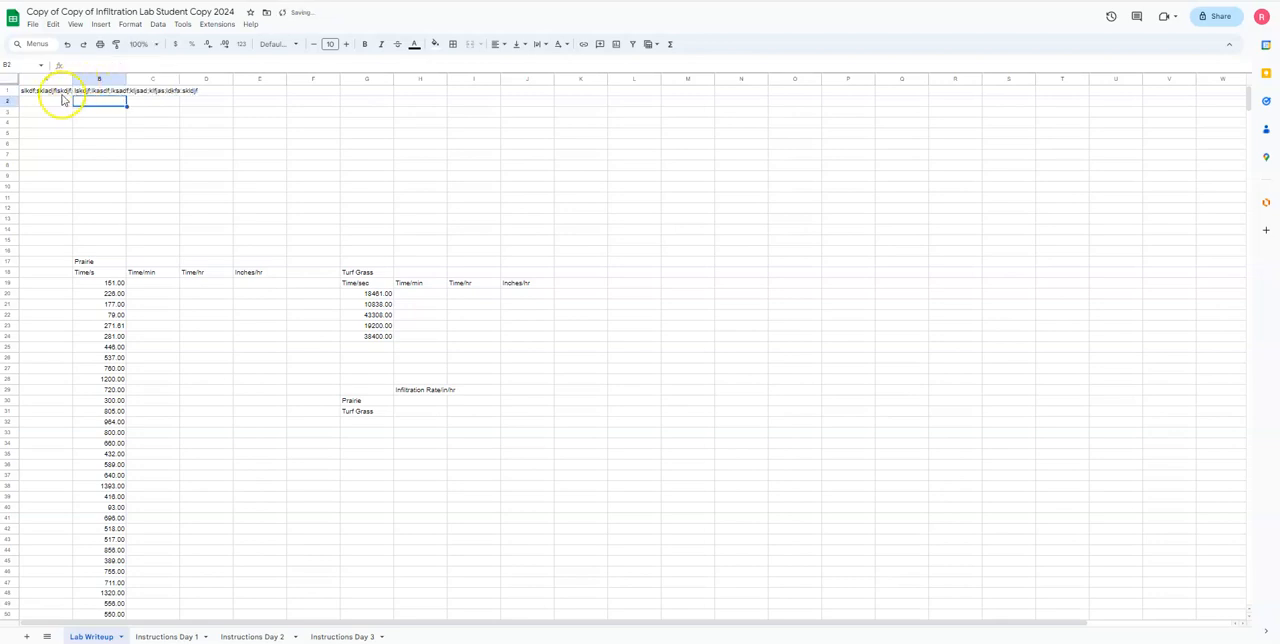
click(44, 90)
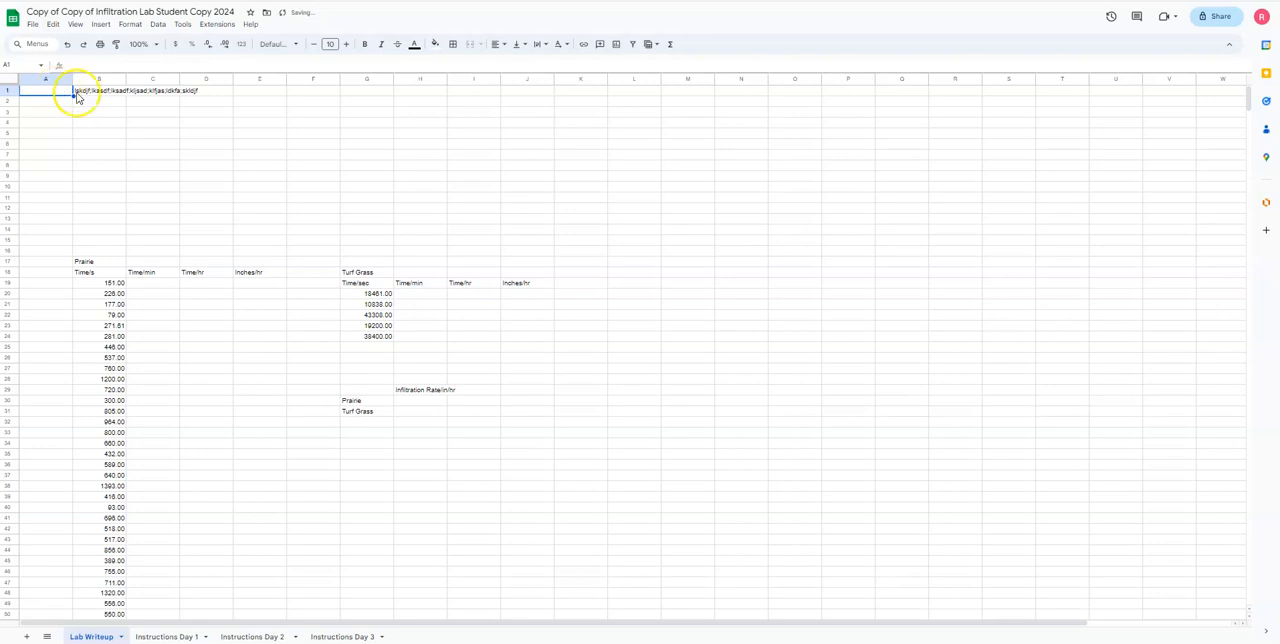
click(100, 90)
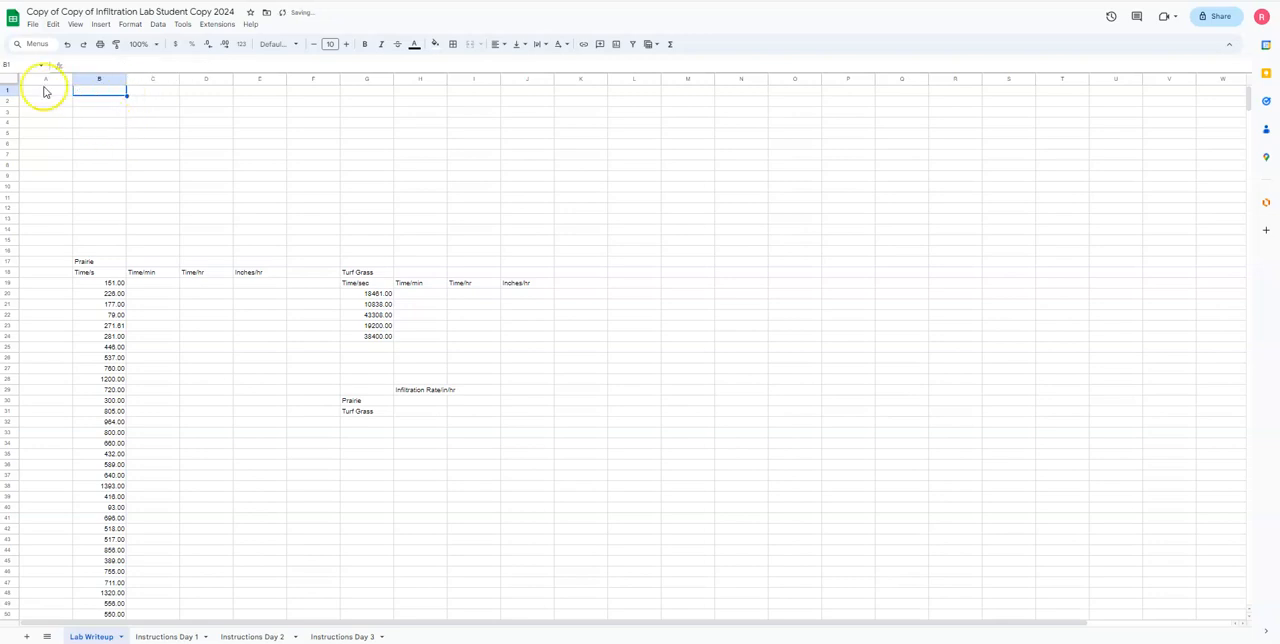
click(44, 90)
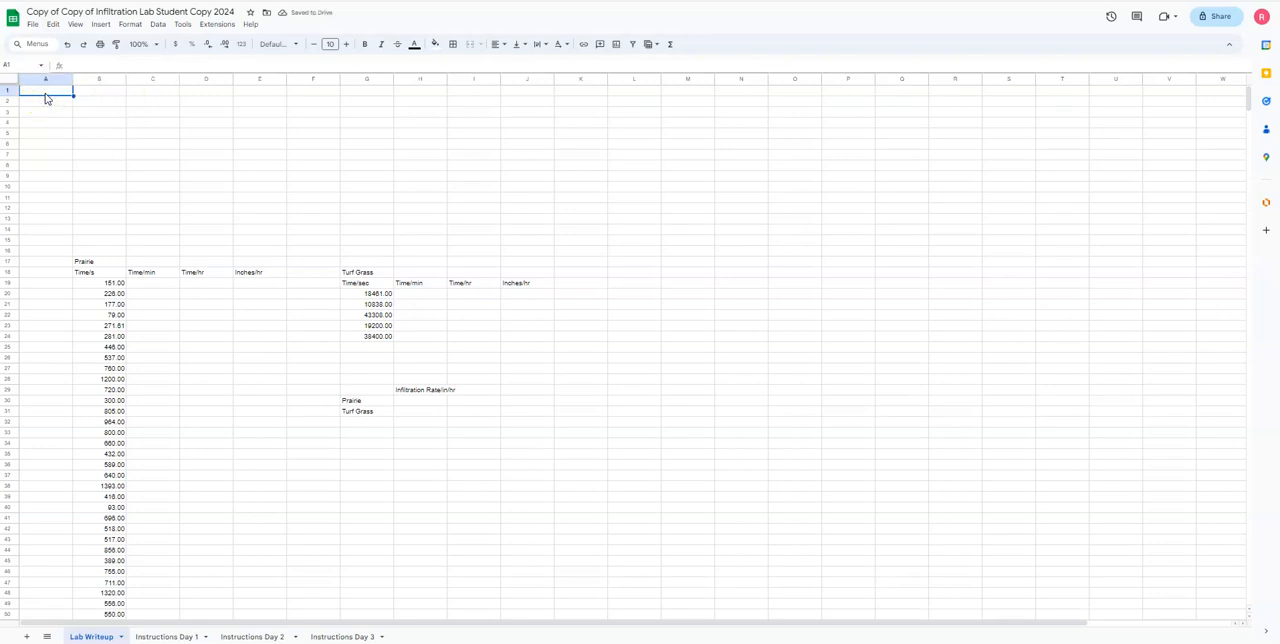
mouse_move(80, 98)
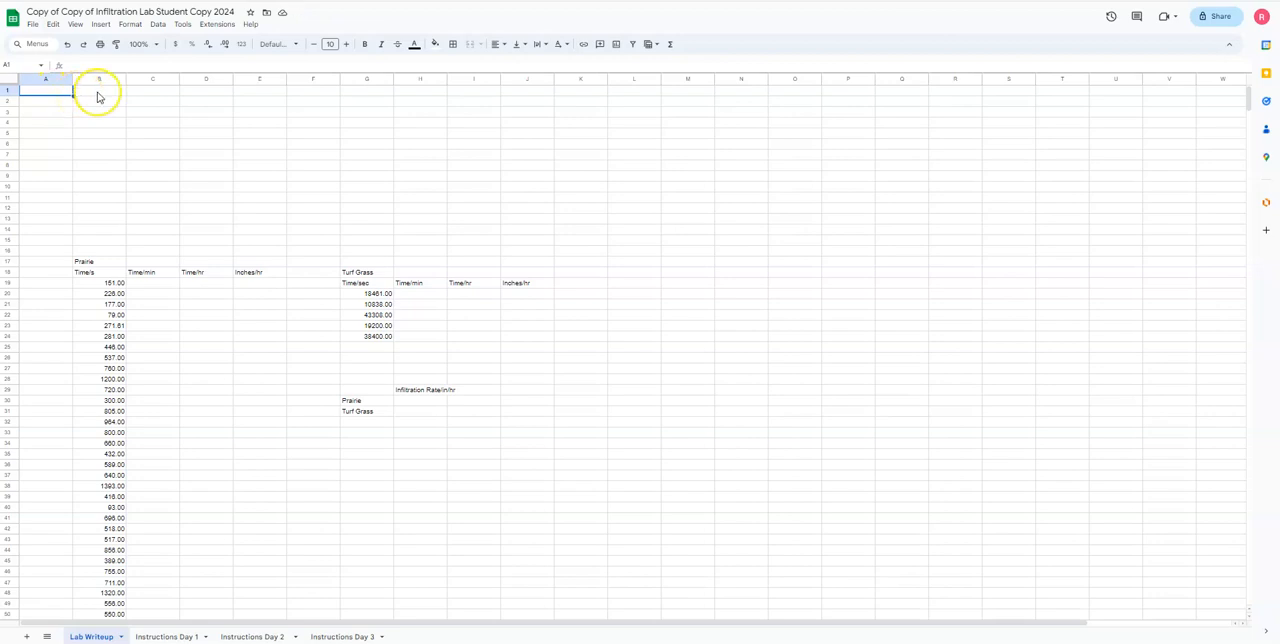
click(166, 636)
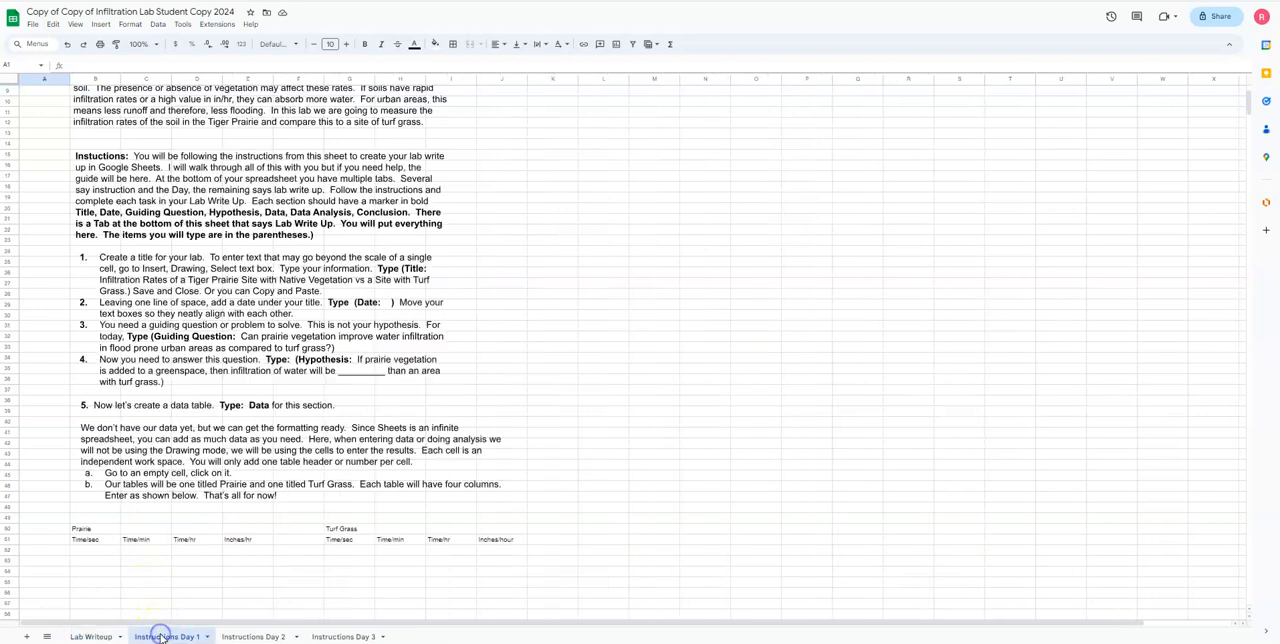
- Scroll up to the Learning Objective at the top of the Day 1 instructions
scroll(up, 3)
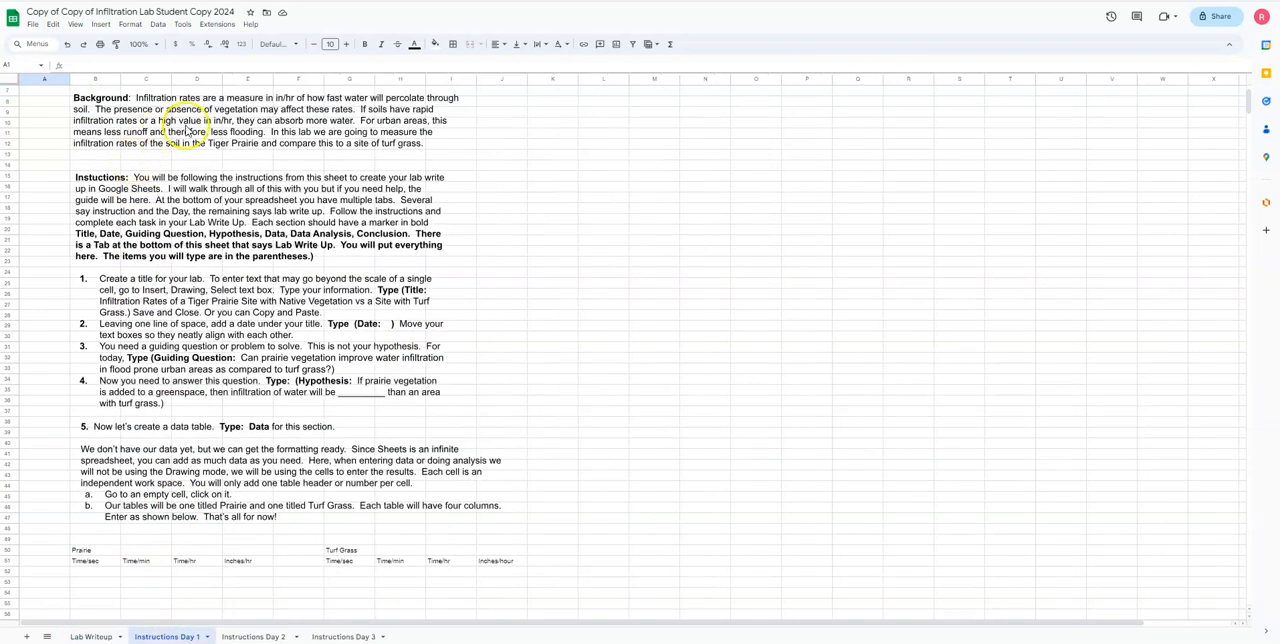
scroll(up, 3)
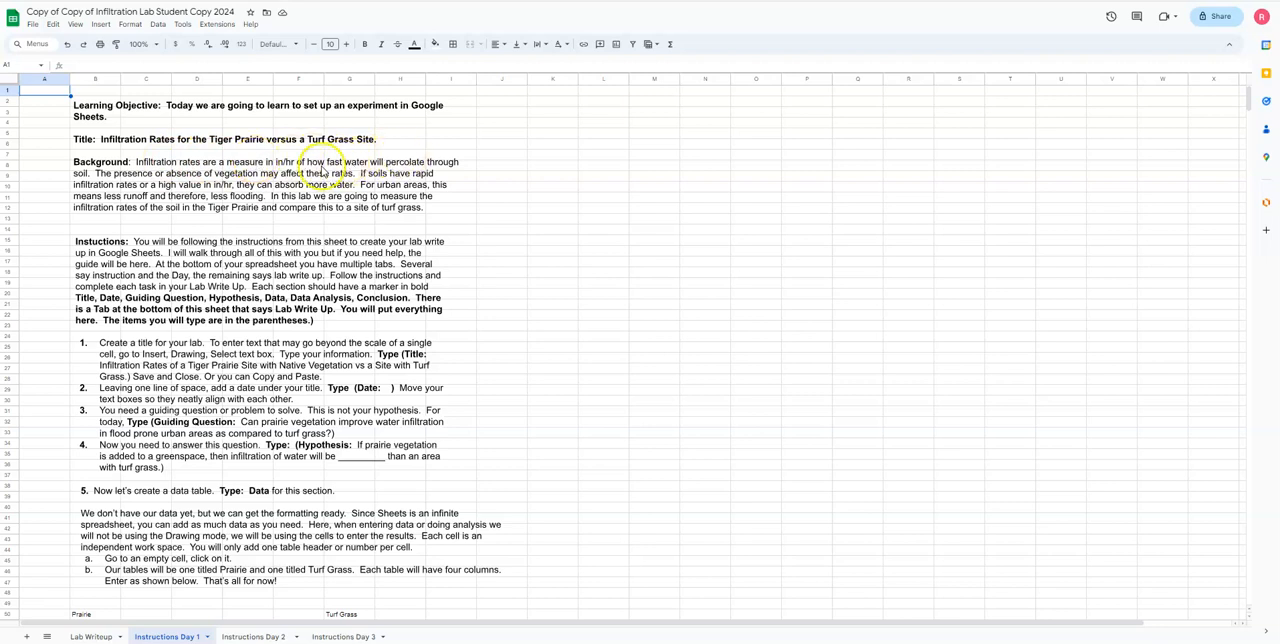
mouse_move(292, 172)
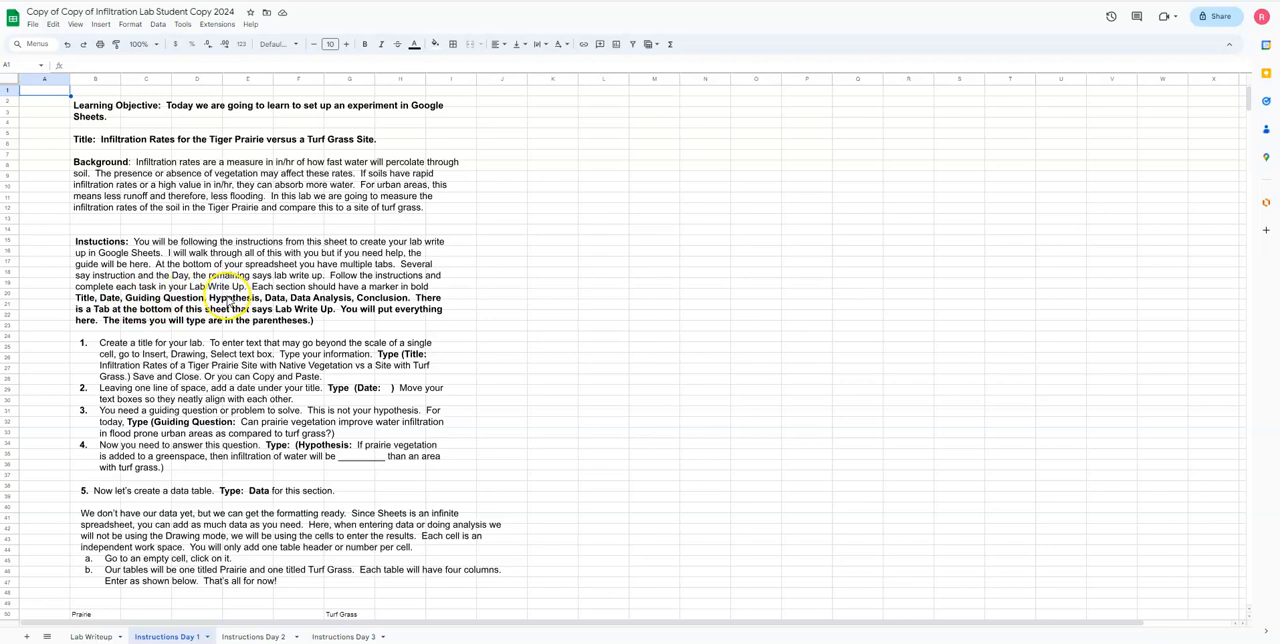
mouse_move(336, 300)
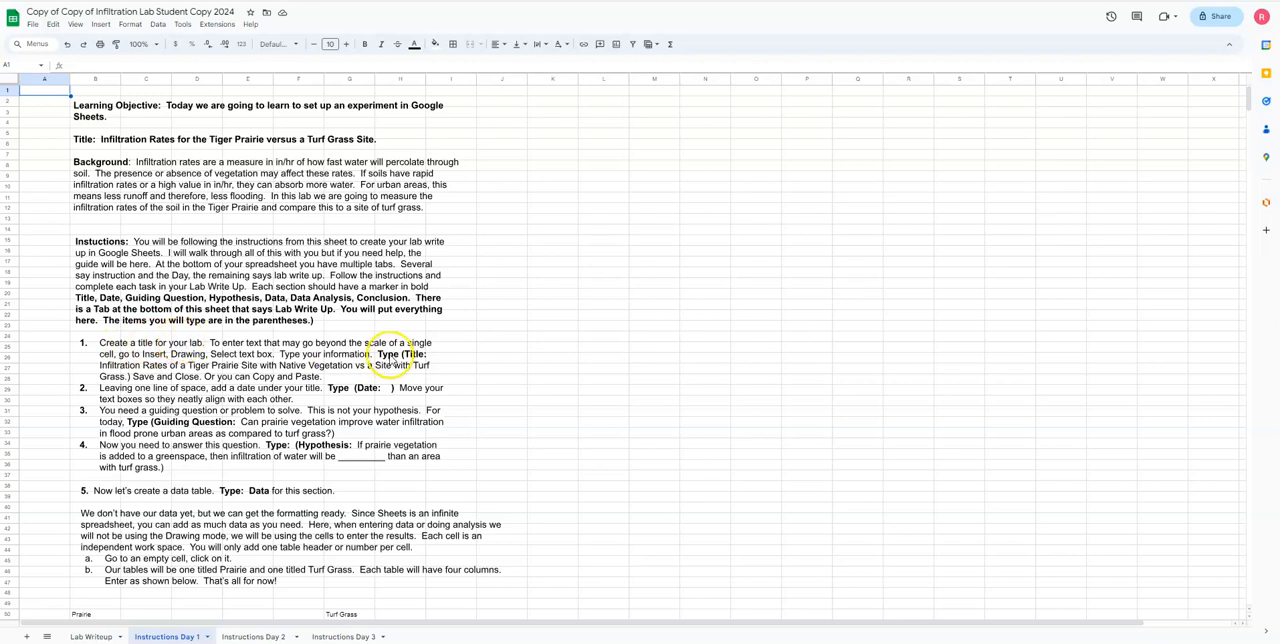
mouse_move(390, 360)
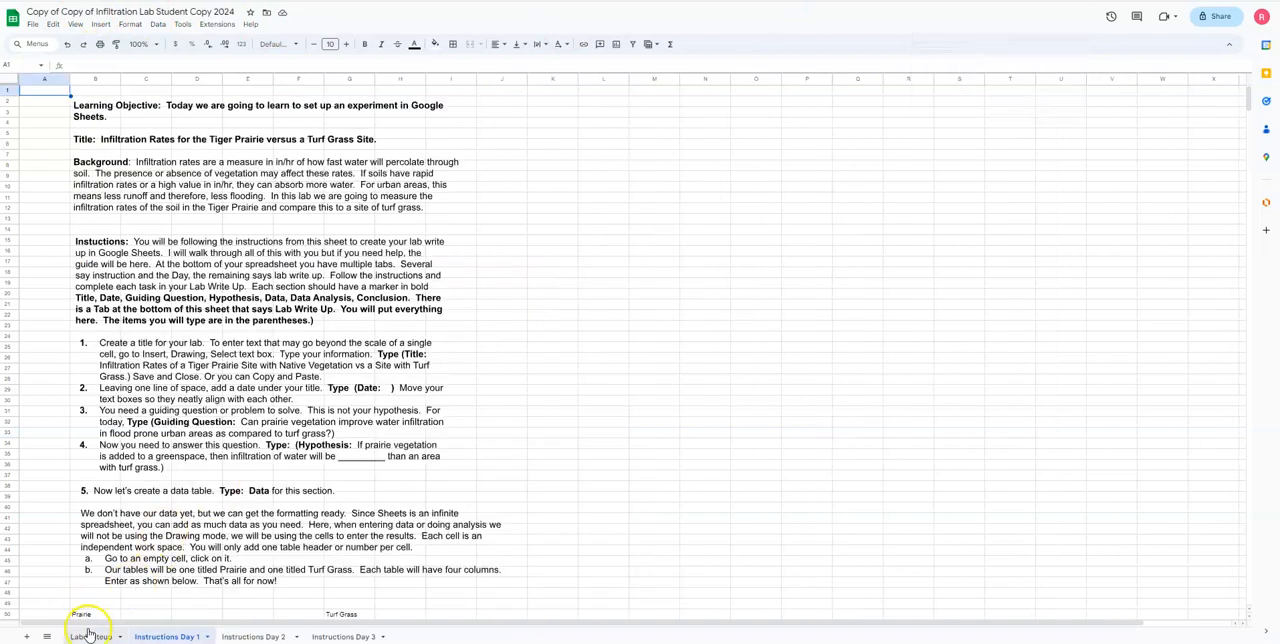
- Start a new drawing on the Lab Writeup sheet from the Insert menu
click(90, 636)
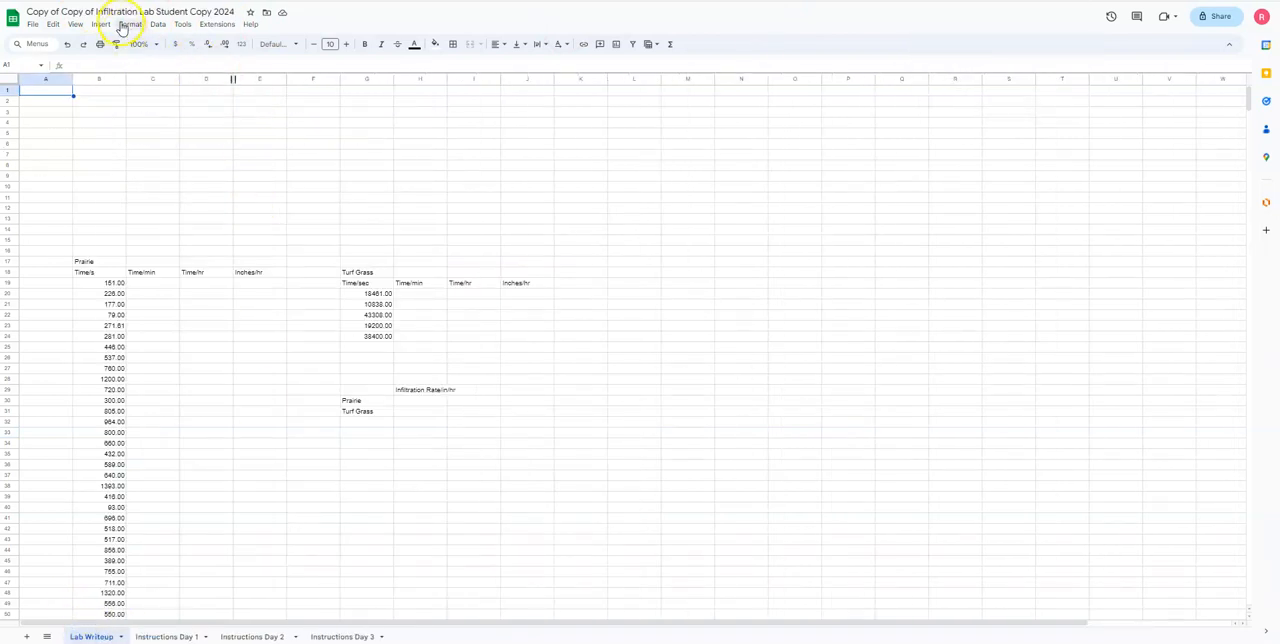
click(100, 24)
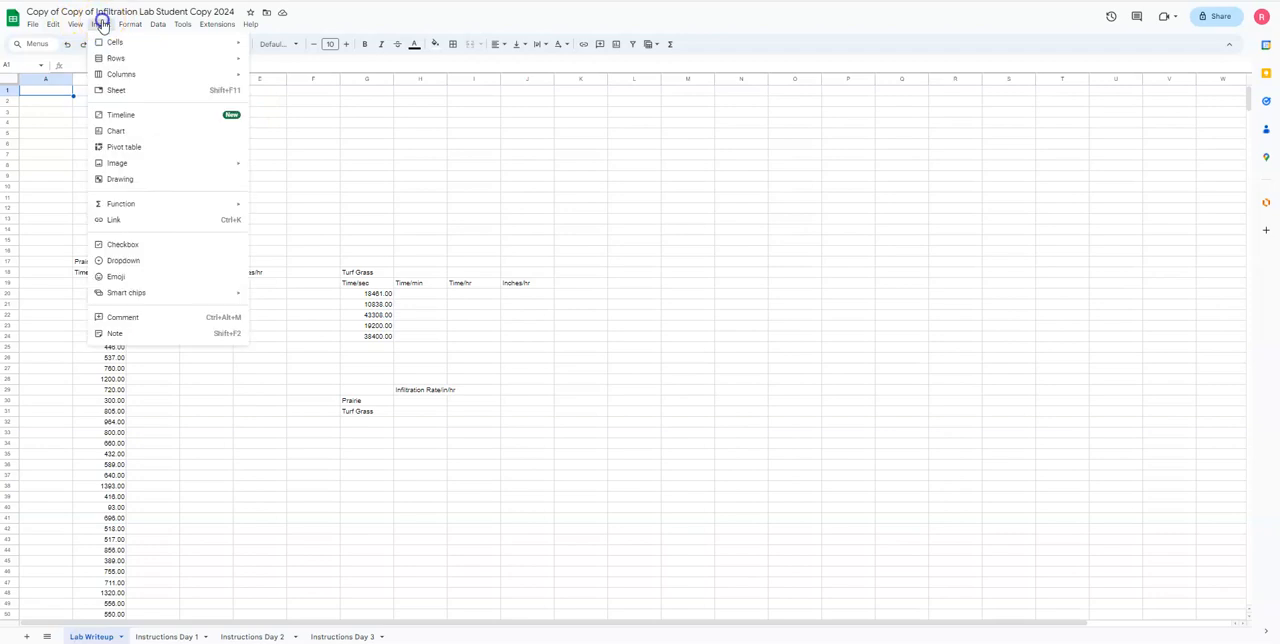
mouse_move(116, 164)
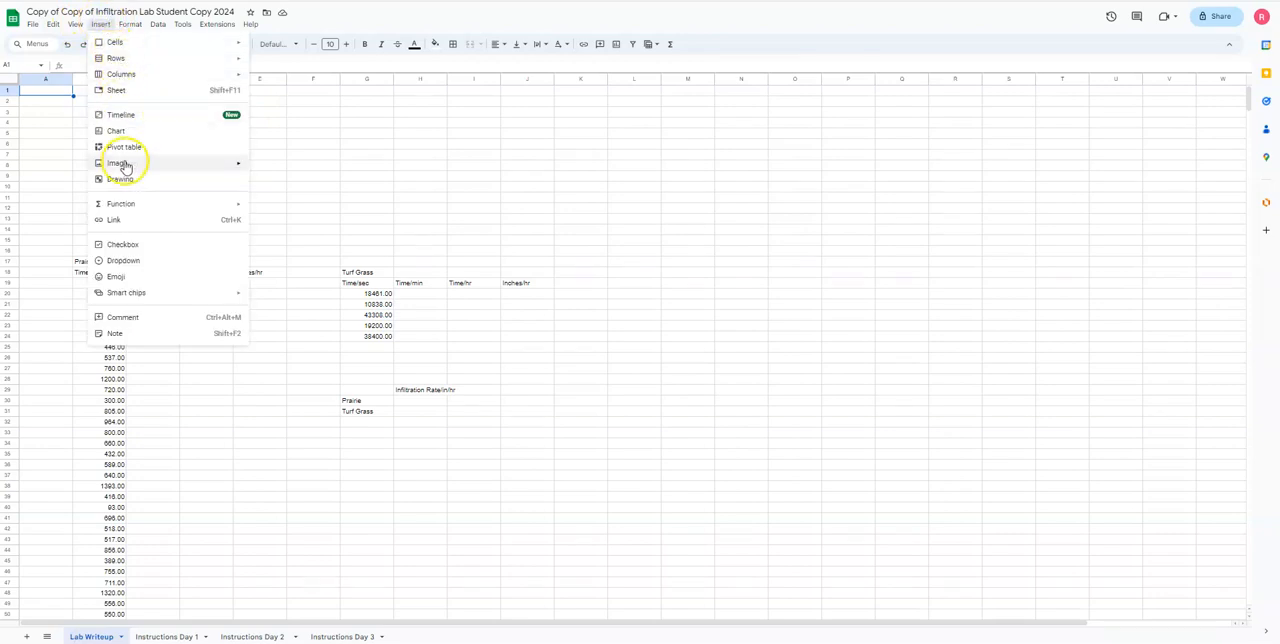
click(120, 180)
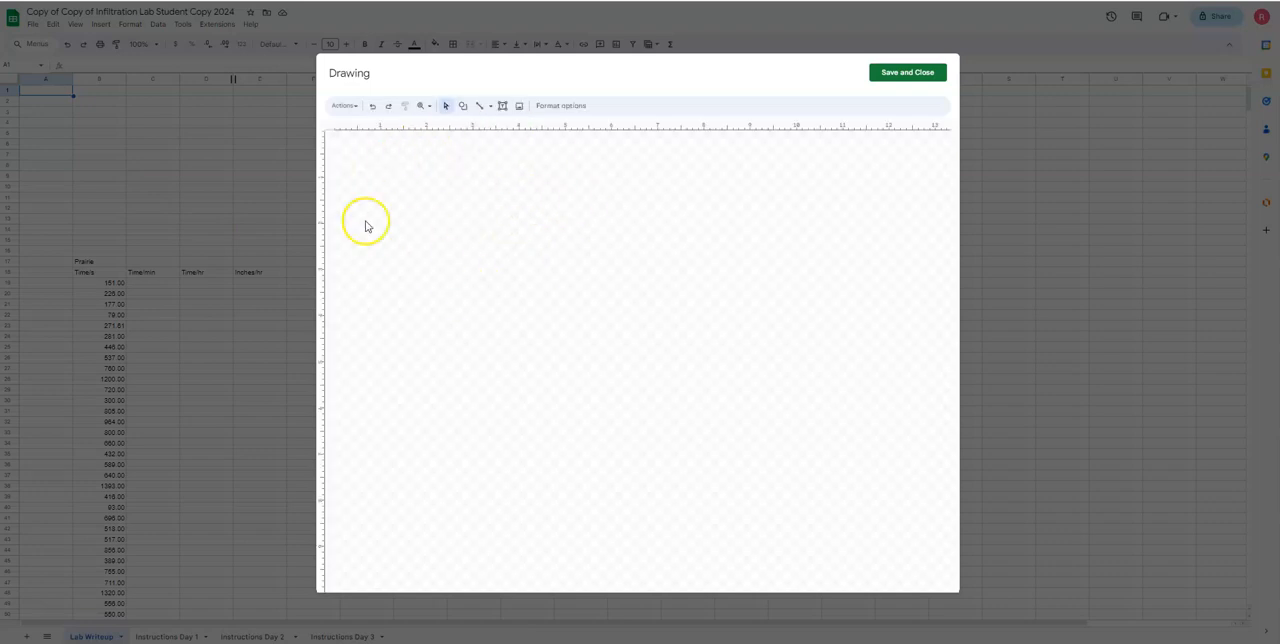
mouse_move(520, 268)
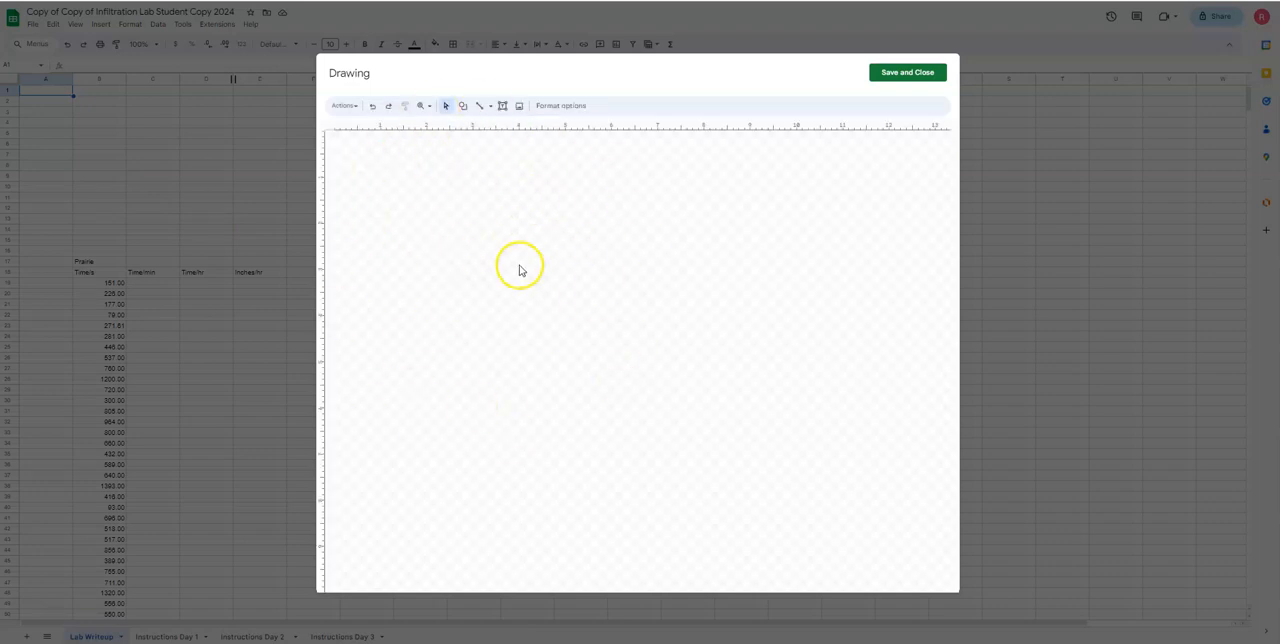
mouse_move(476, 136)
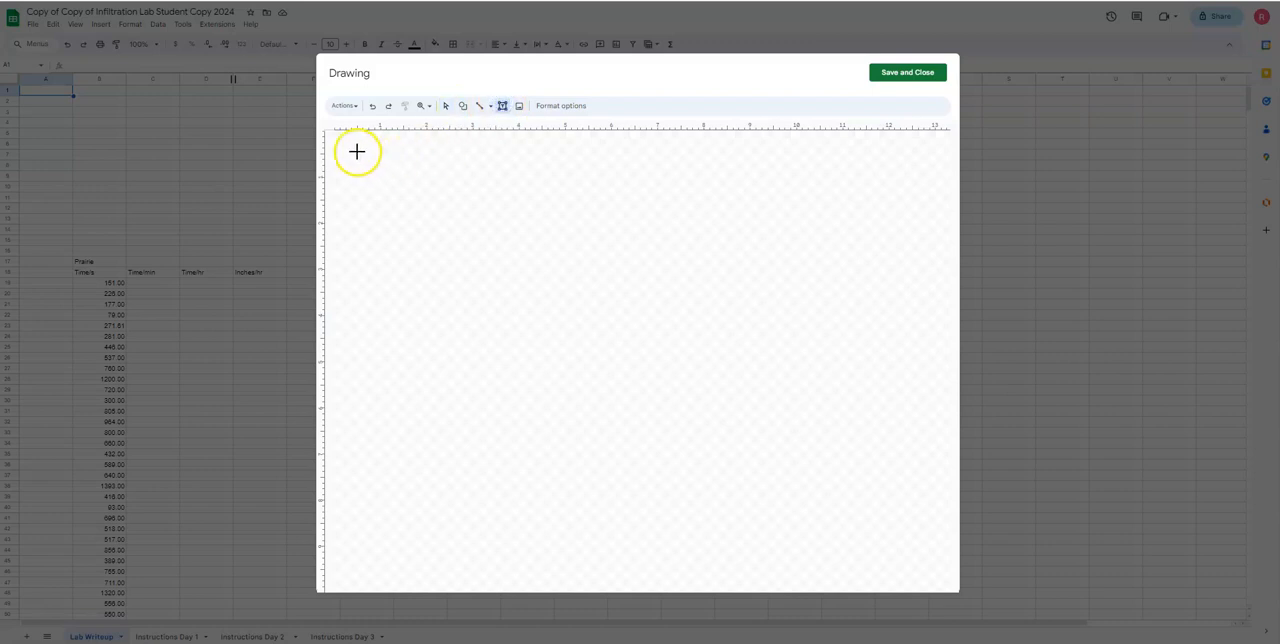
- Drag out a text box with a bold 'Title:' label and save the drawing to the sheet
drag(356, 152, 640, 170)
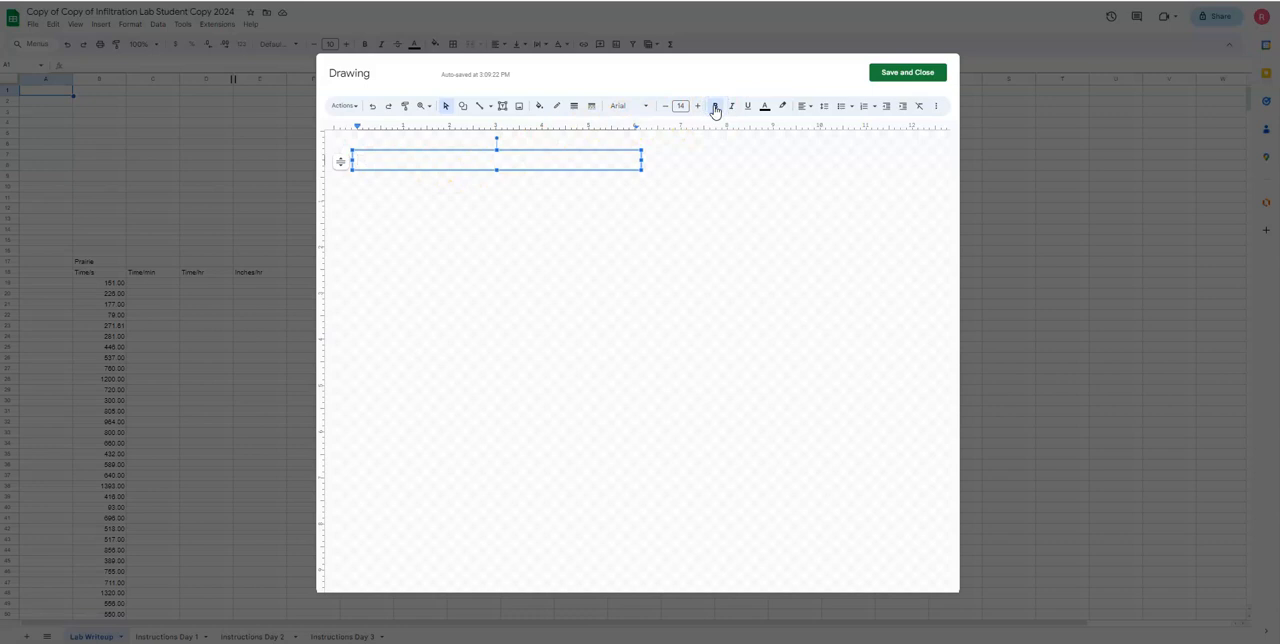
text(Title)
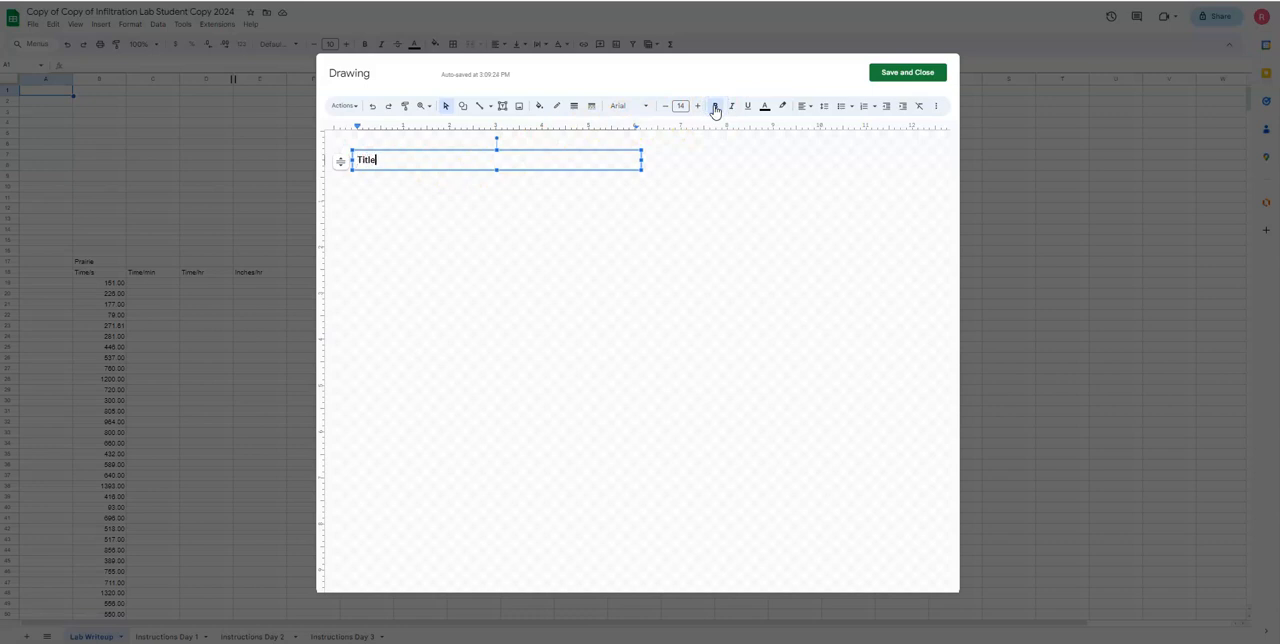
text(:)
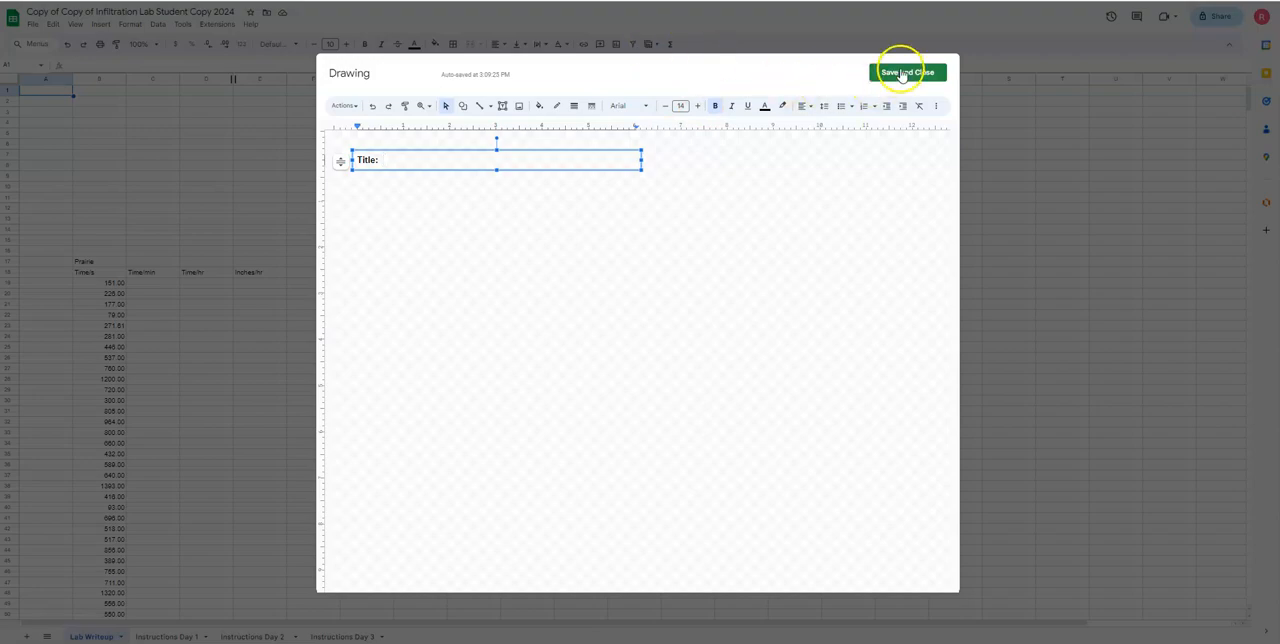
click(908, 72)
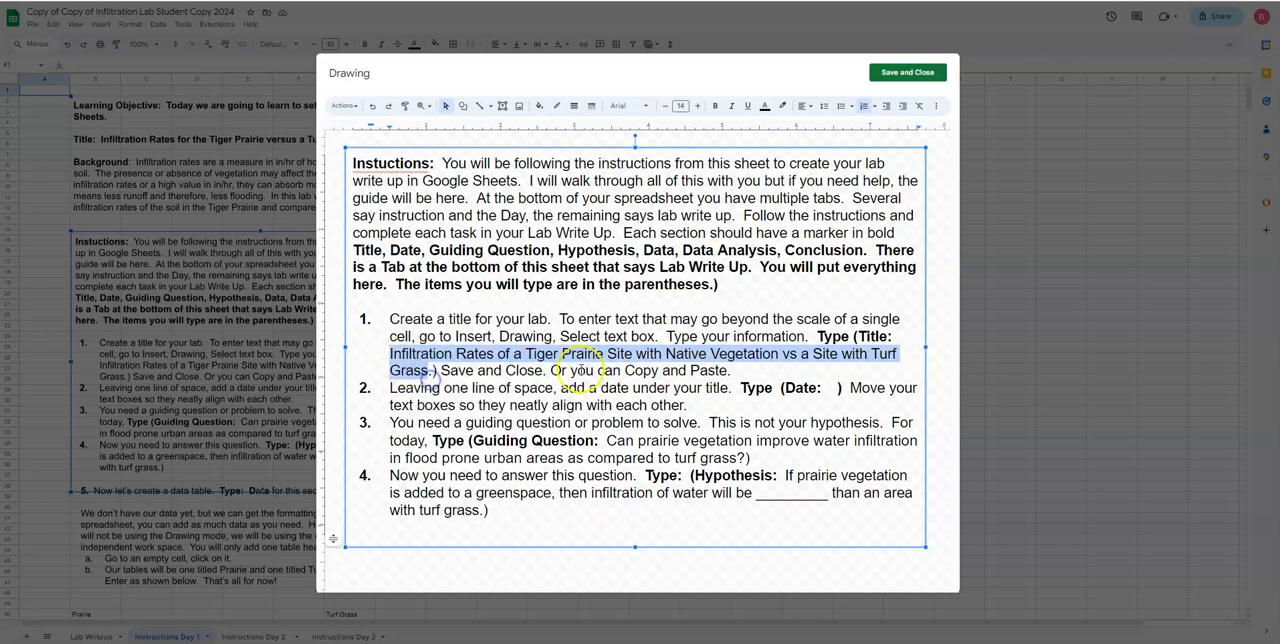
- Close the Day 1 instructions drawing without changes after copying the lab title
click(906, 72)
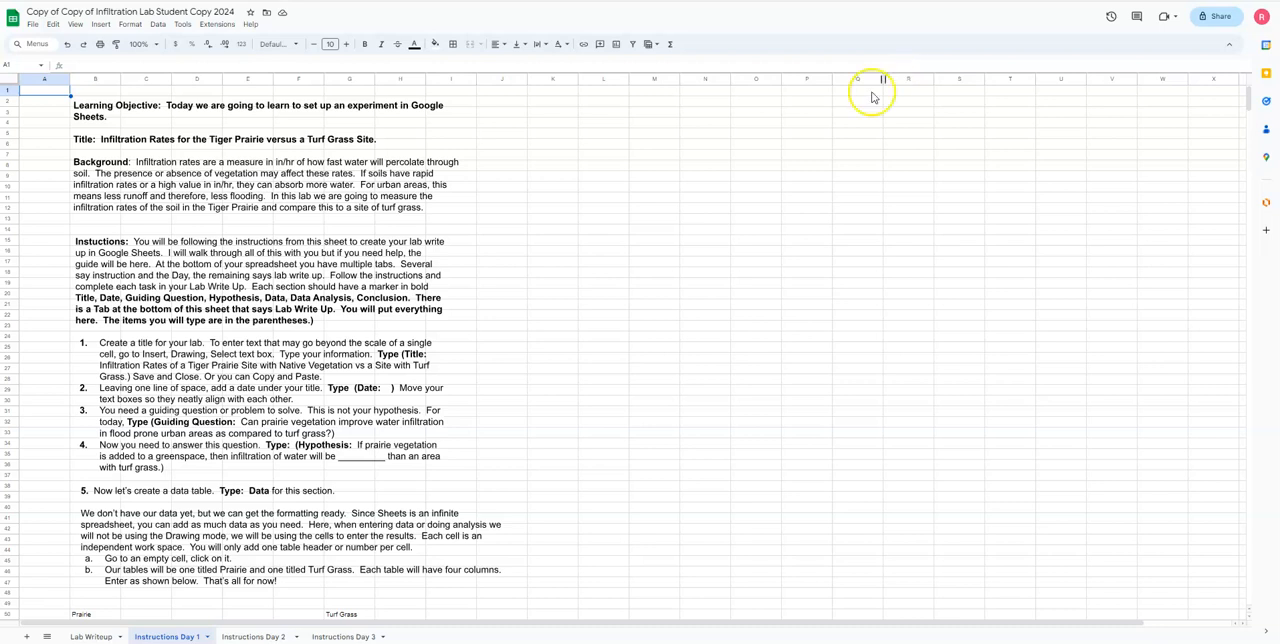
- Add 'Infiltration Rates of a Tiger Prairie Site with Native Vegetation vs a Site with Turf' after 'Title:' and save the drawing
click(92, 636)
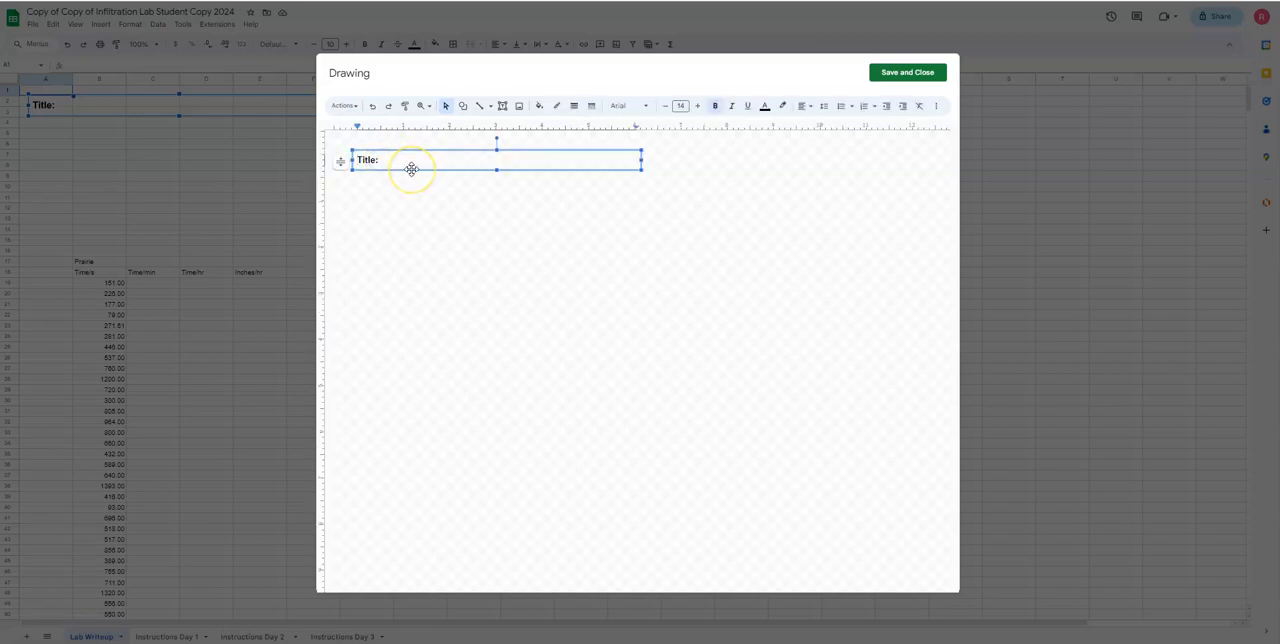
text(Infiltration Rates of a Tiger Prairie Site with Native Vegetation vs a Site with Turf Grass)
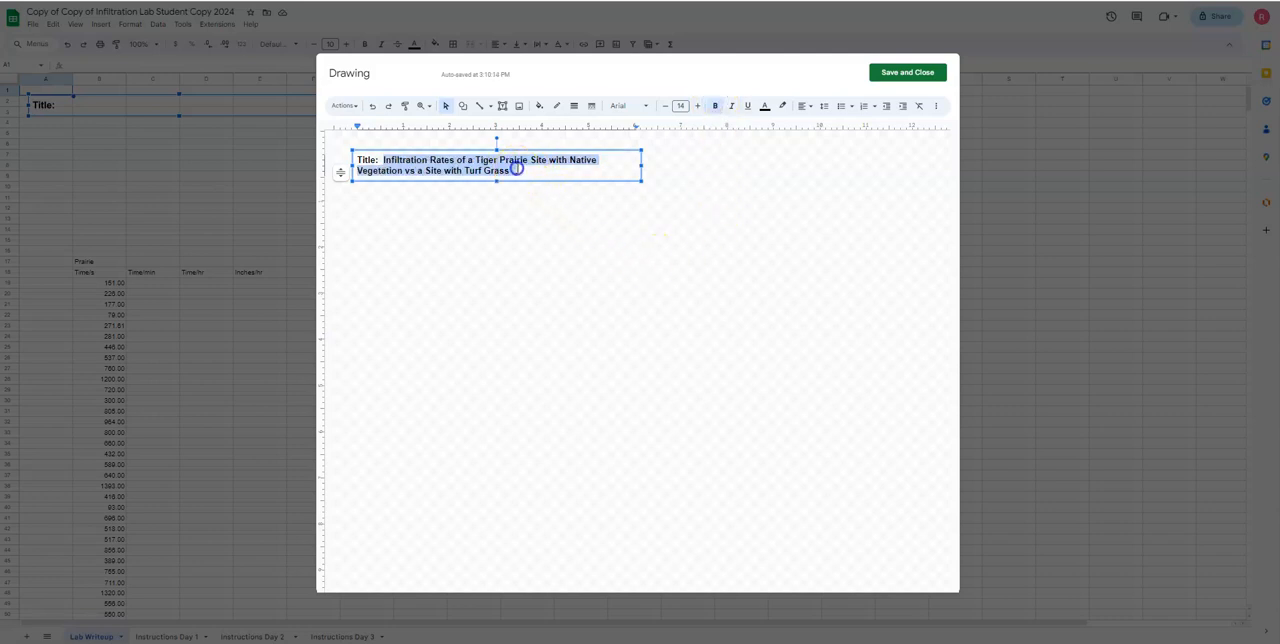
mouse_move(810, 50)
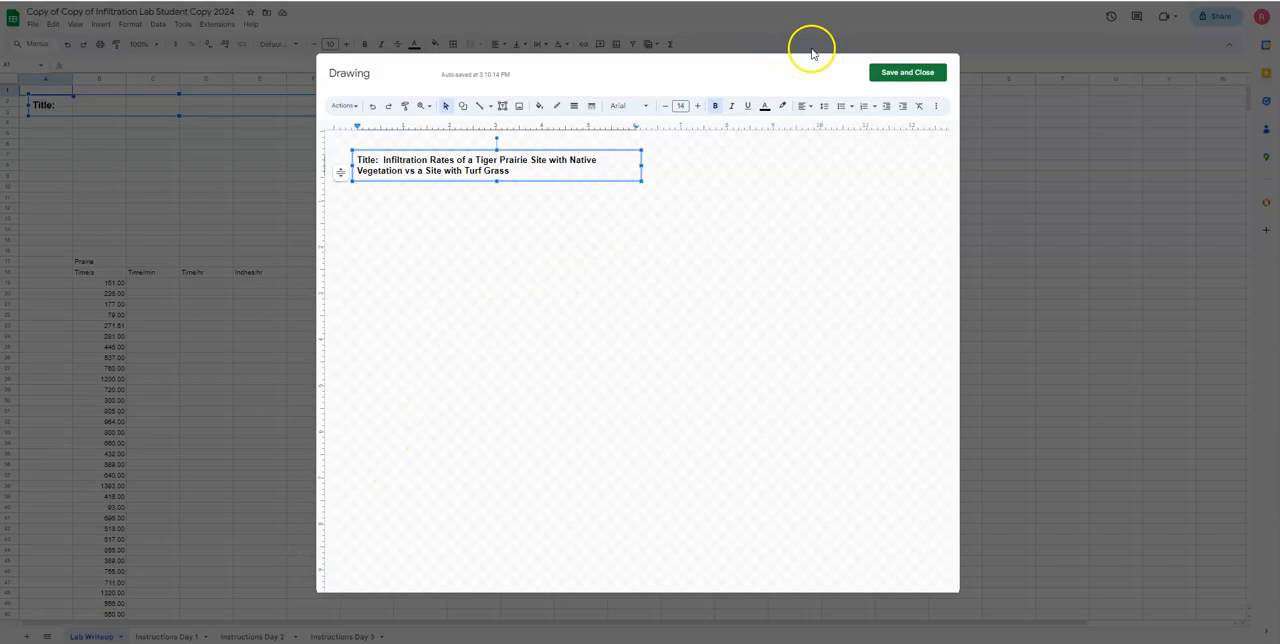
click(904, 72)
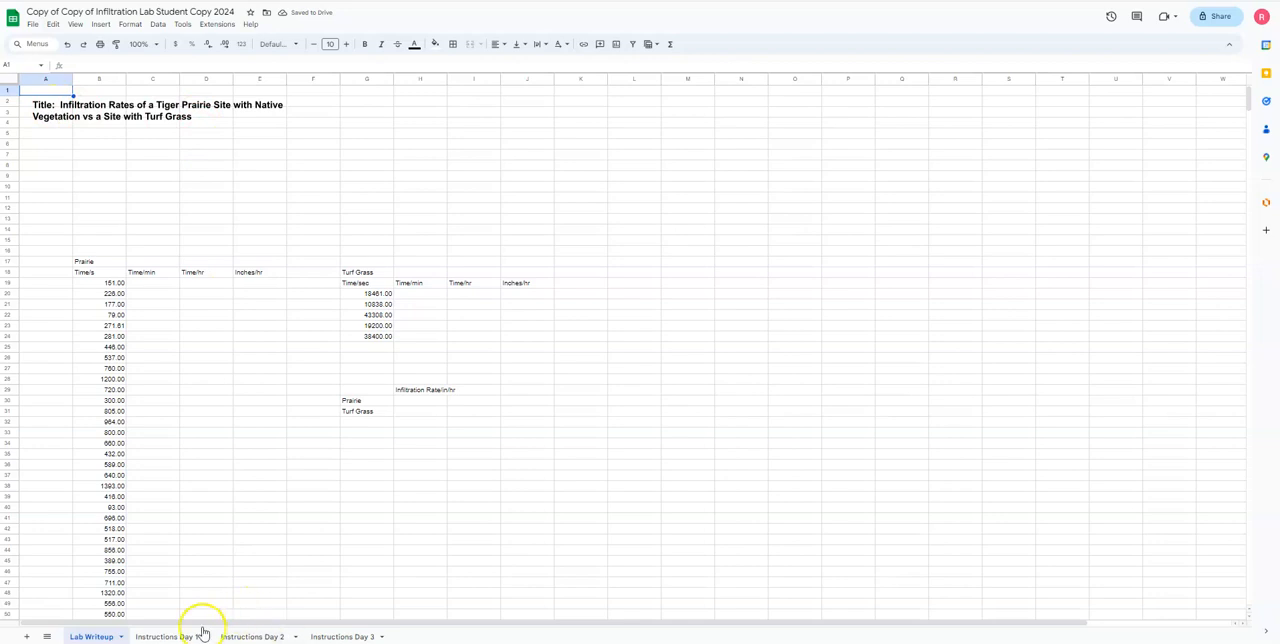
click(164, 636)
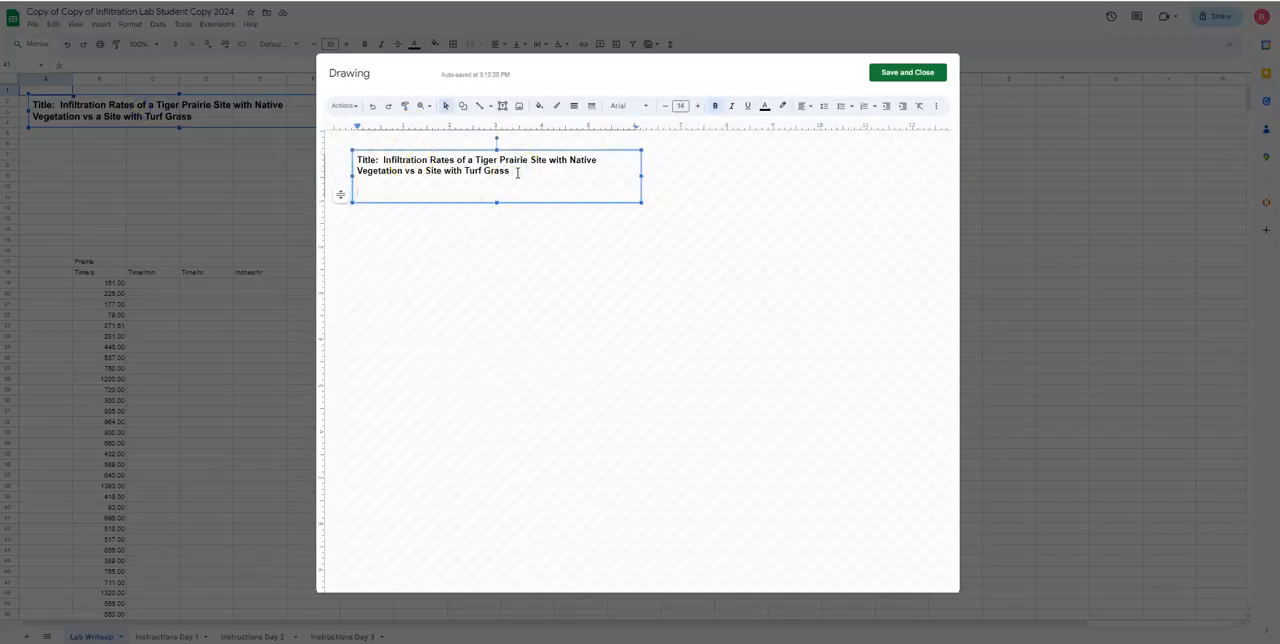
- Add the line 'Date: August 22, 2023' below the title and save the drawing
text(Date:  August)
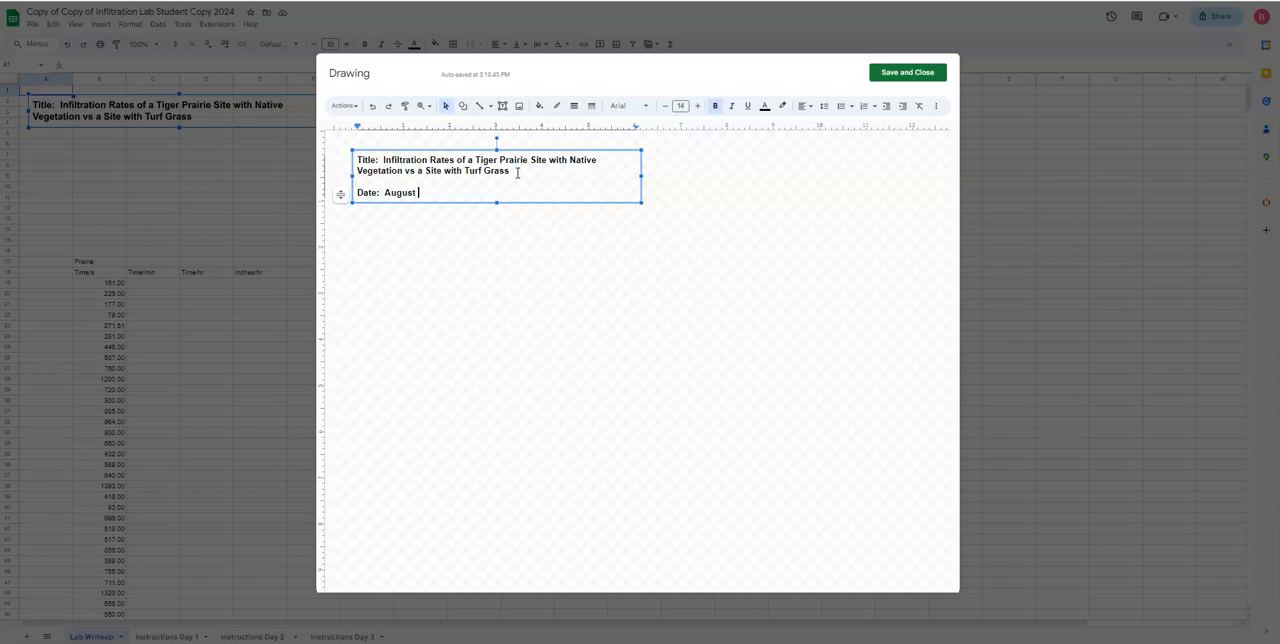
text(22)
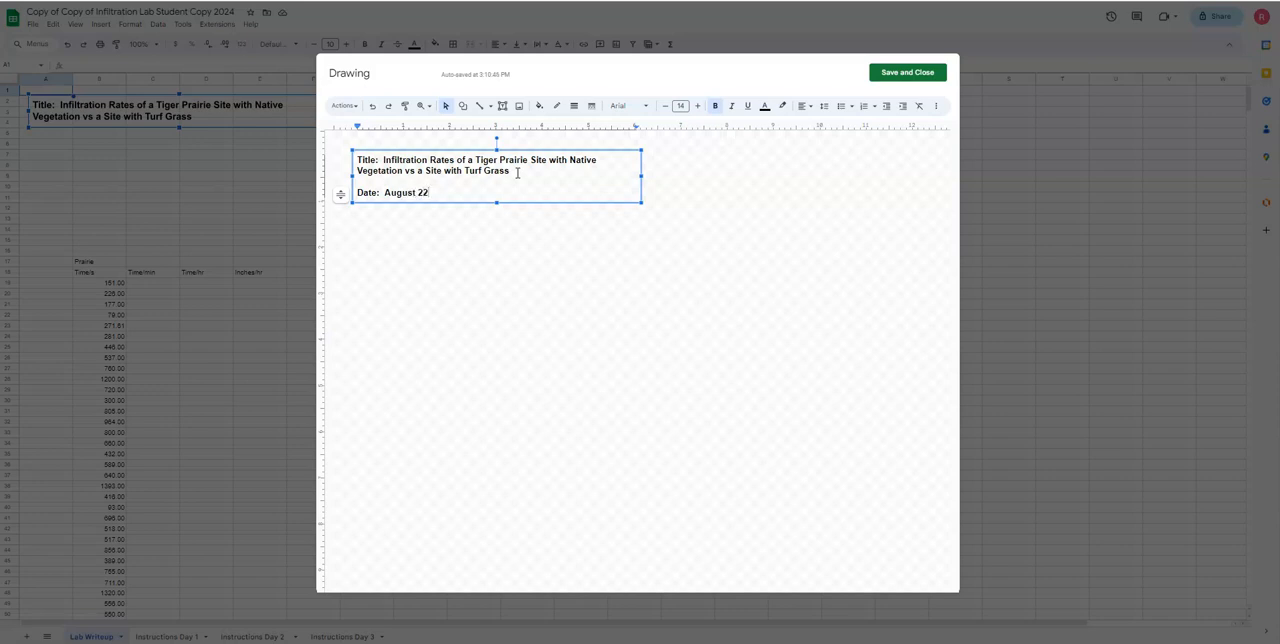
text(, 2023)
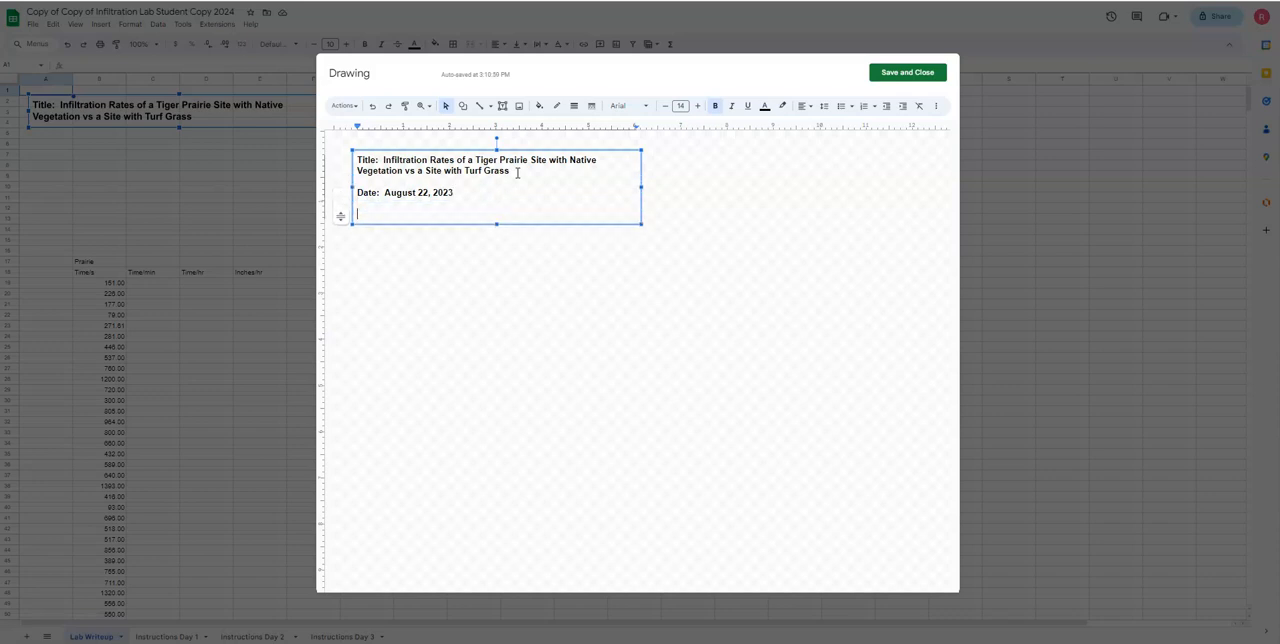
mouse_move(906, 72)
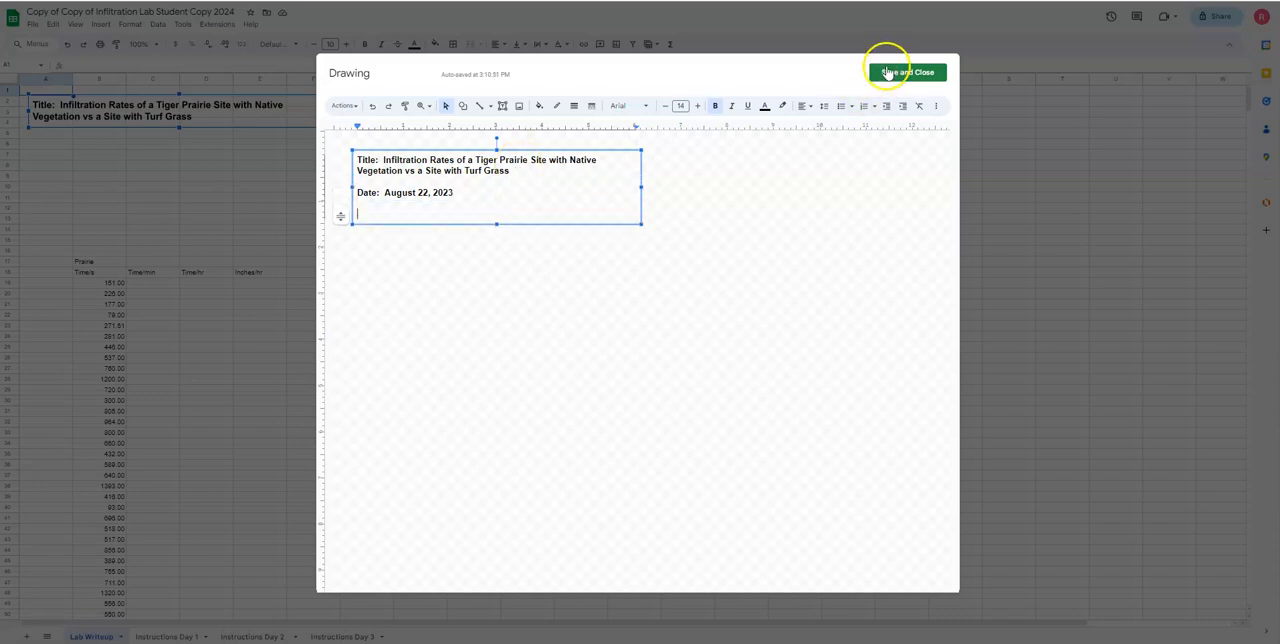
click(904, 72)
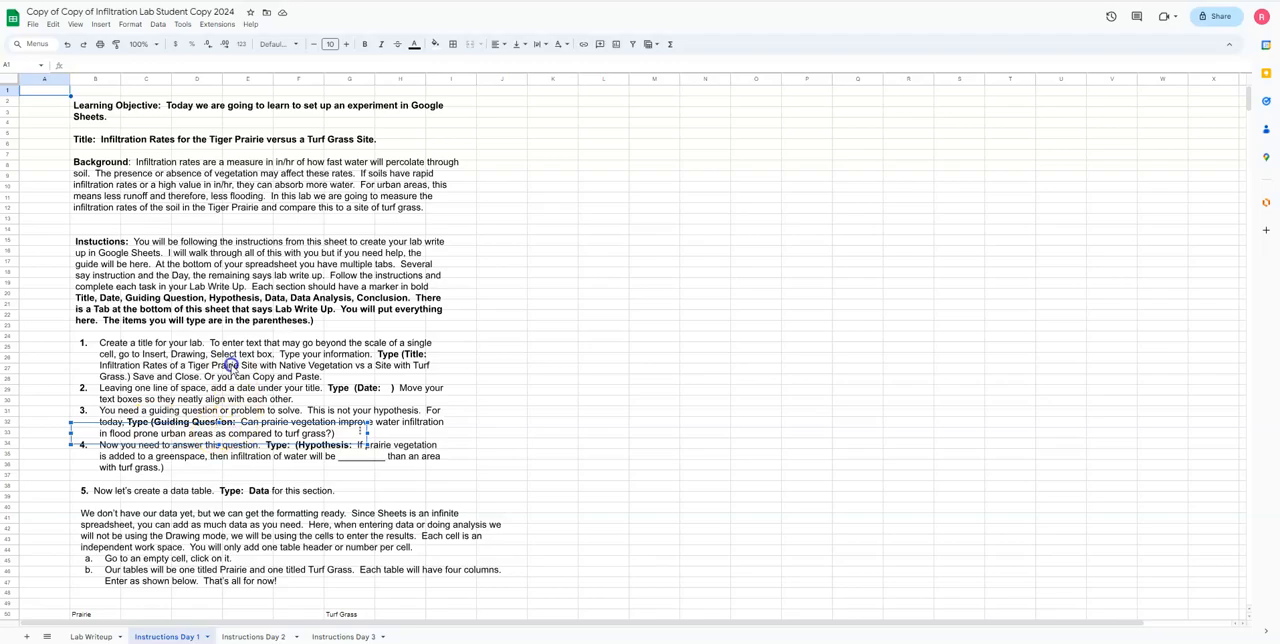
- Copy the prairie vegetation water-infiltration guiding question from the Day 1 instructions drawing
double_click(230, 364)
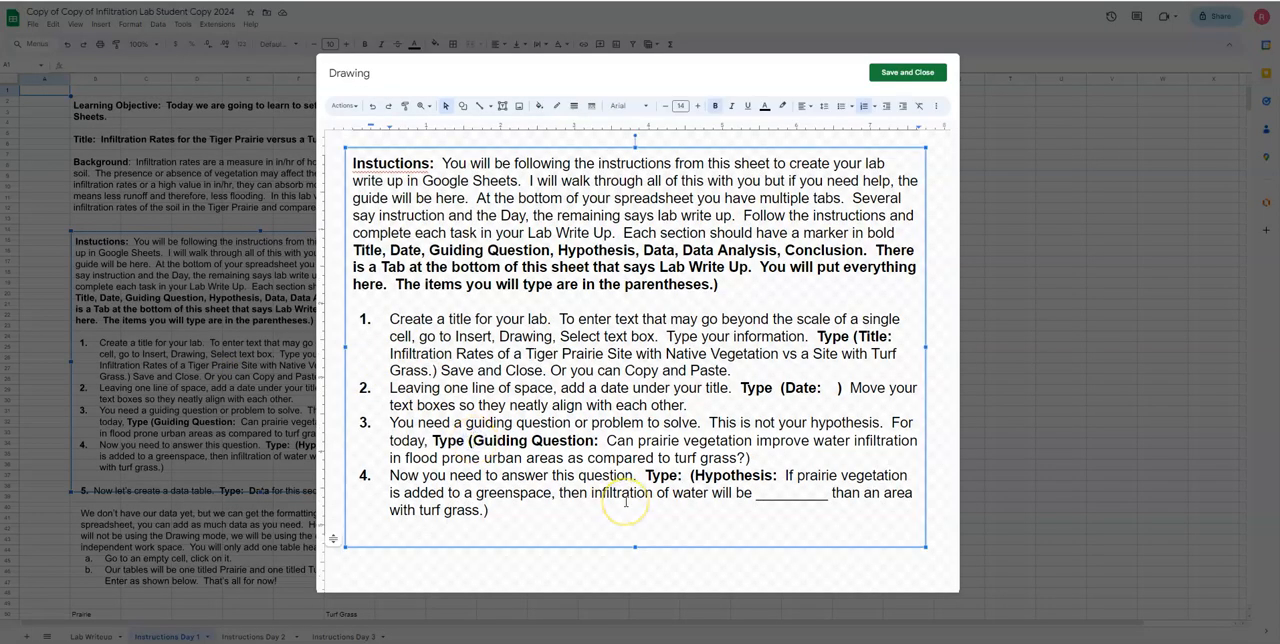
mouse_move(608, 440)
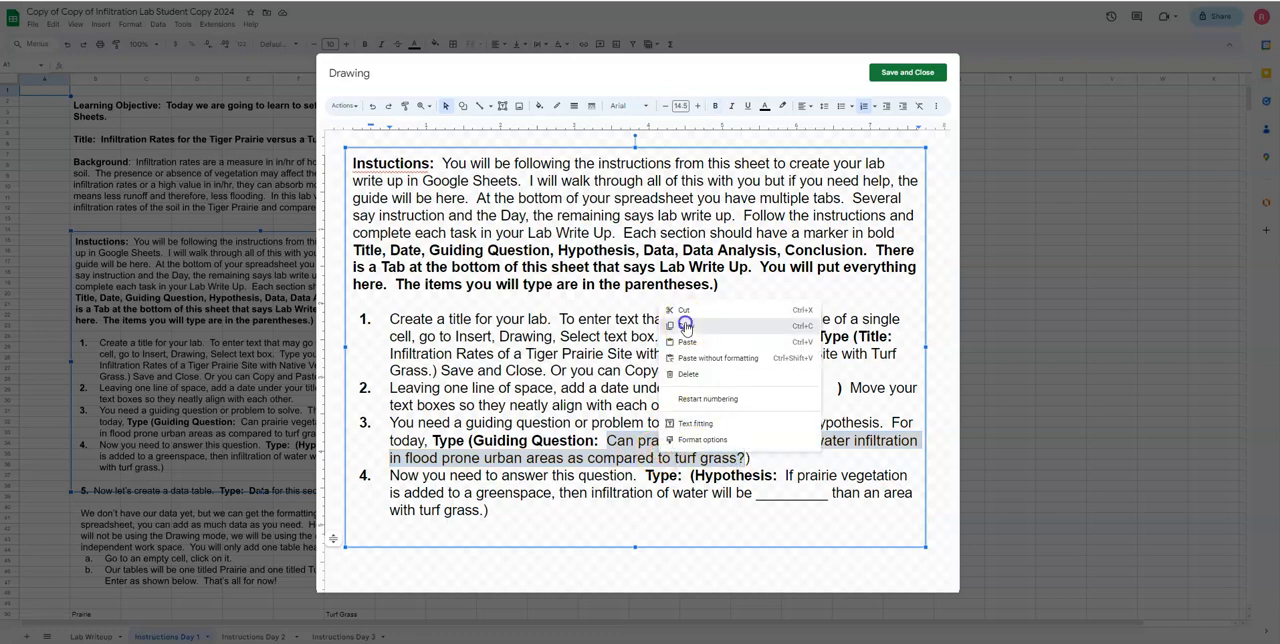
click(904, 72)
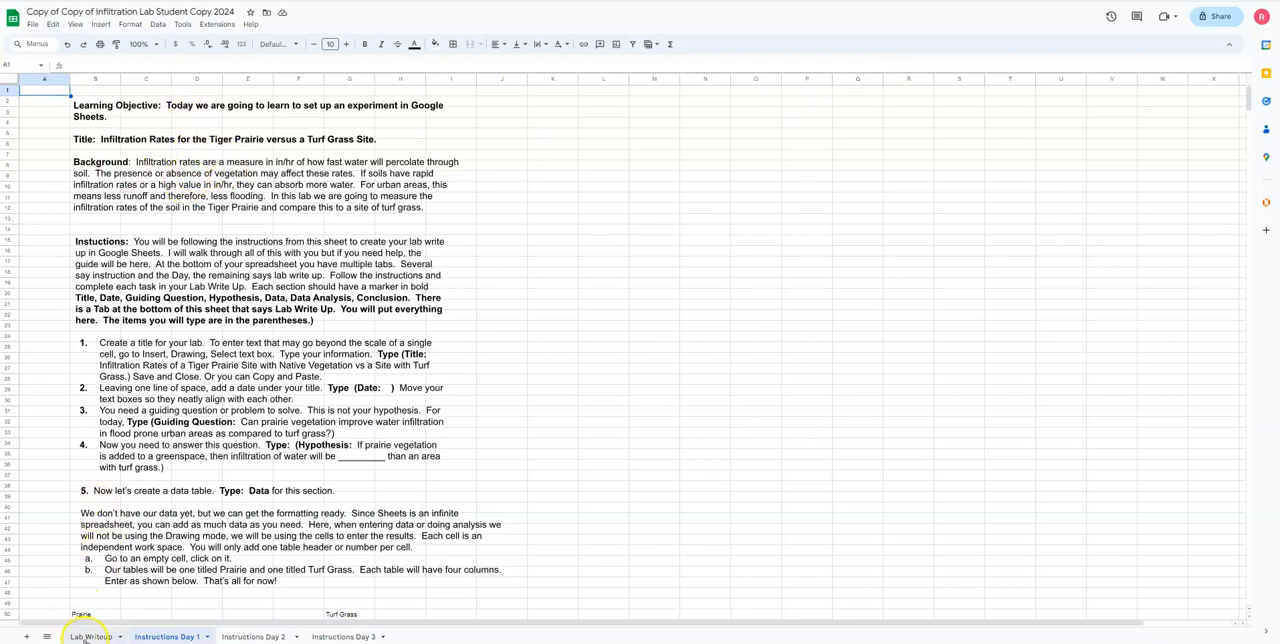
- Add a bold 'Scientific Question:' line with the prairie-versus-turf infiltration question below the date in the Lab Writeup drawing
click(92, 636)
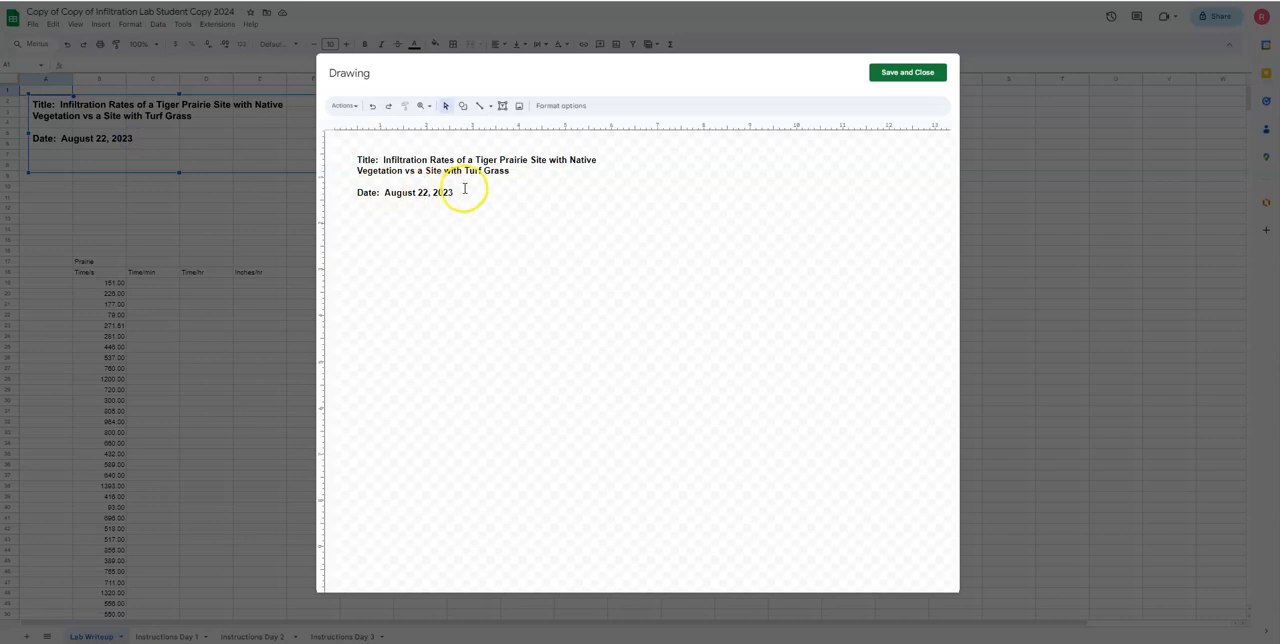
click(464, 192)
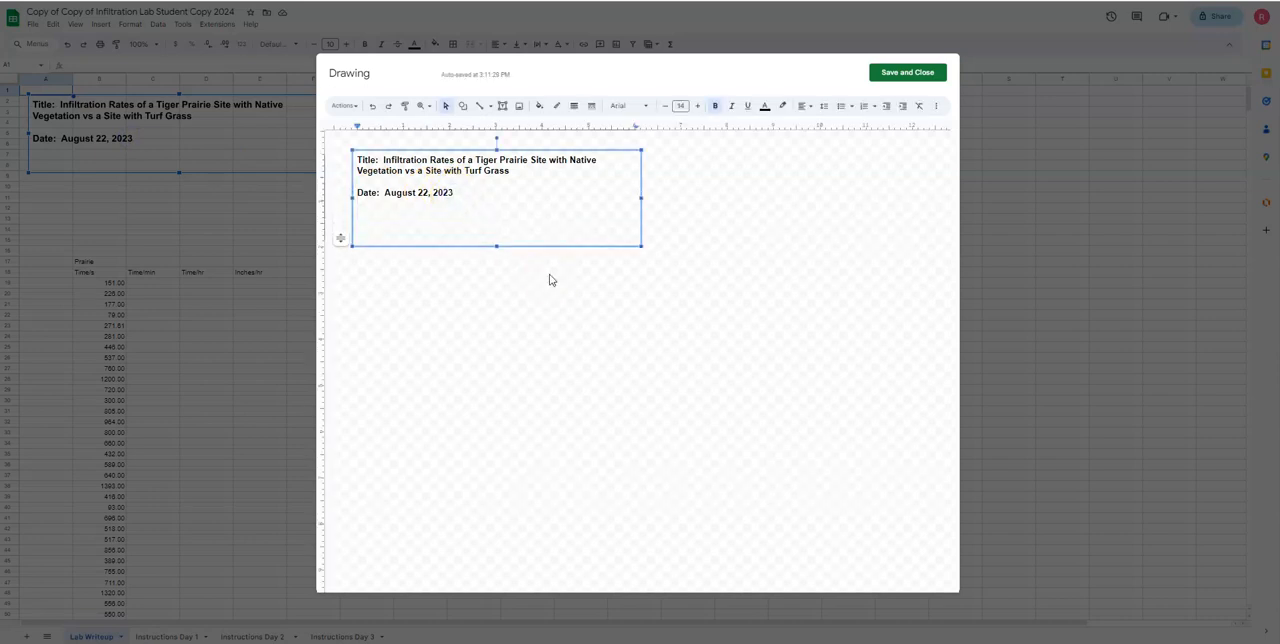
text(Scien)
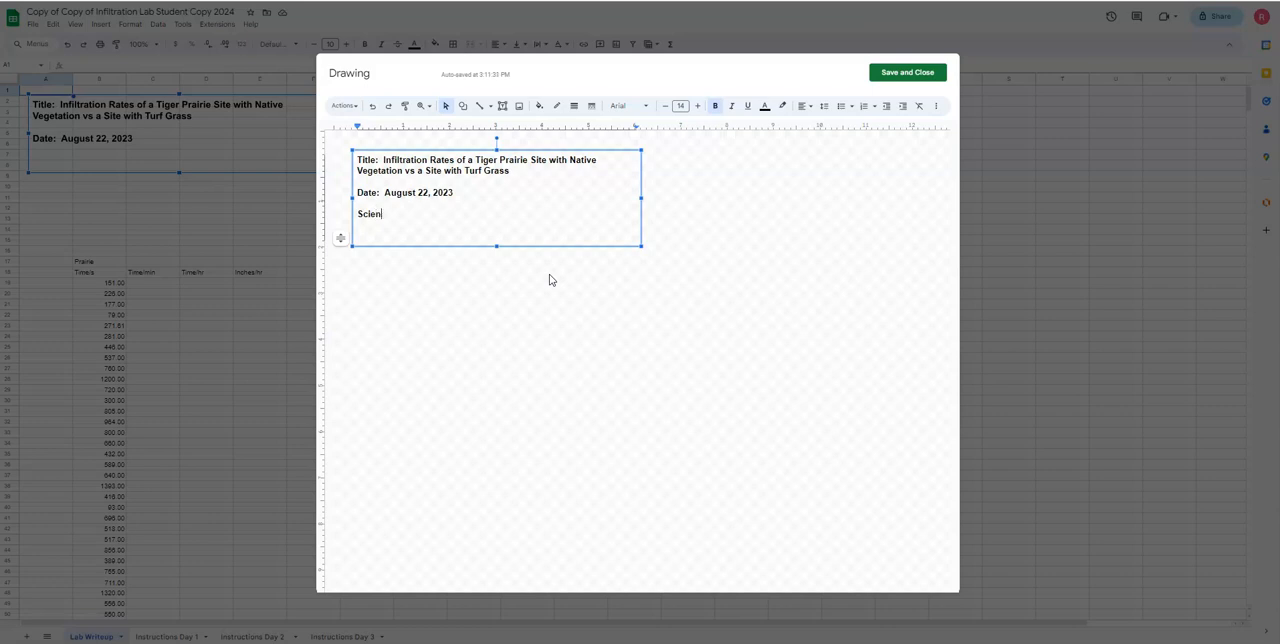
text(tific Ques)
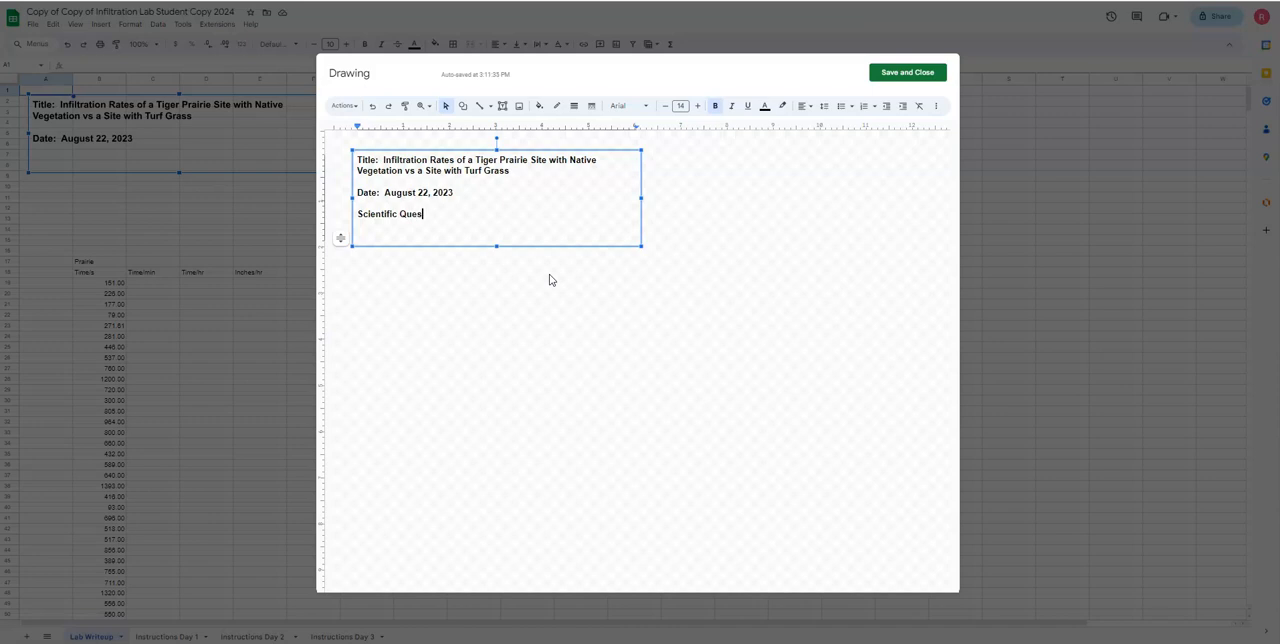
text(tion:)
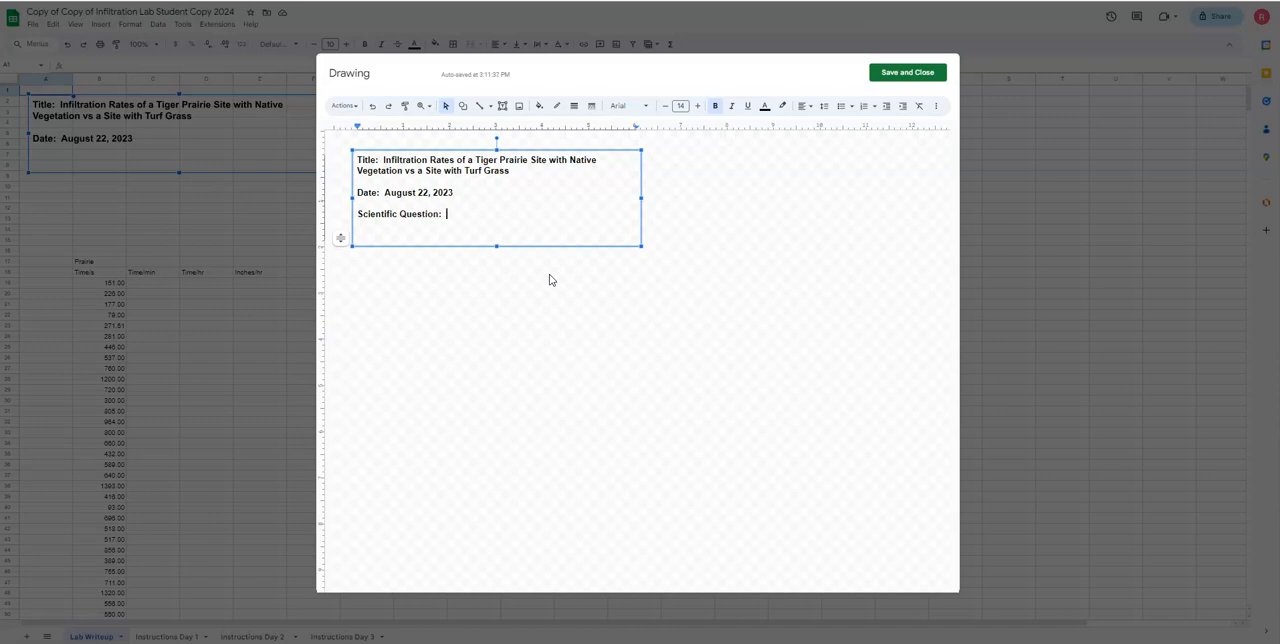
text(Can prairie vegetation improve water infiltration in flood prone urban areas as compared to turf grass?)
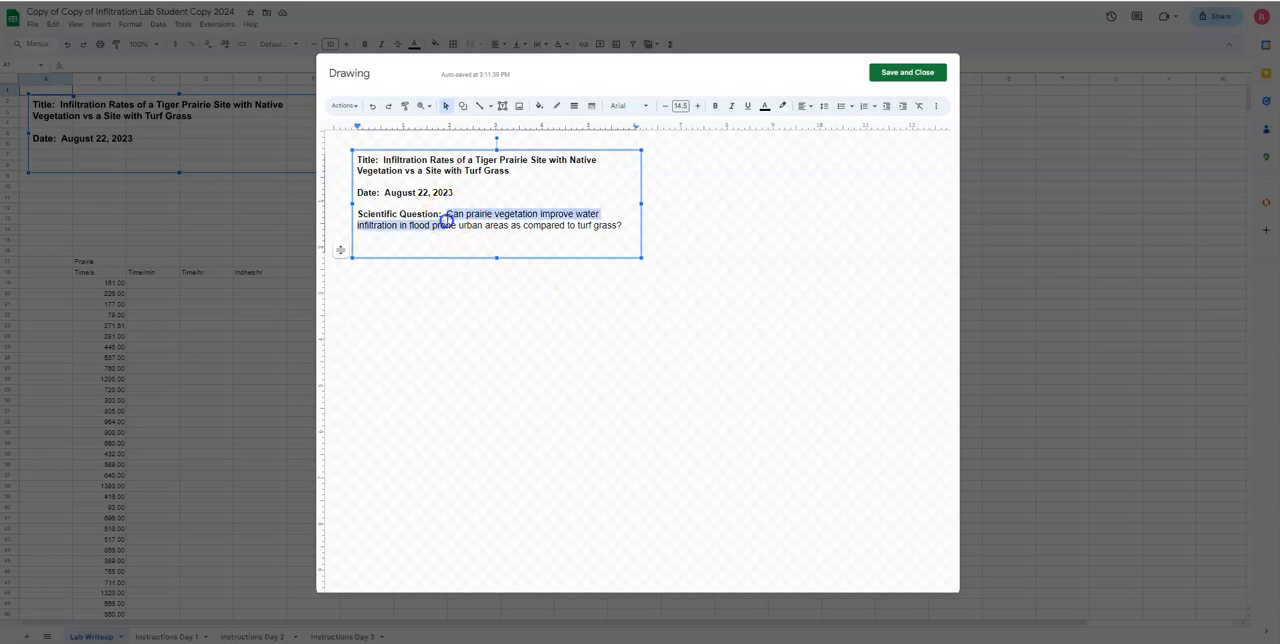
click(716, 104)
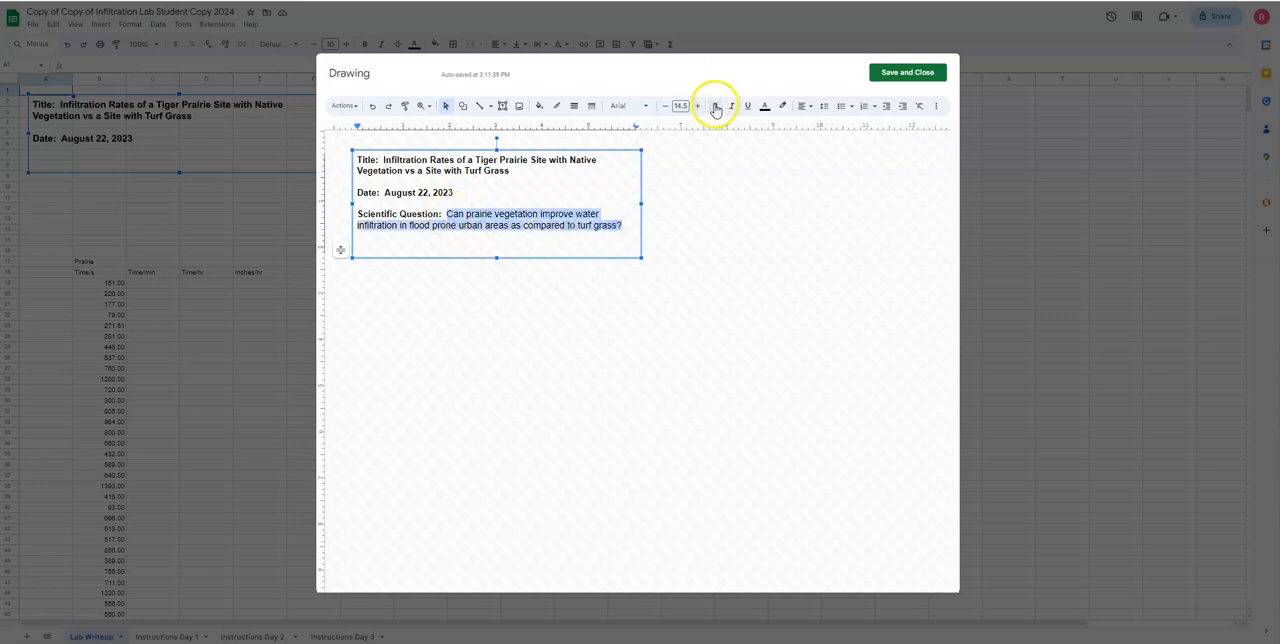
click(714, 104)
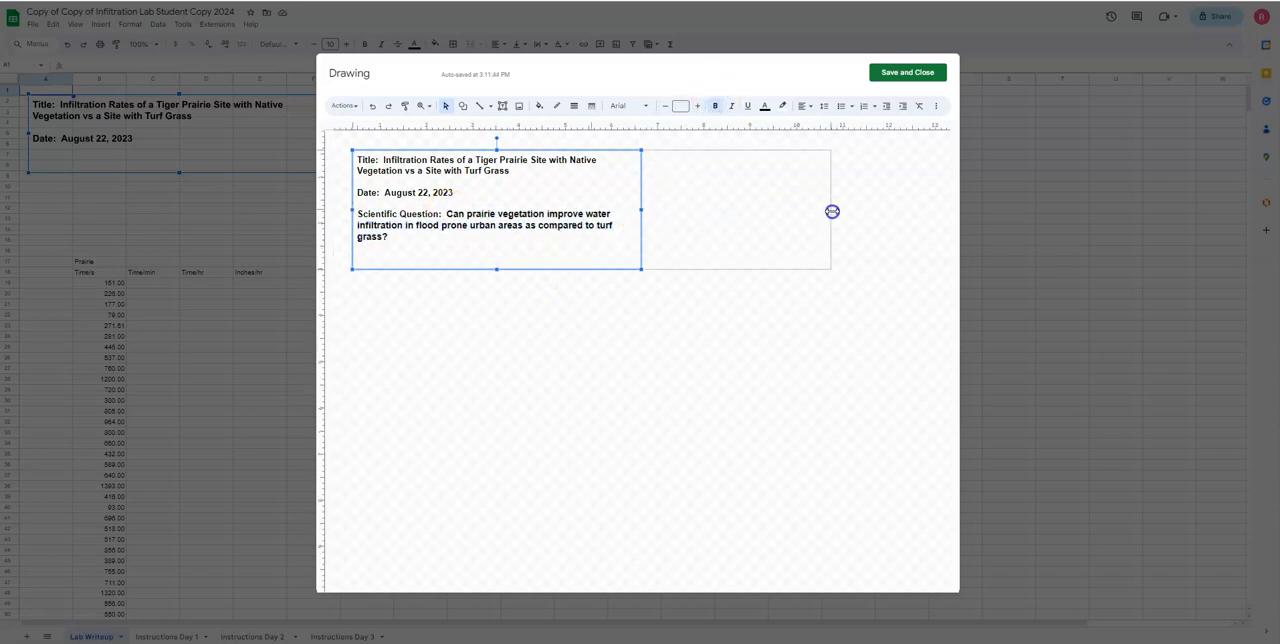
- Widen the text box and save the drawing with title, date and question onto the Lab Writeup sheet
drag(640, 212, 832, 200)
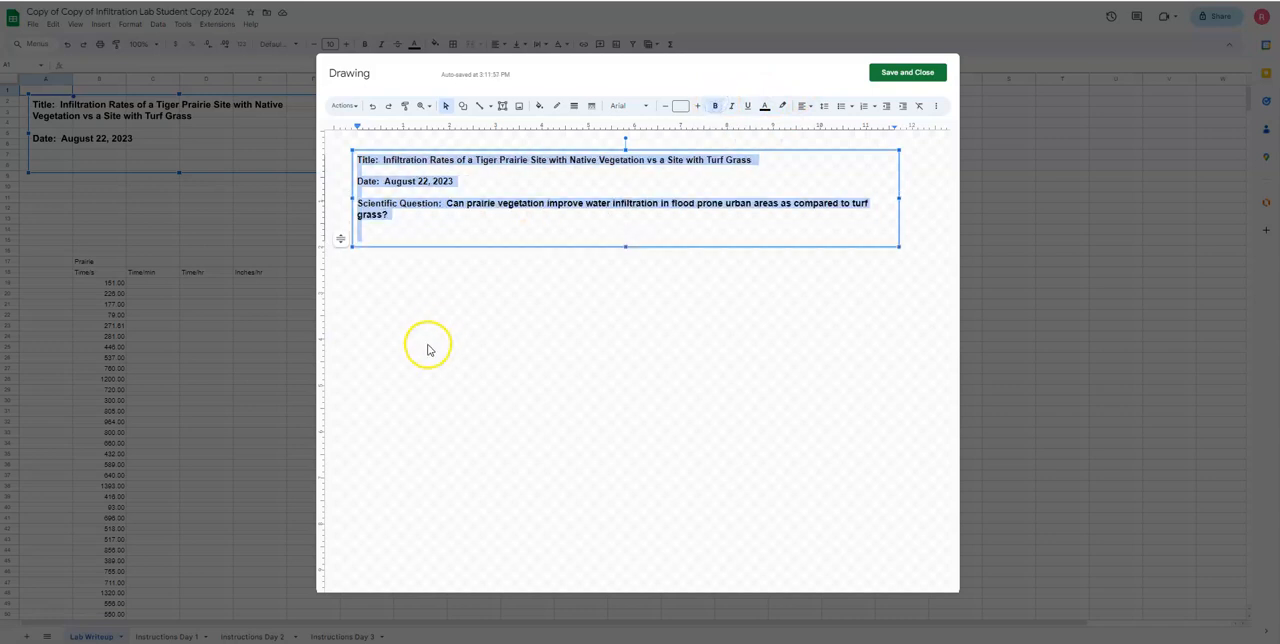
click(652, 294)
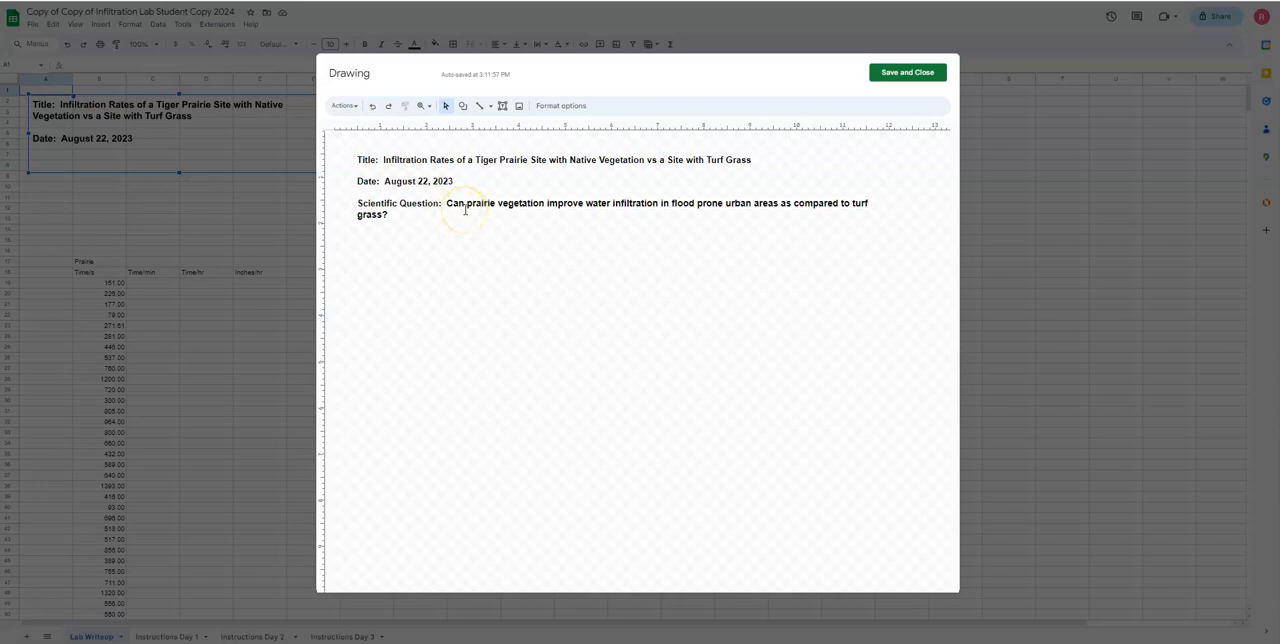
mouse_move(464, 208)
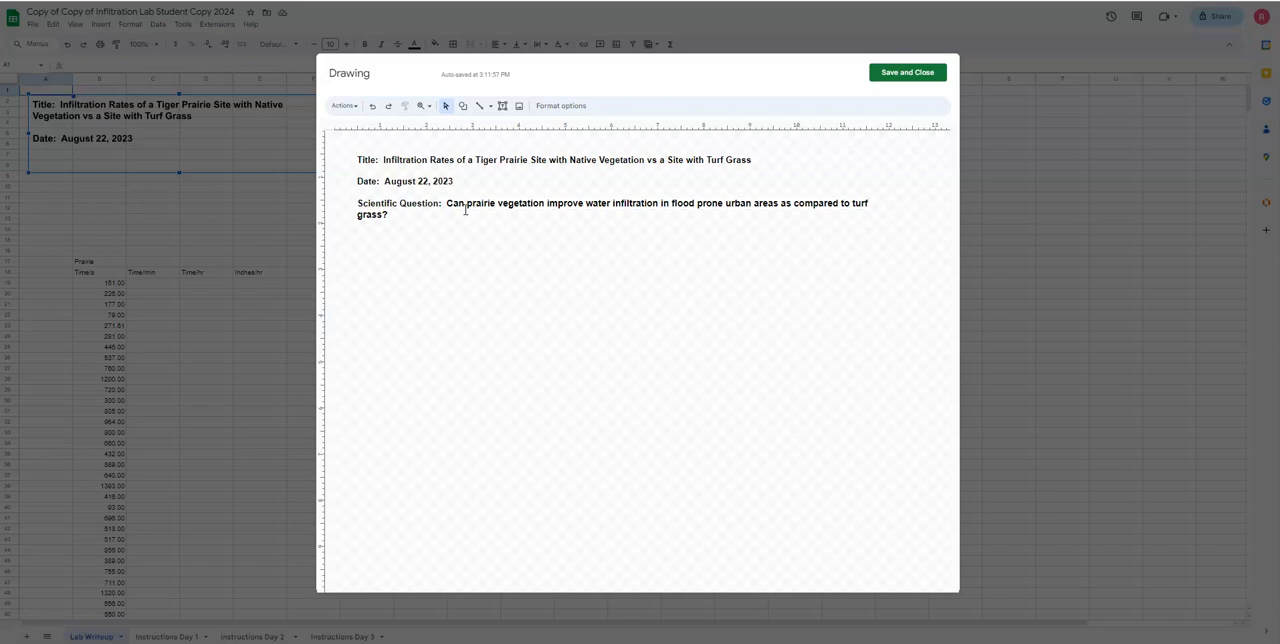
mouse_move(906, 72)
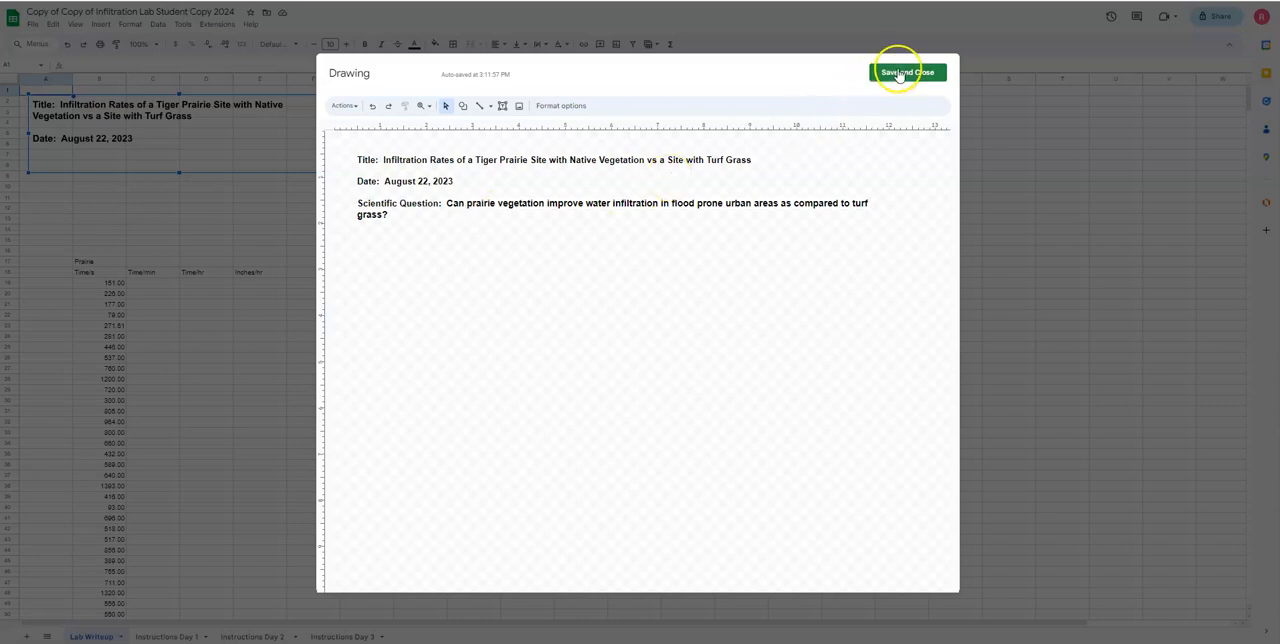
click(908, 72)
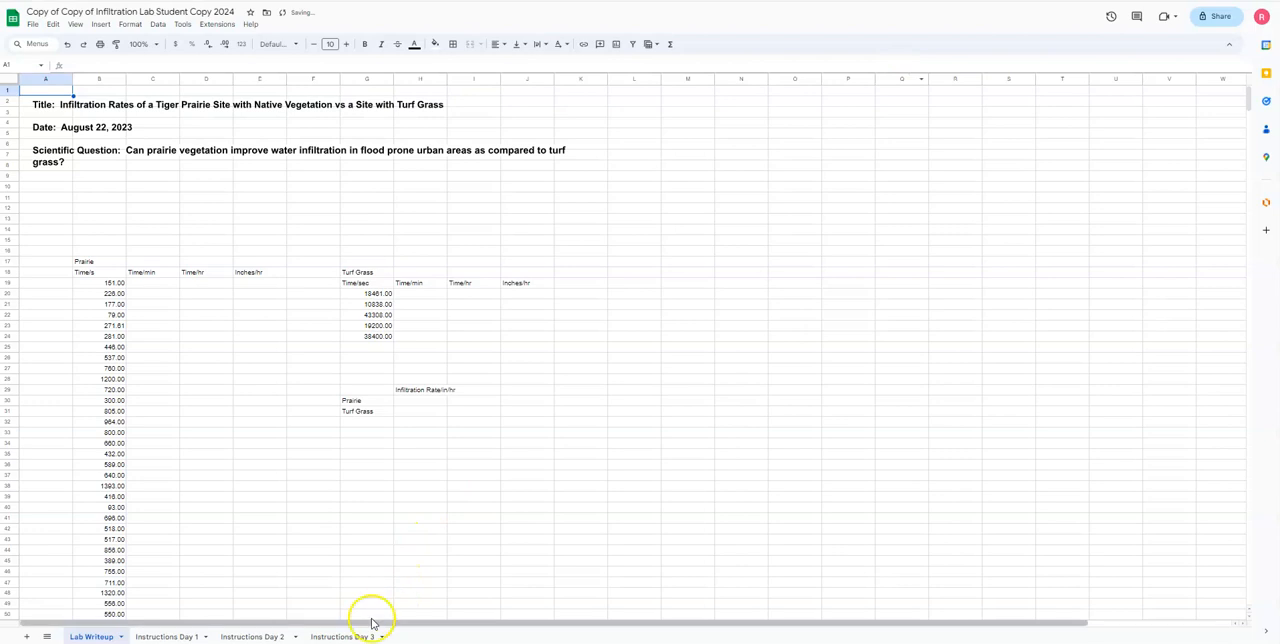
mouse_move(370, 624)
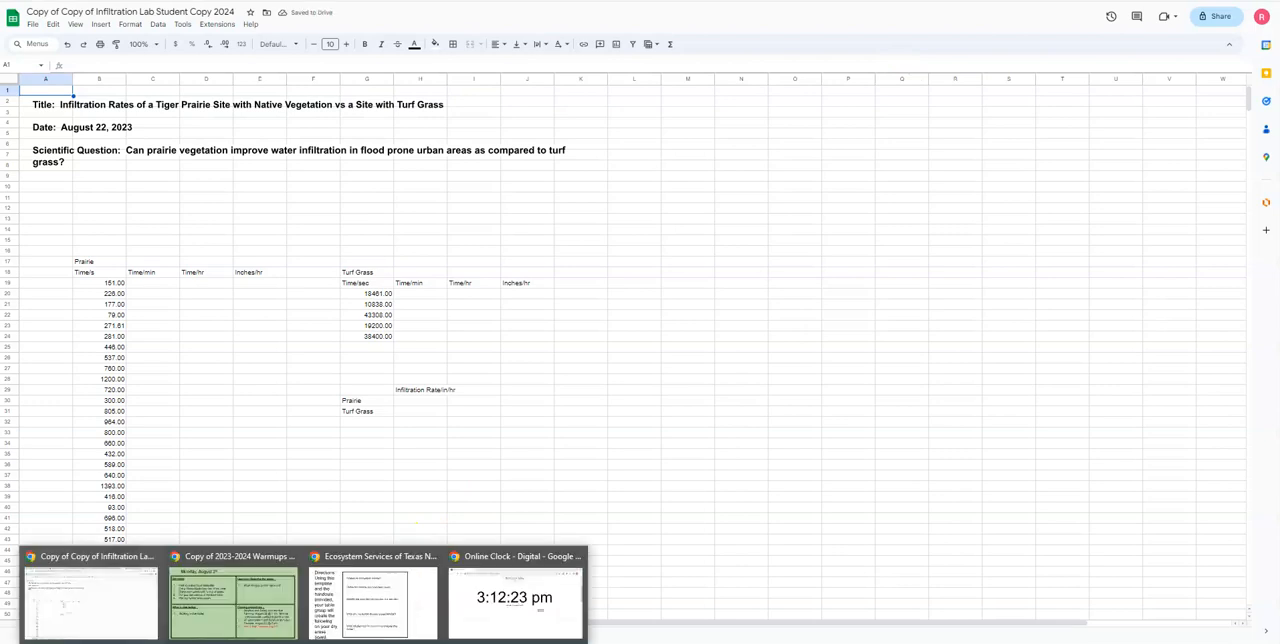
mouse_move(250, 448)
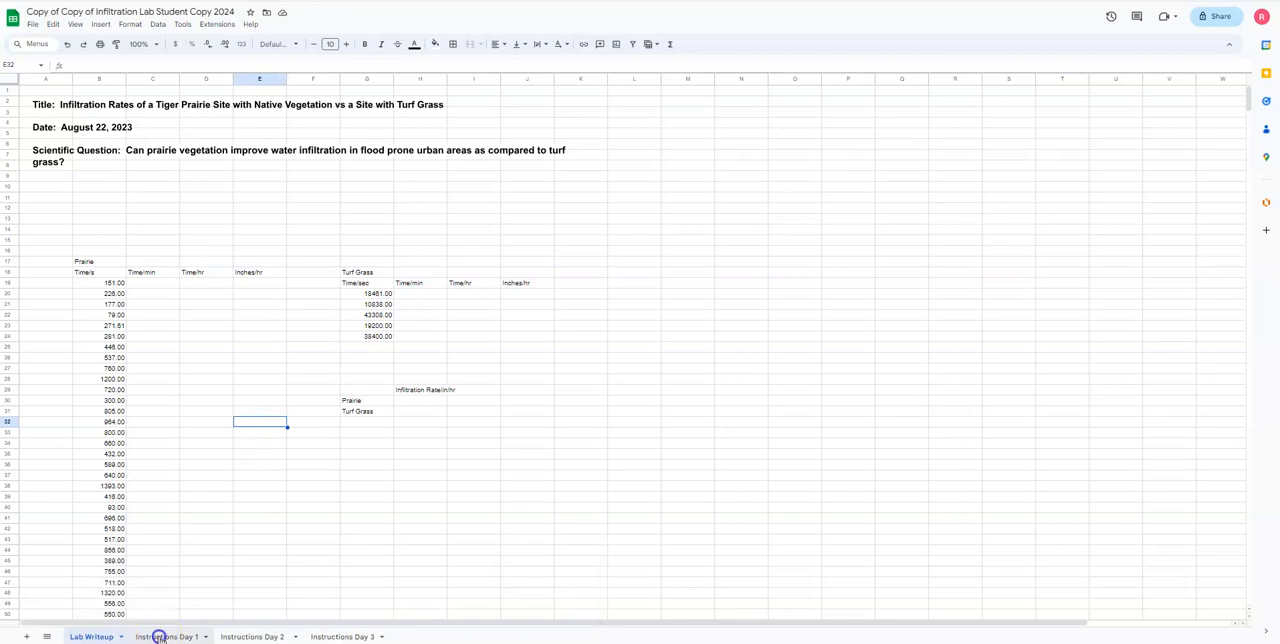
- Copy the hypothesis sentence from the Instructions Day 1 drawing
click(164, 636)
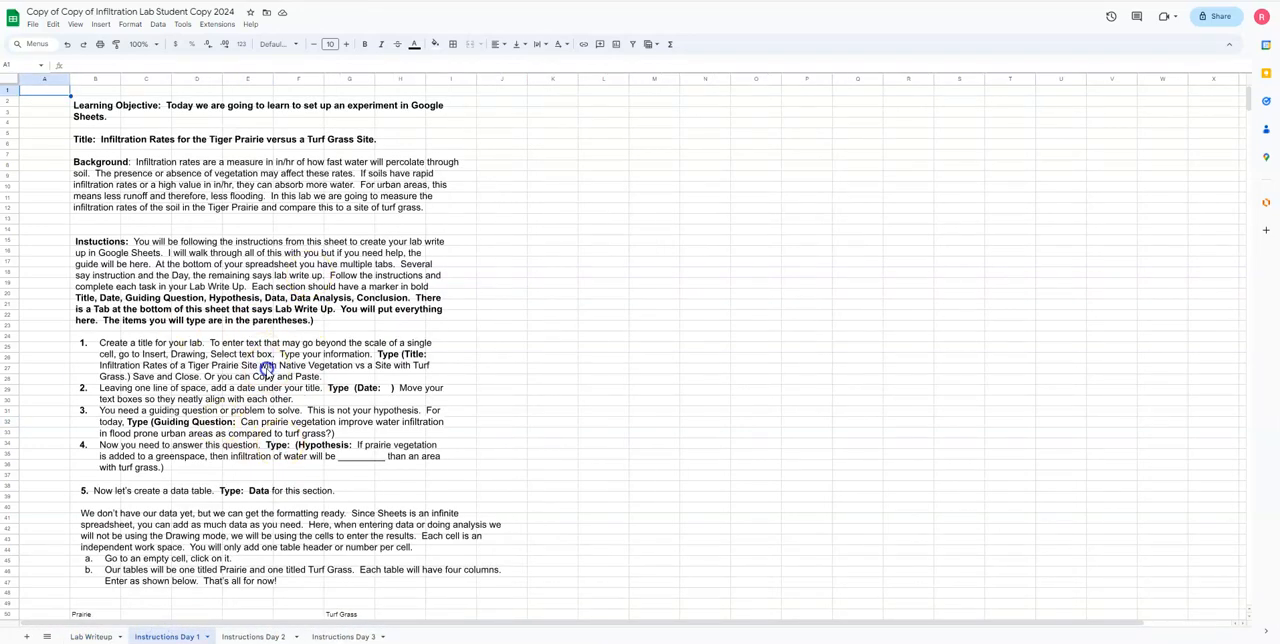
click(100, 24)
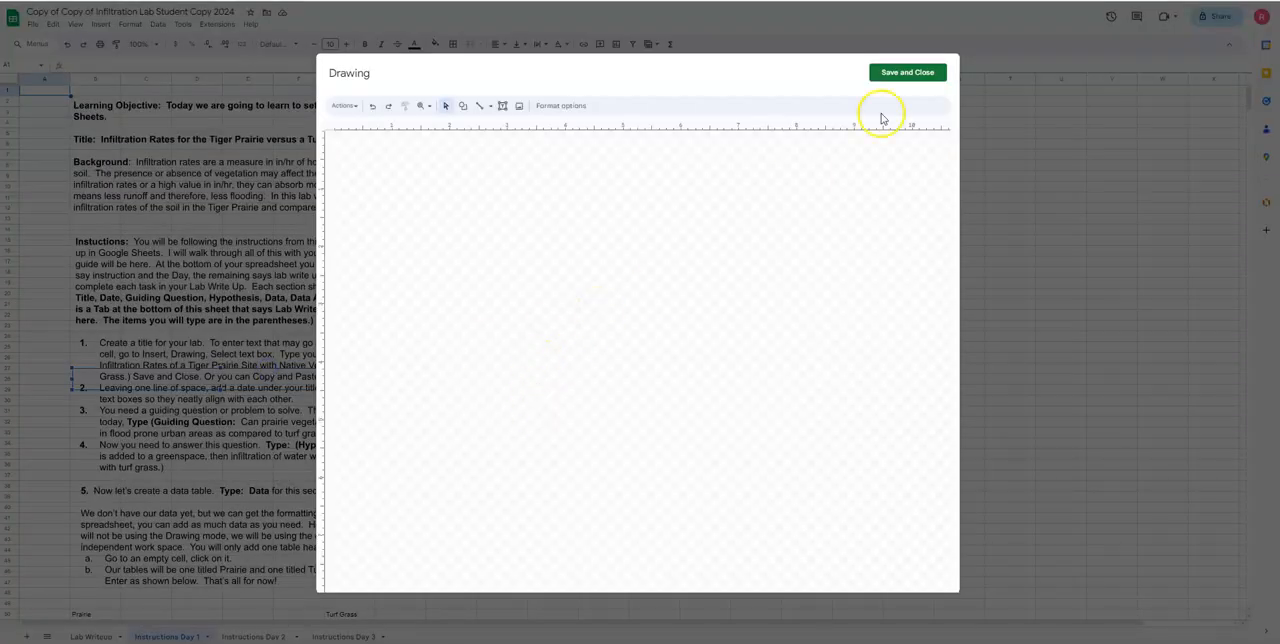
click(906, 72)
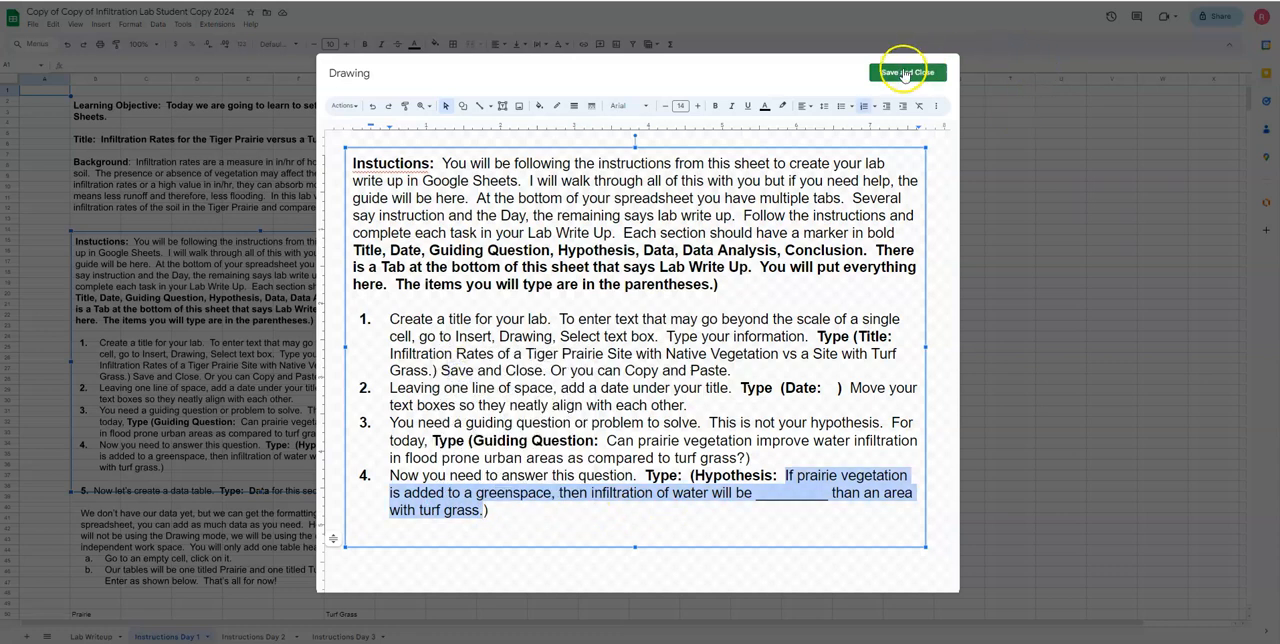
- Add a bold 'Hypothesis:' line with the prairie-versus-turf sentence to the Lab Writeup text box and save it
click(908, 72)
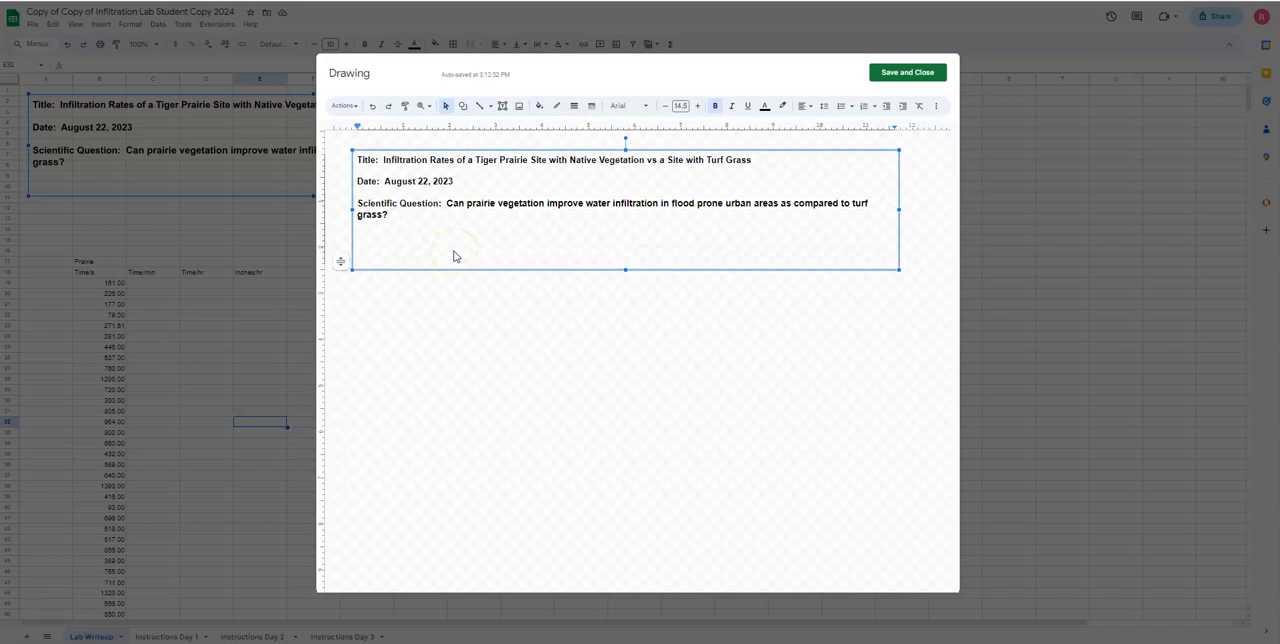
text(Hypo)
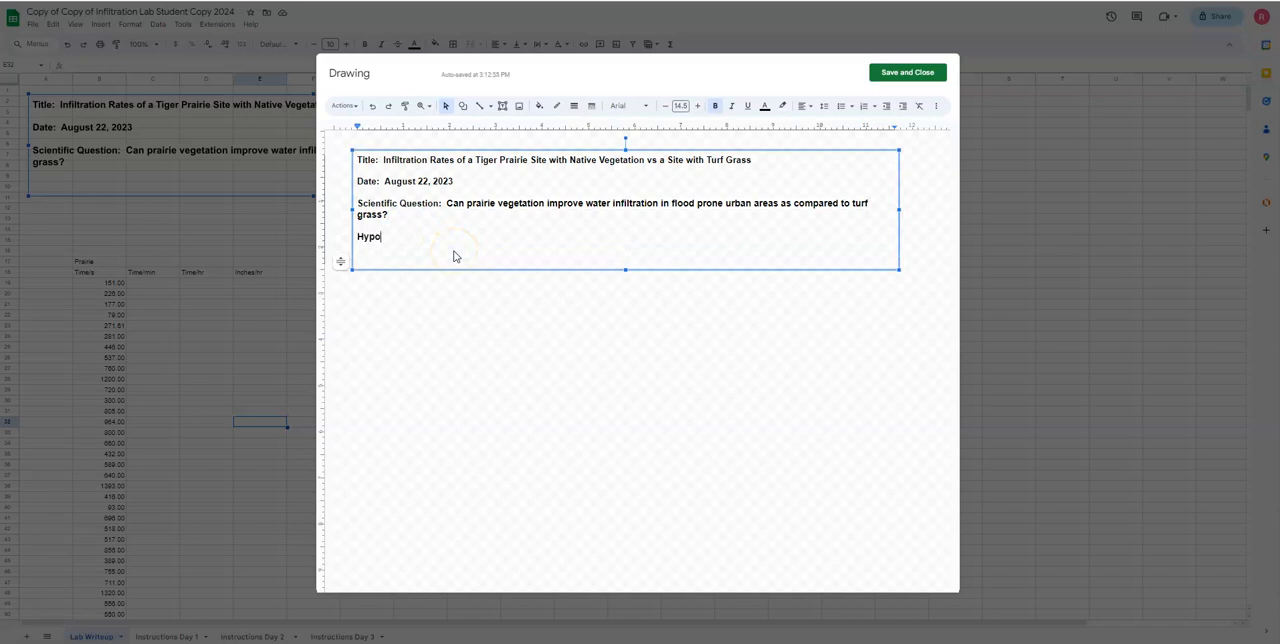
text(thesis:)
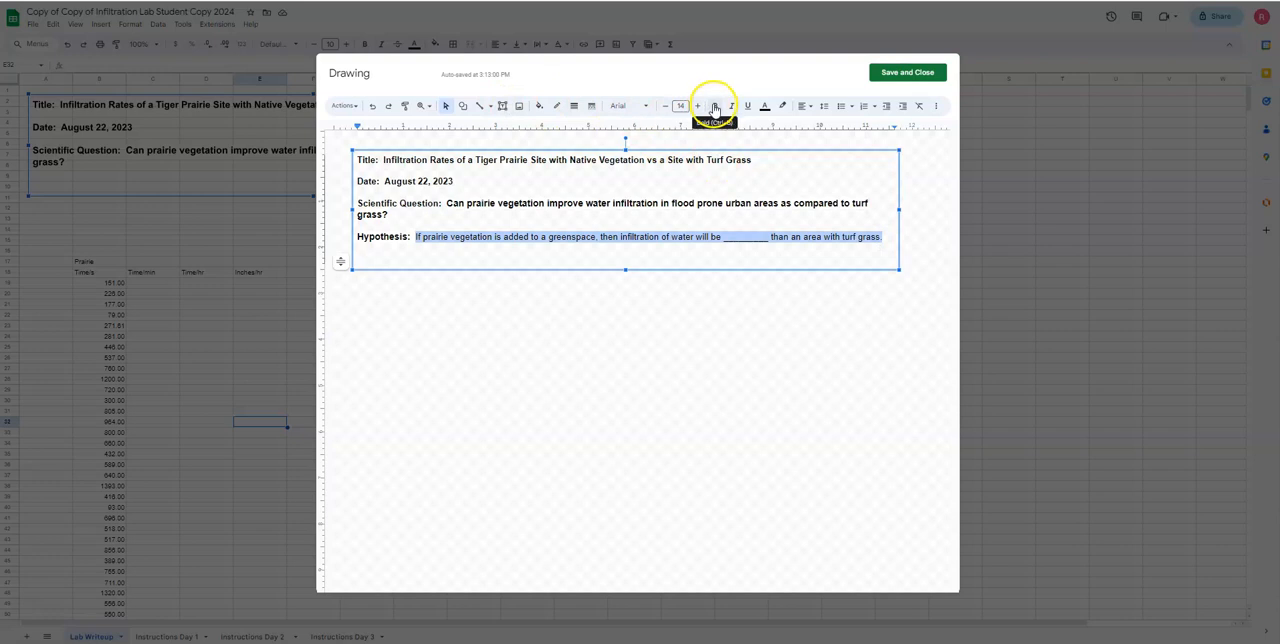
click(714, 106)
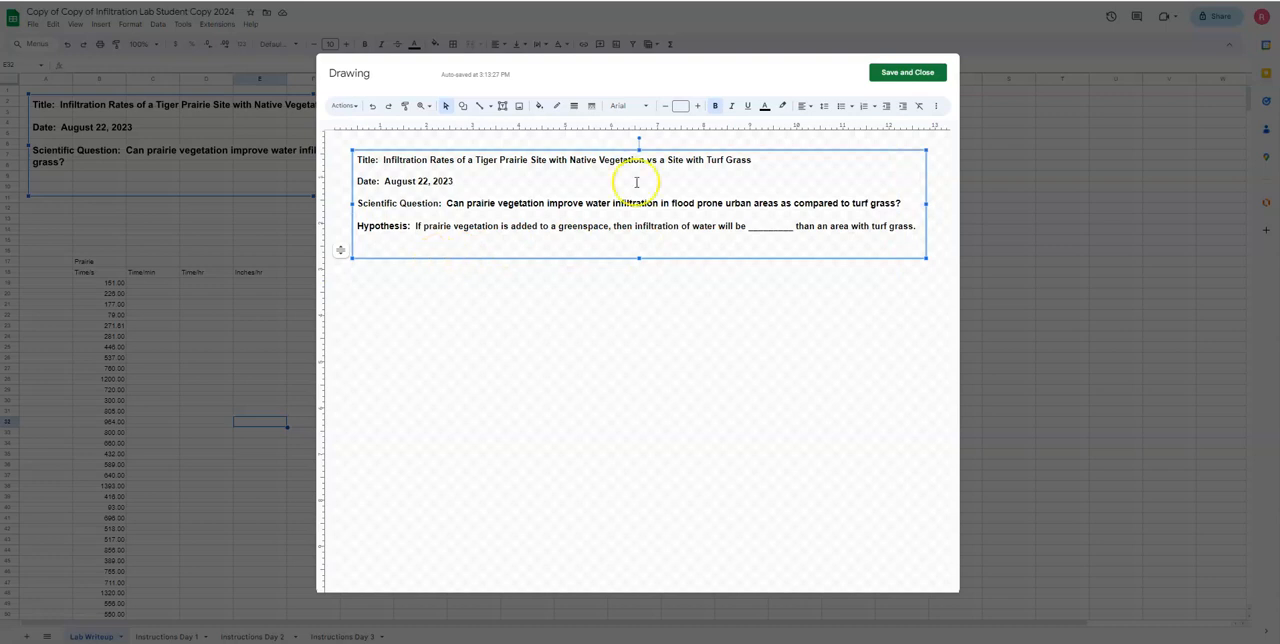
click(904, 72)
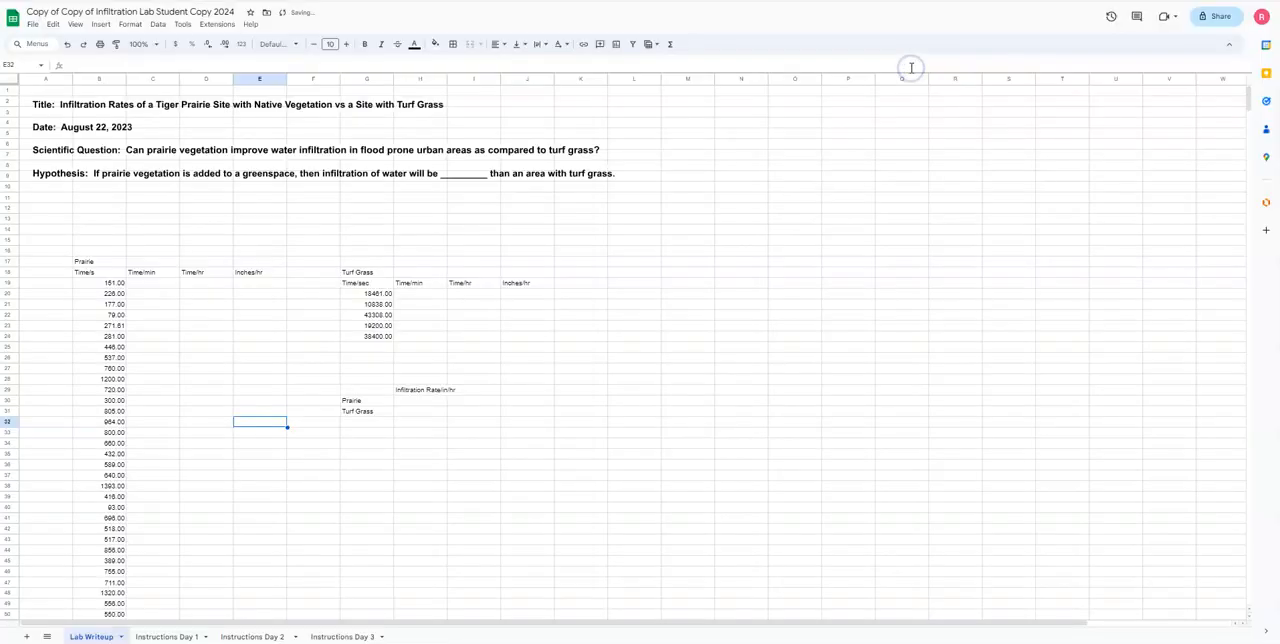
mouse_move(176, 184)
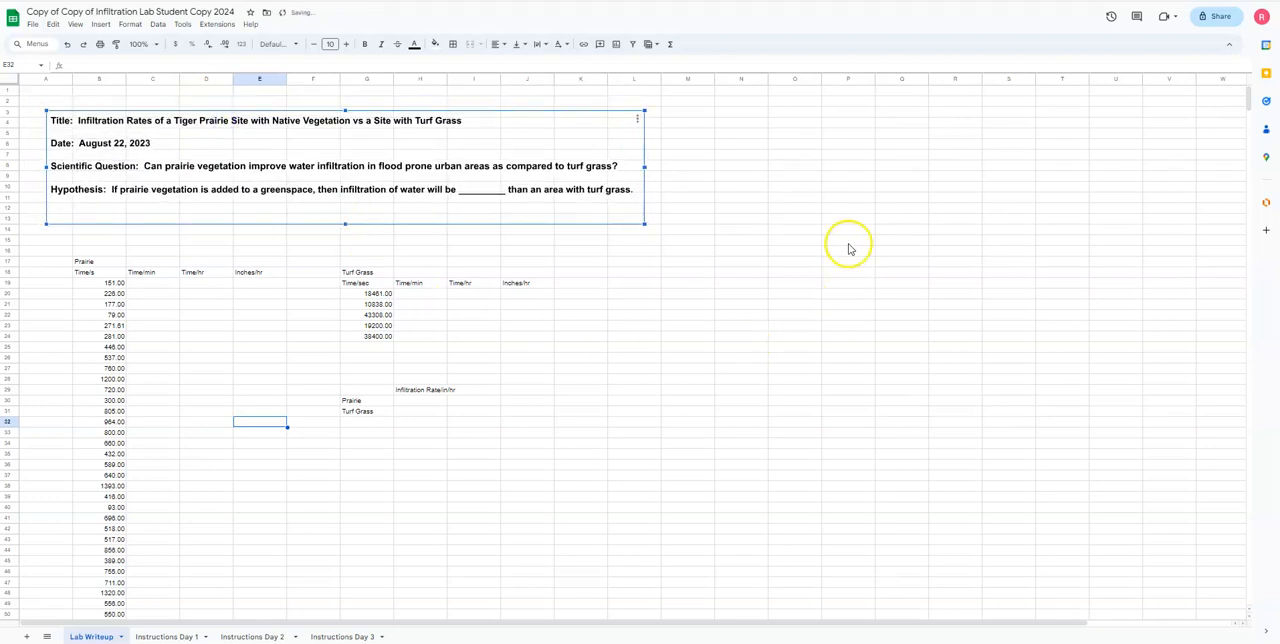
- Deselect the repositioned text box on the Lab Writeup sheet
click(848, 240)
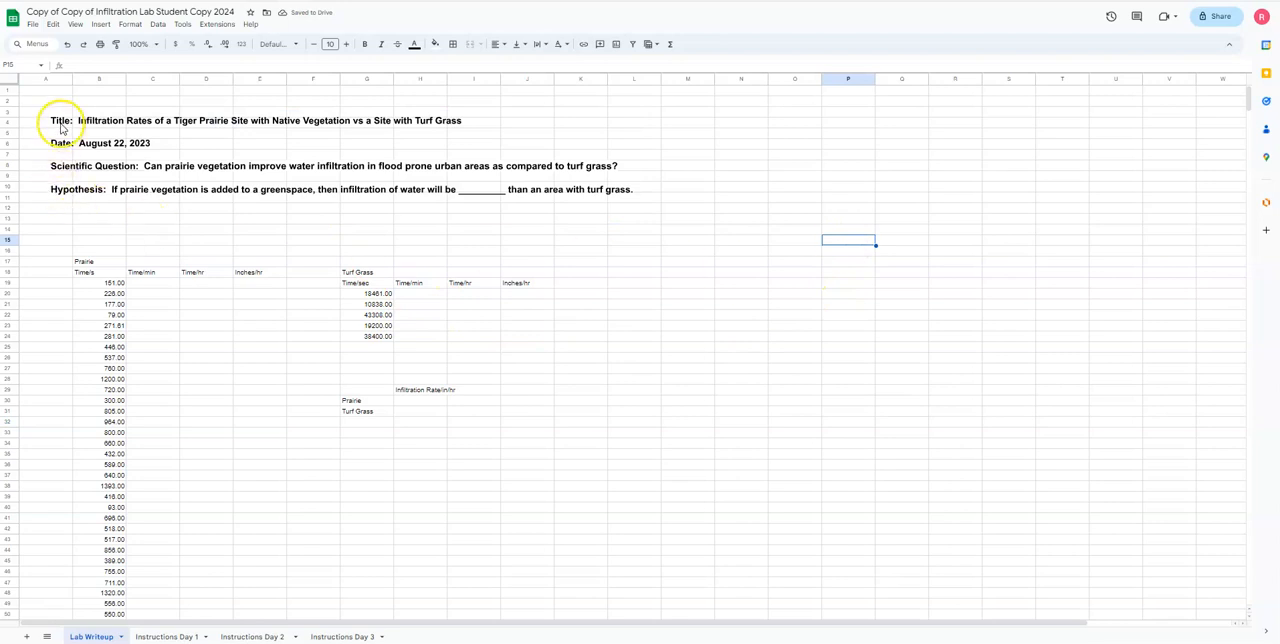
mouse_move(132, 172)
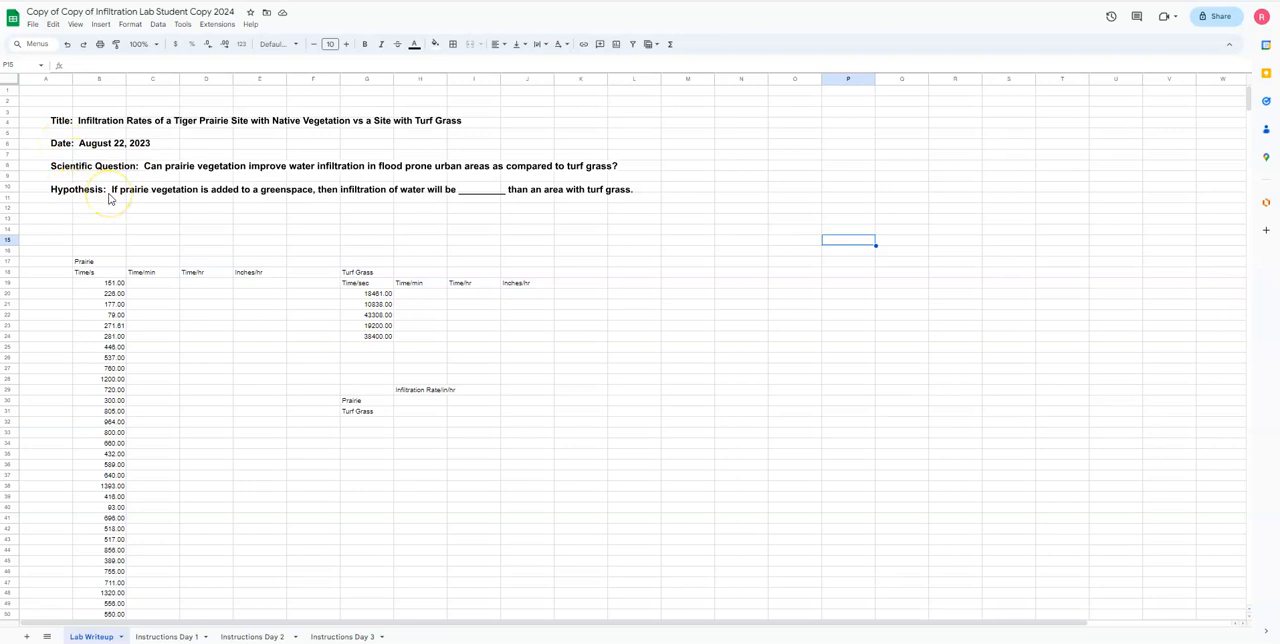
mouse_move(384, 174)
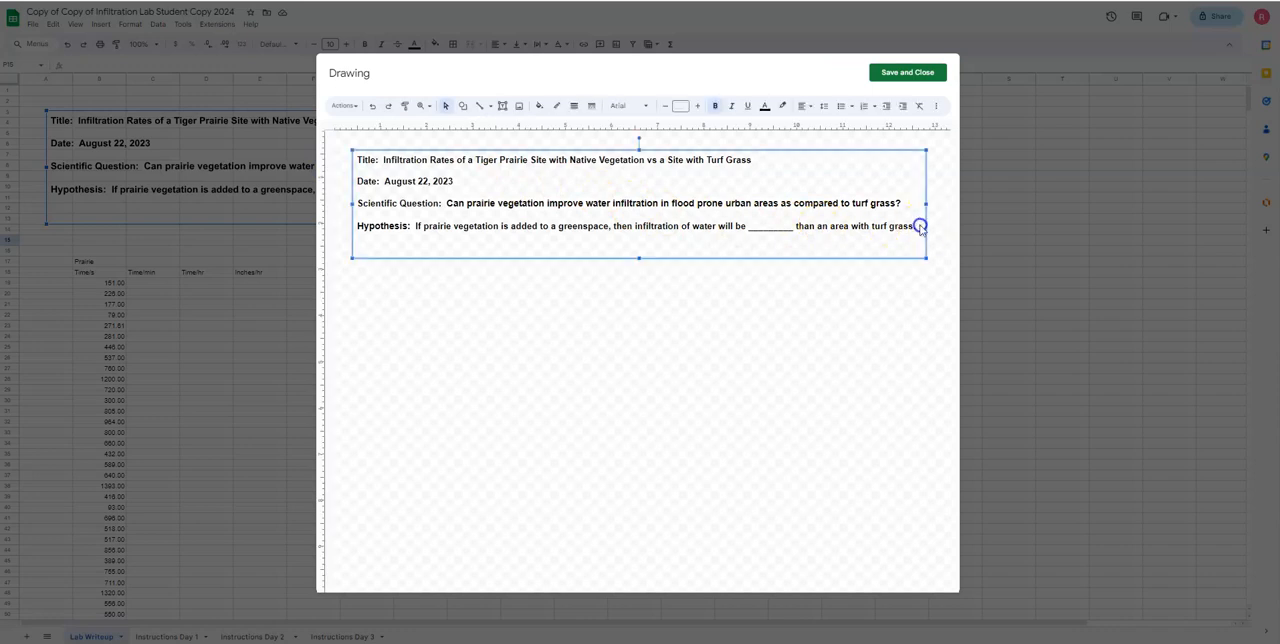
- Add a 'Data:' line below the hypothesis in the text box and save it to the sheet
click(916, 224)
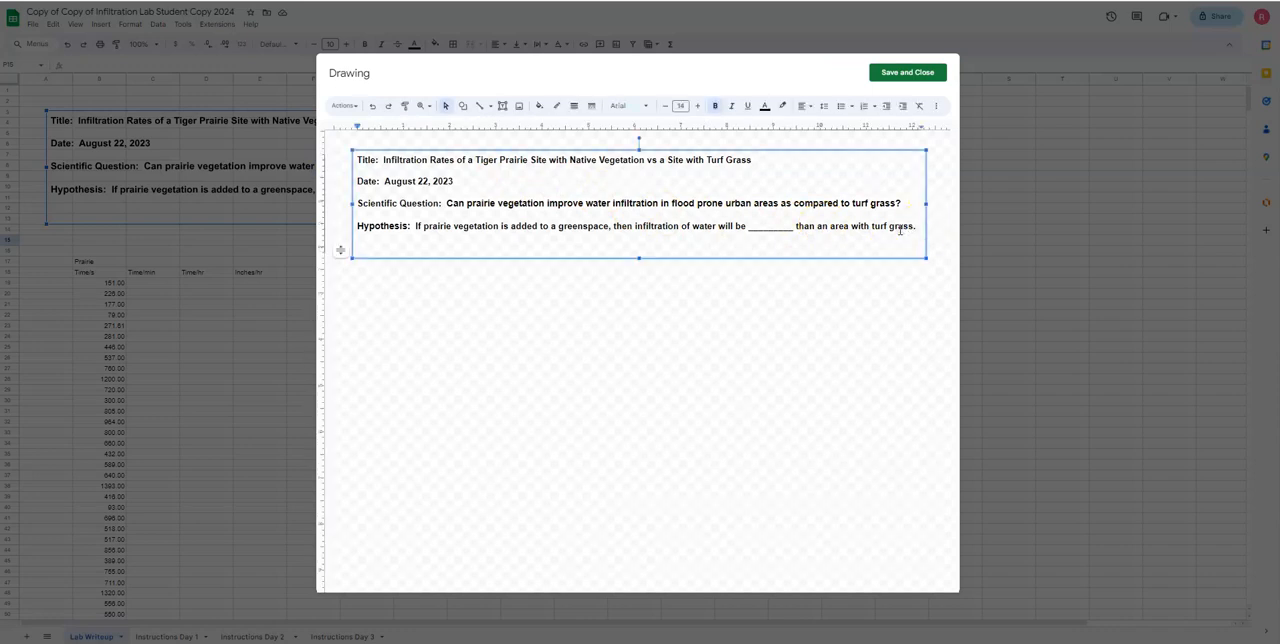
text(Dat)
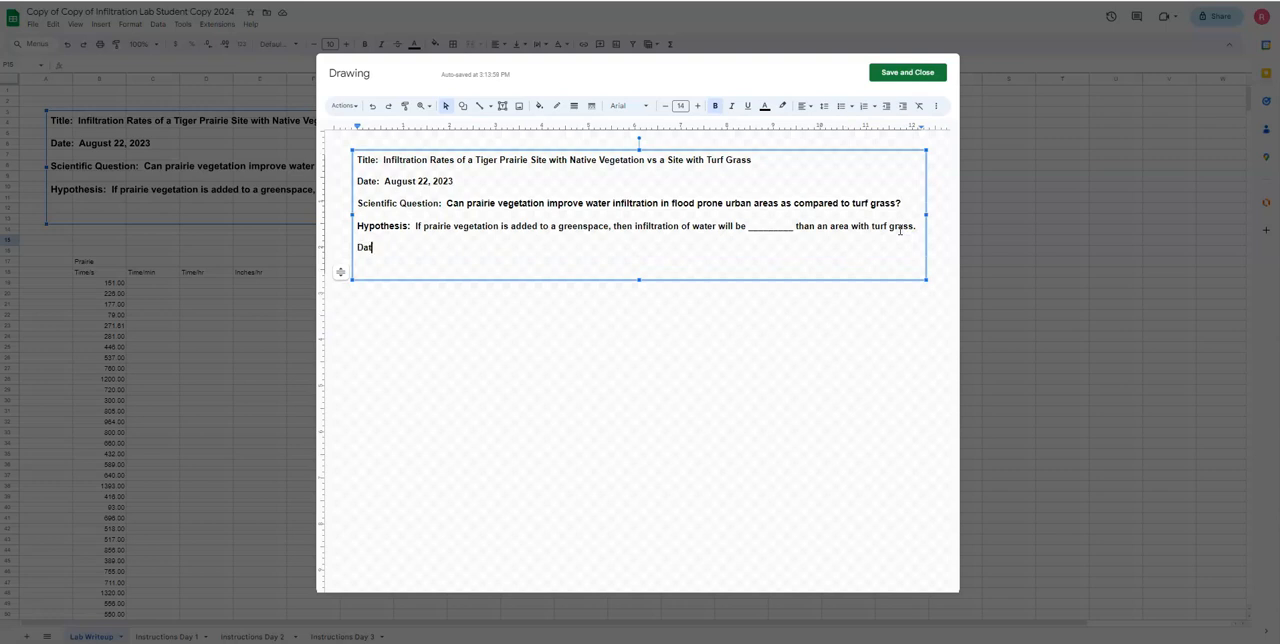
text(a:)
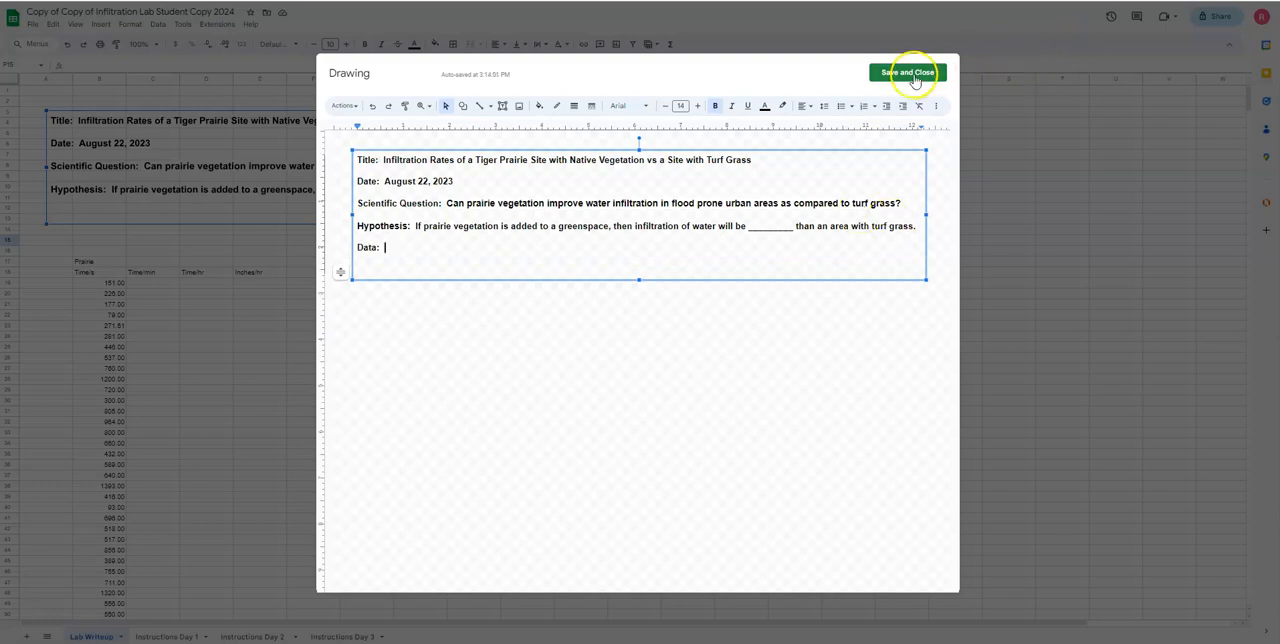
click(906, 72)
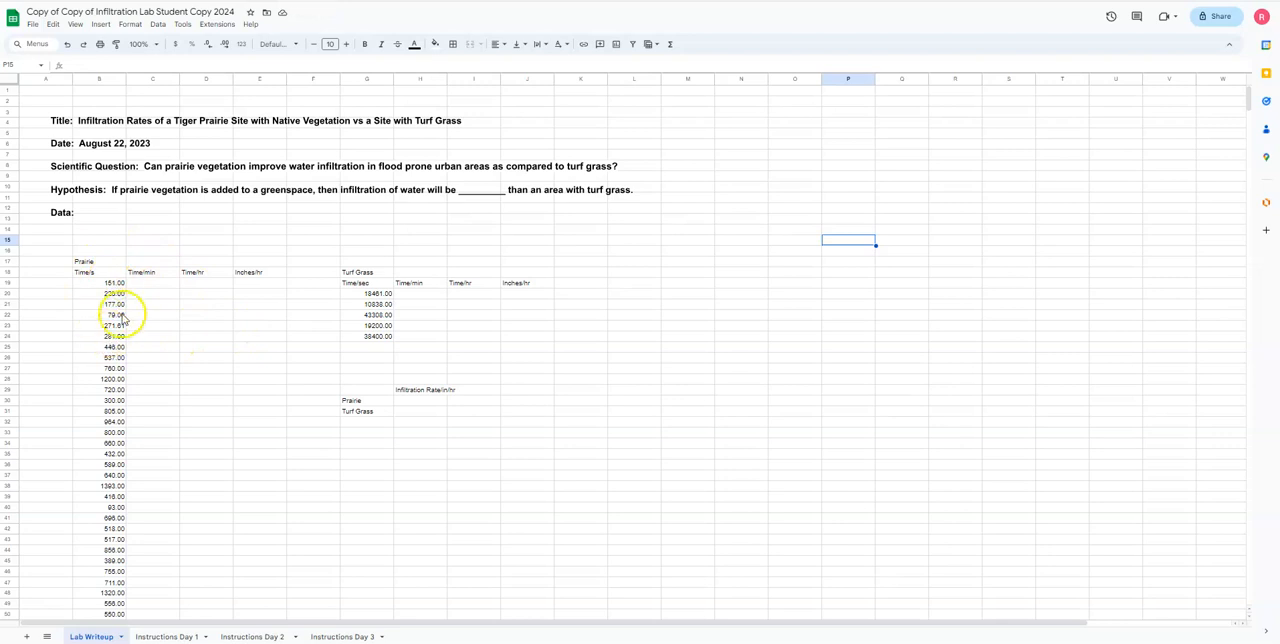
mouse_move(192, 300)
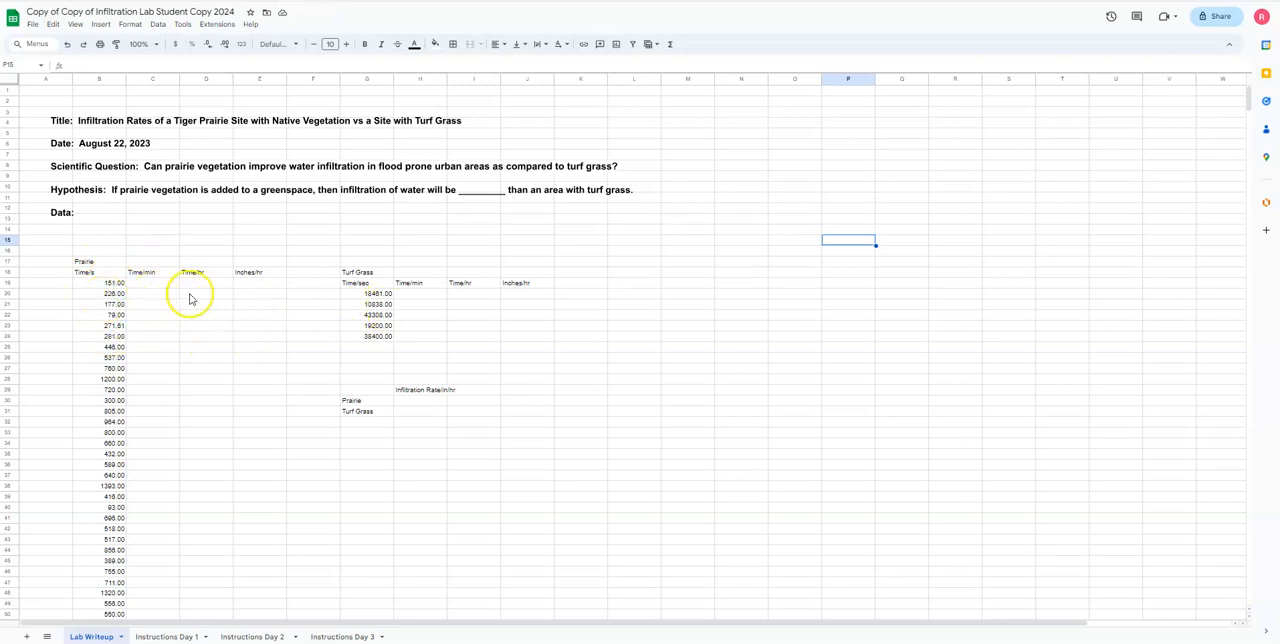
mouse_move(236, 320)
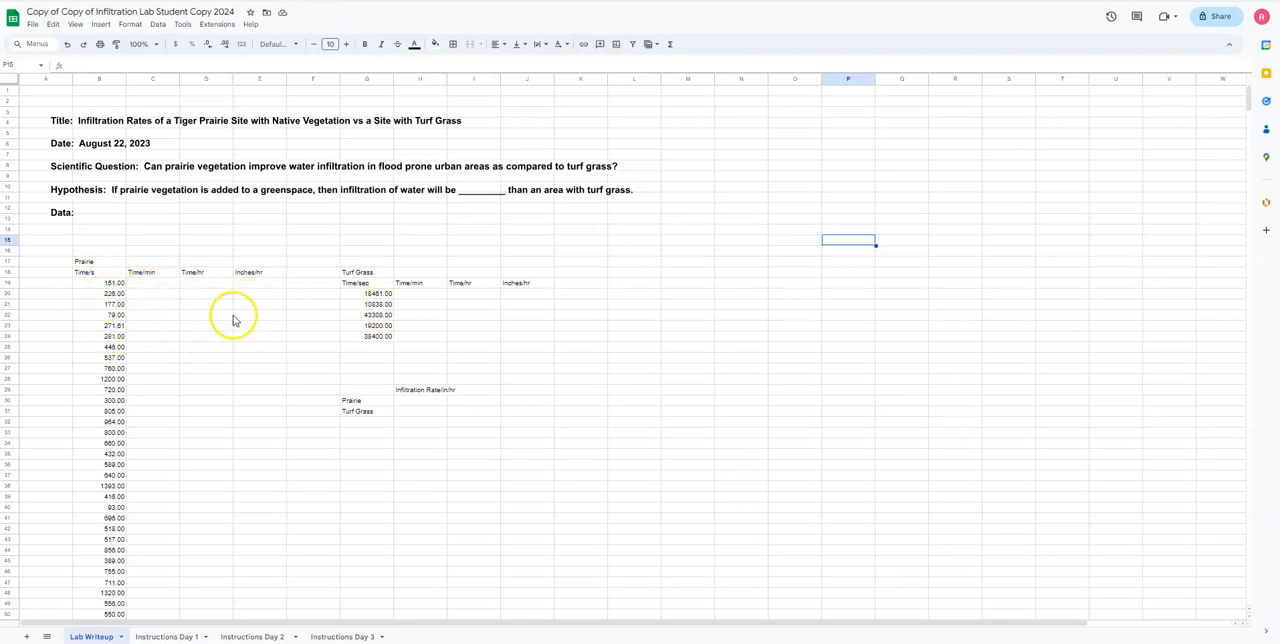
mouse_move(240, 320)
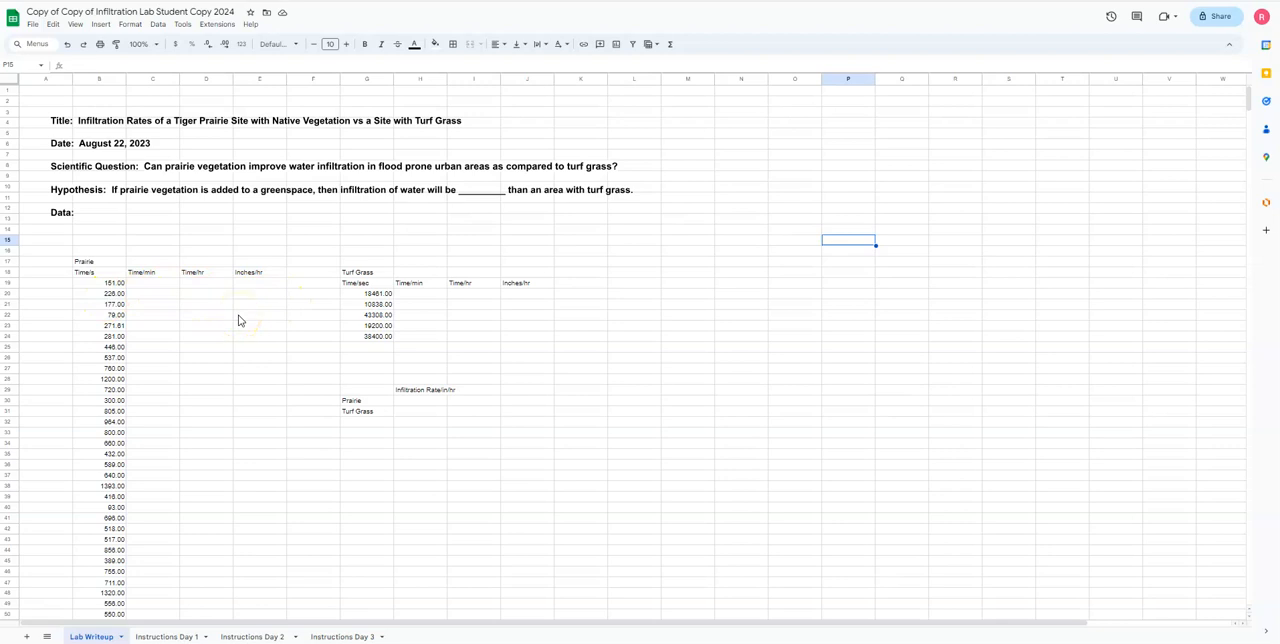